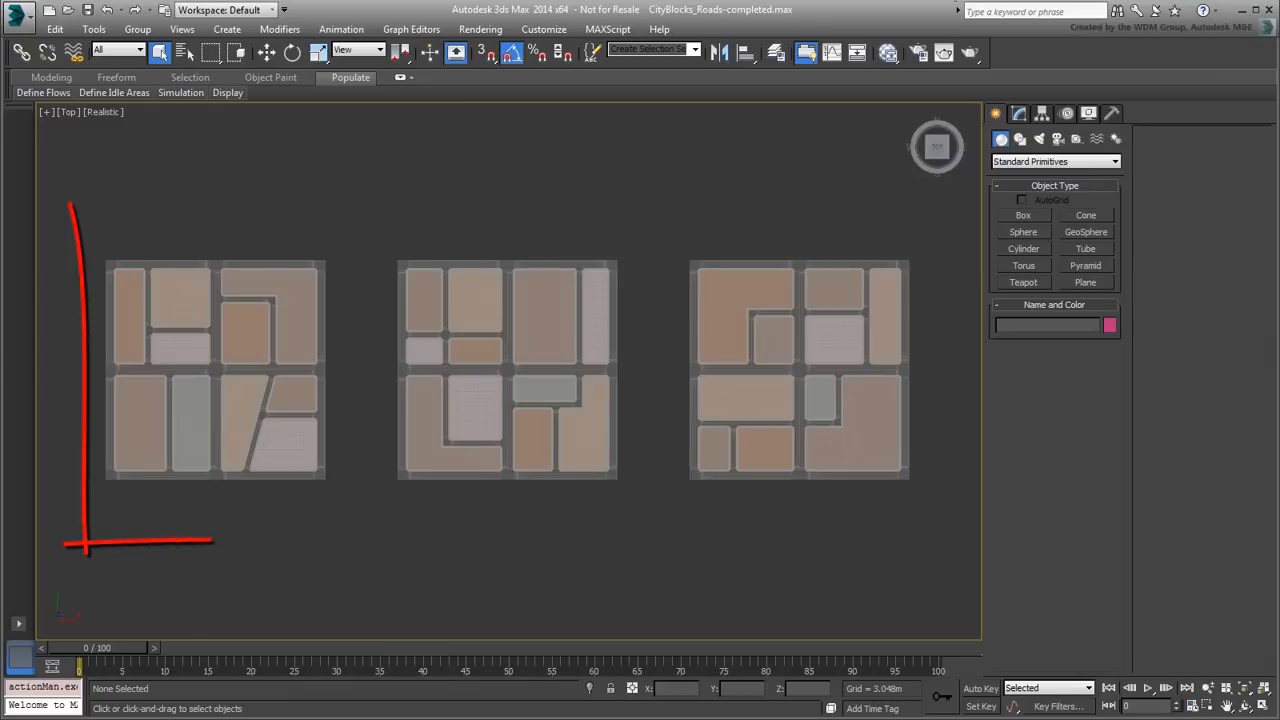
Step: Move the city block objects in the Top viewport into an L-shaped layout with aligned roads
{"action": "left_click_drag", "start_coordinate": [85, 210], "coordinate": [930, 545]}
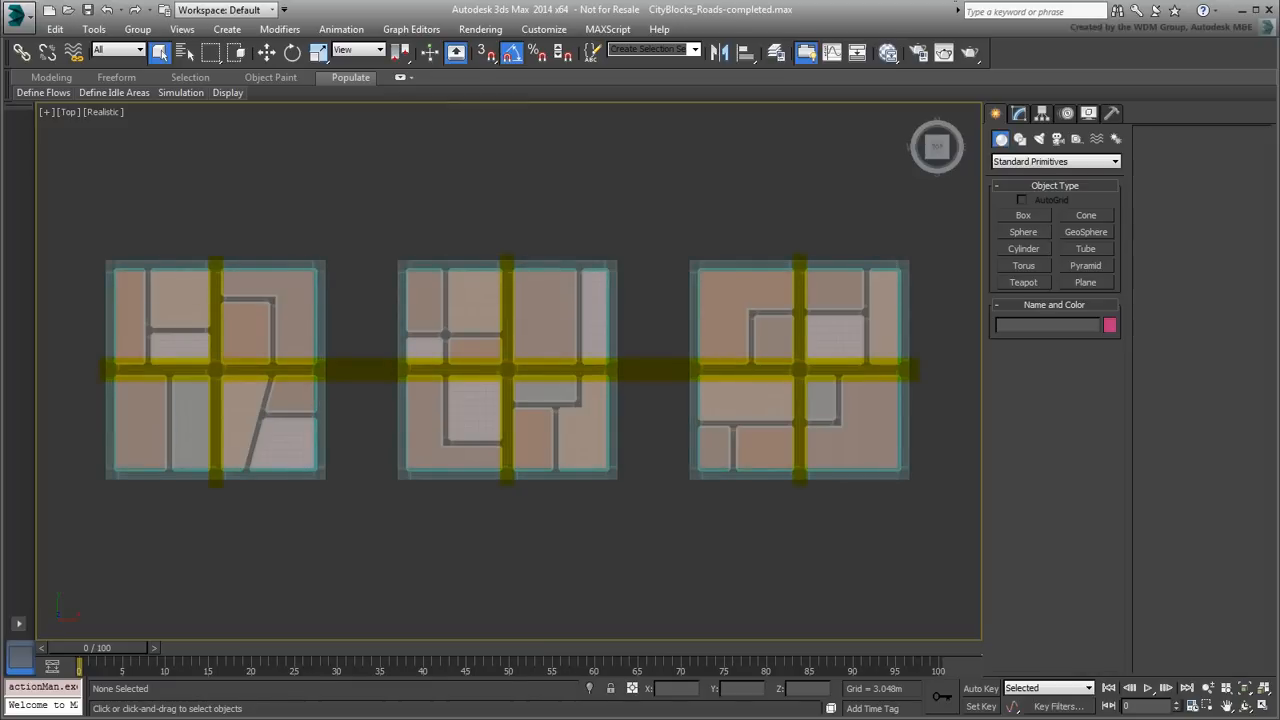
{"action": "left_click", "coordinate": [507, 370]}
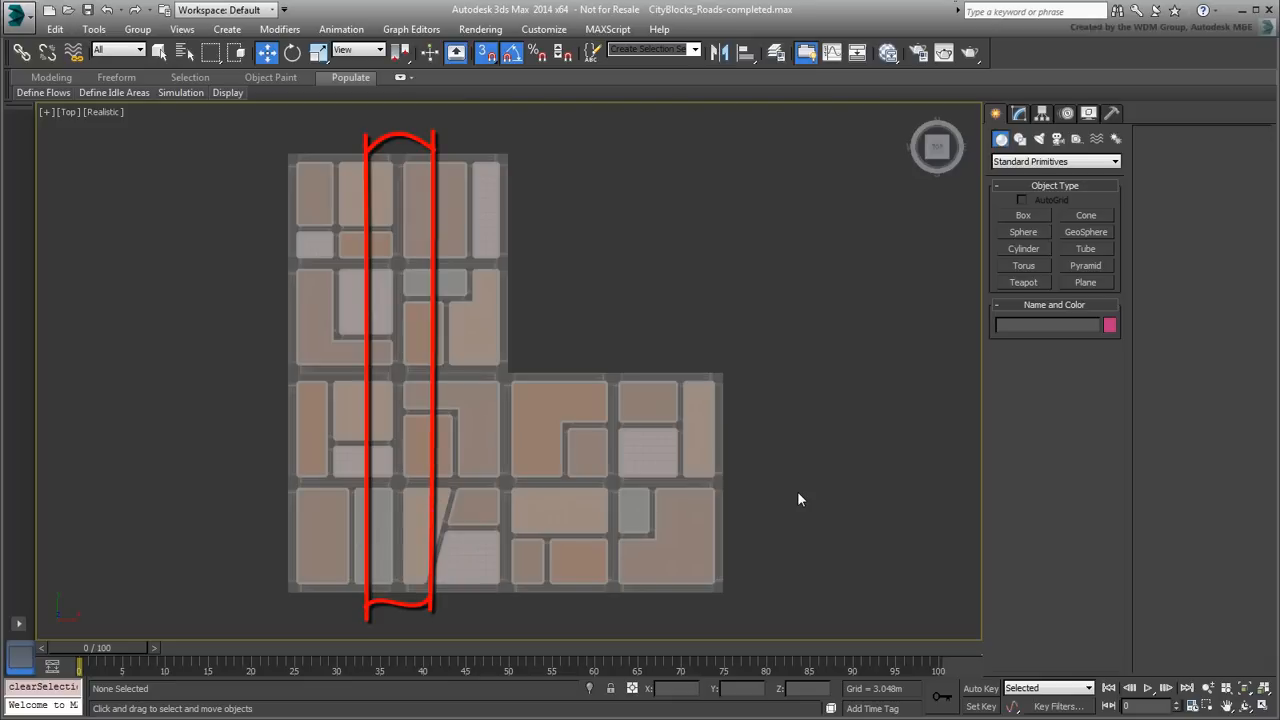
Step: Rotate CityBlock-C001 with angle snap and snap it beside its neighbours so the roads continue
{"action": "left_click", "coordinate": [775, 485]}
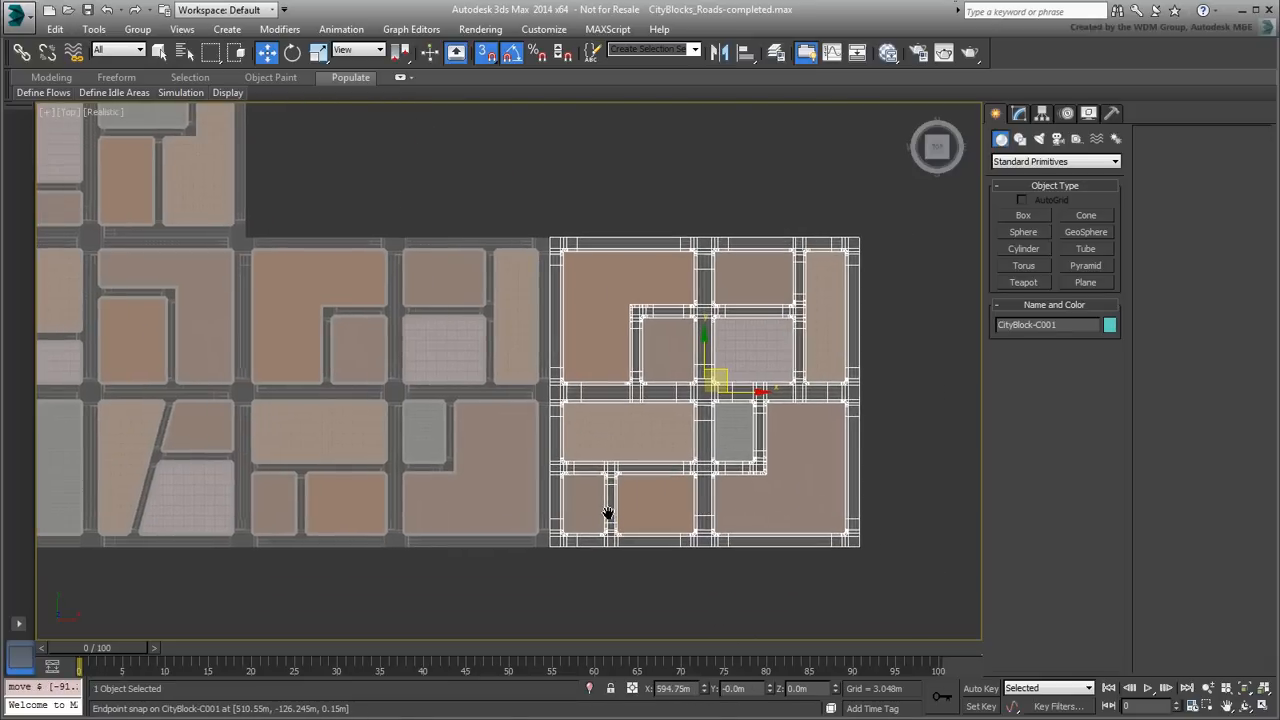
{"action": "right_click", "coordinate": [760, 390]}
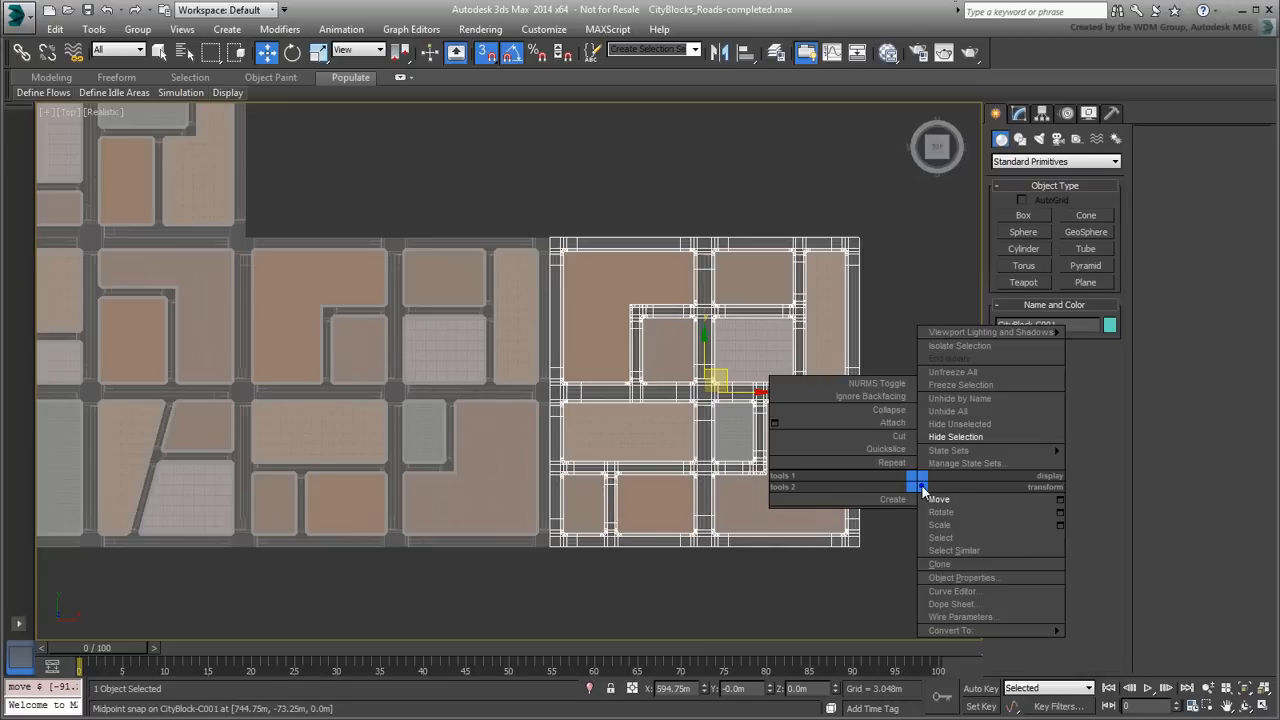
{"action": "left_click", "coordinate": [940, 512]}
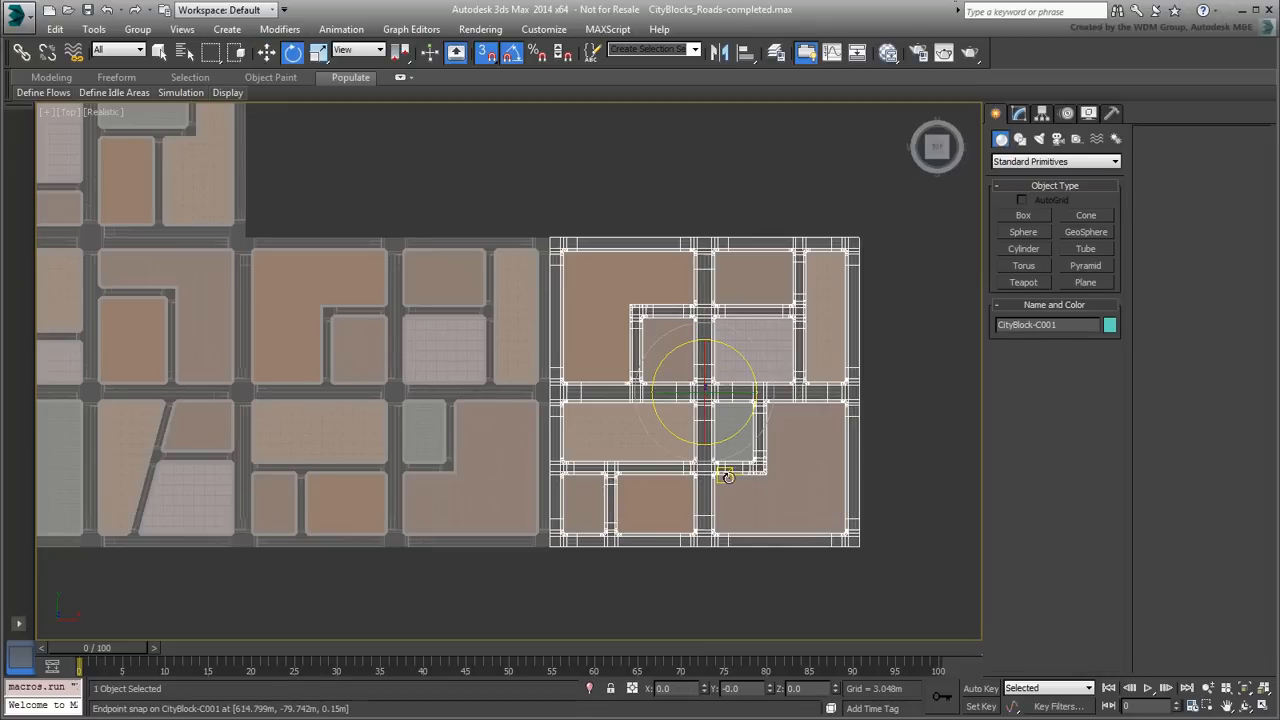
{"action": "left_click_drag", "start_coordinate": [725, 475], "coordinate": [730, 440]}
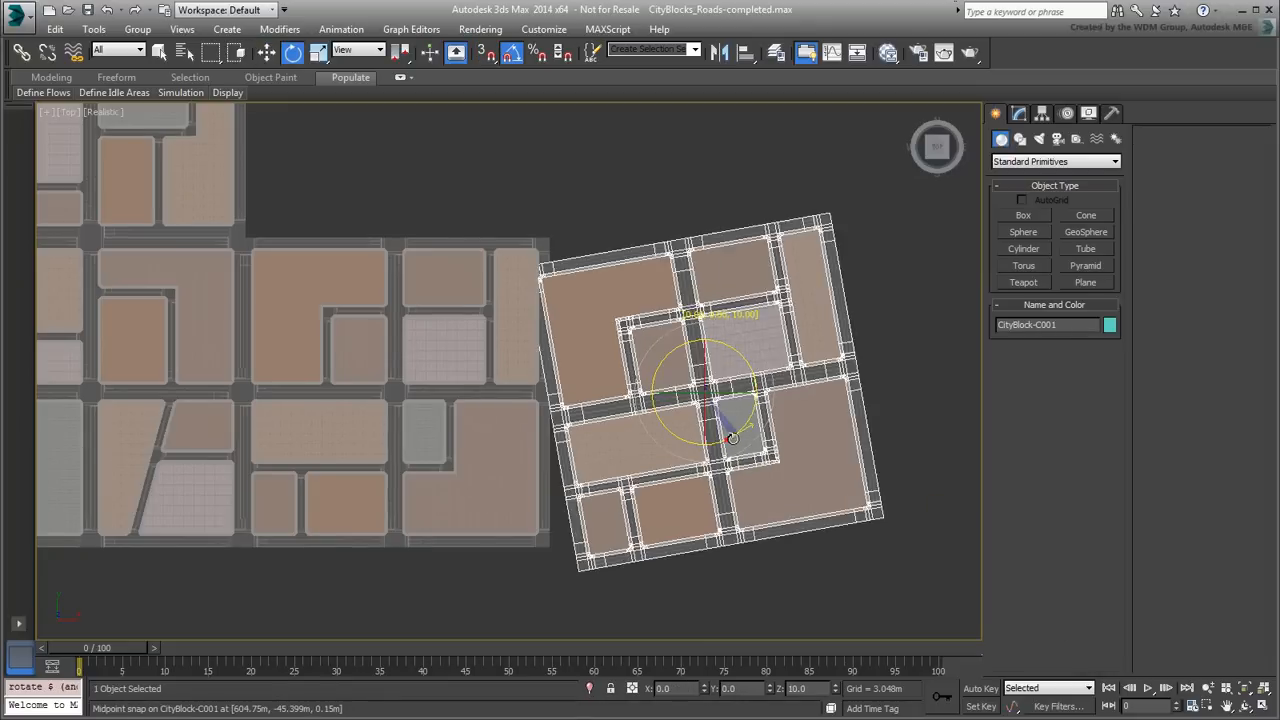
{"action": "left_click_drag", "start_coordinate": [730, 440], "coordinate": [765, 375]}
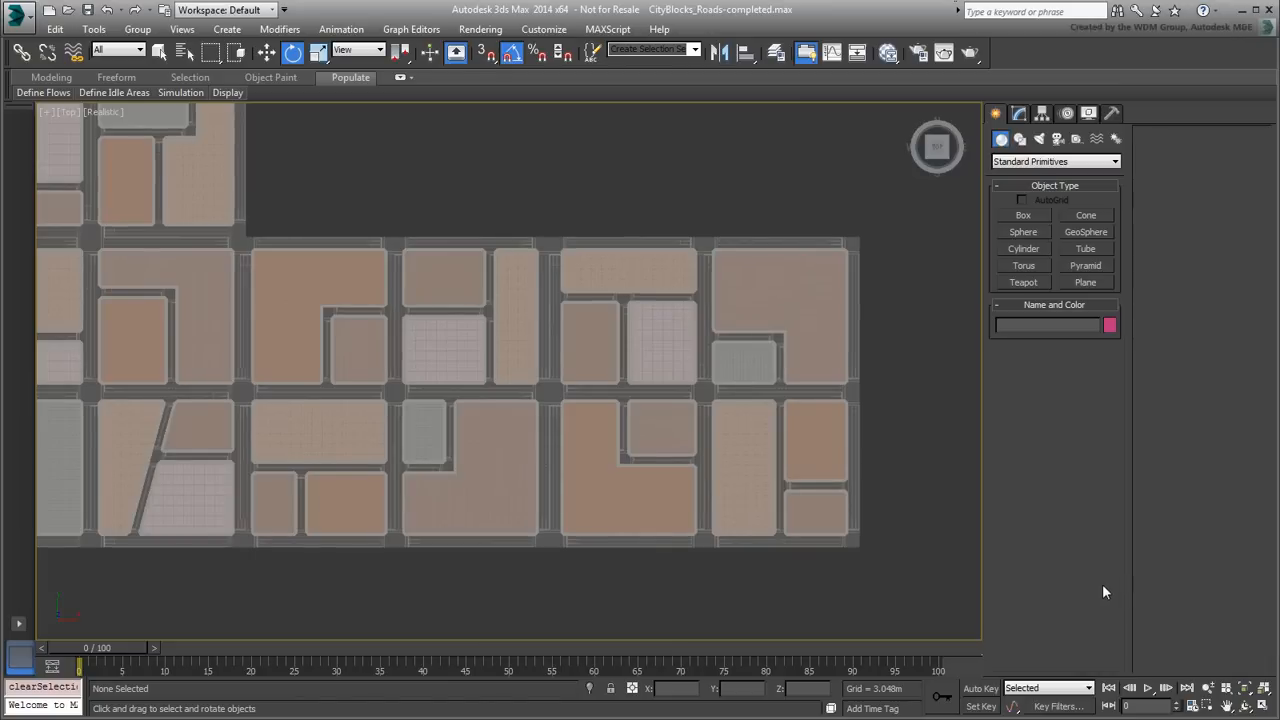
Step: Reset 3ds Max to an empty untitled scene, confirming the reset
{"action": "left_click", "coordinate": [20, 16]}
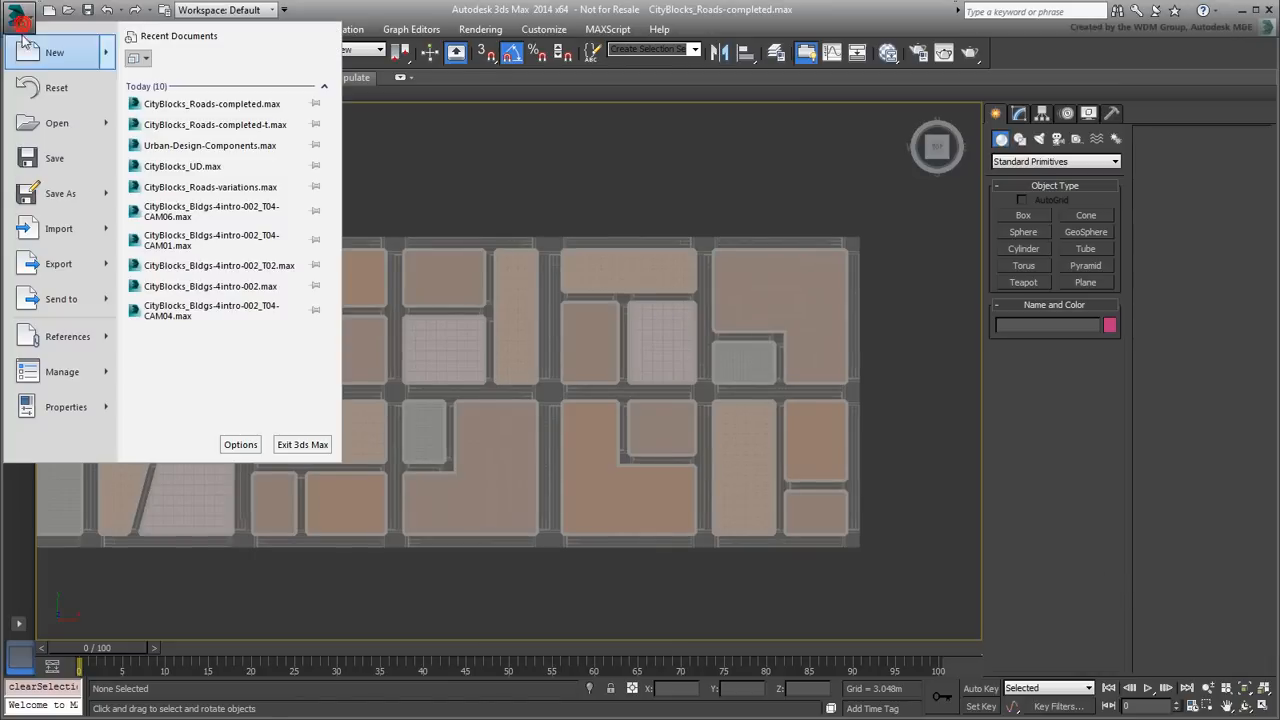
{"action": "left_click", "coordinate": [56, 88]}
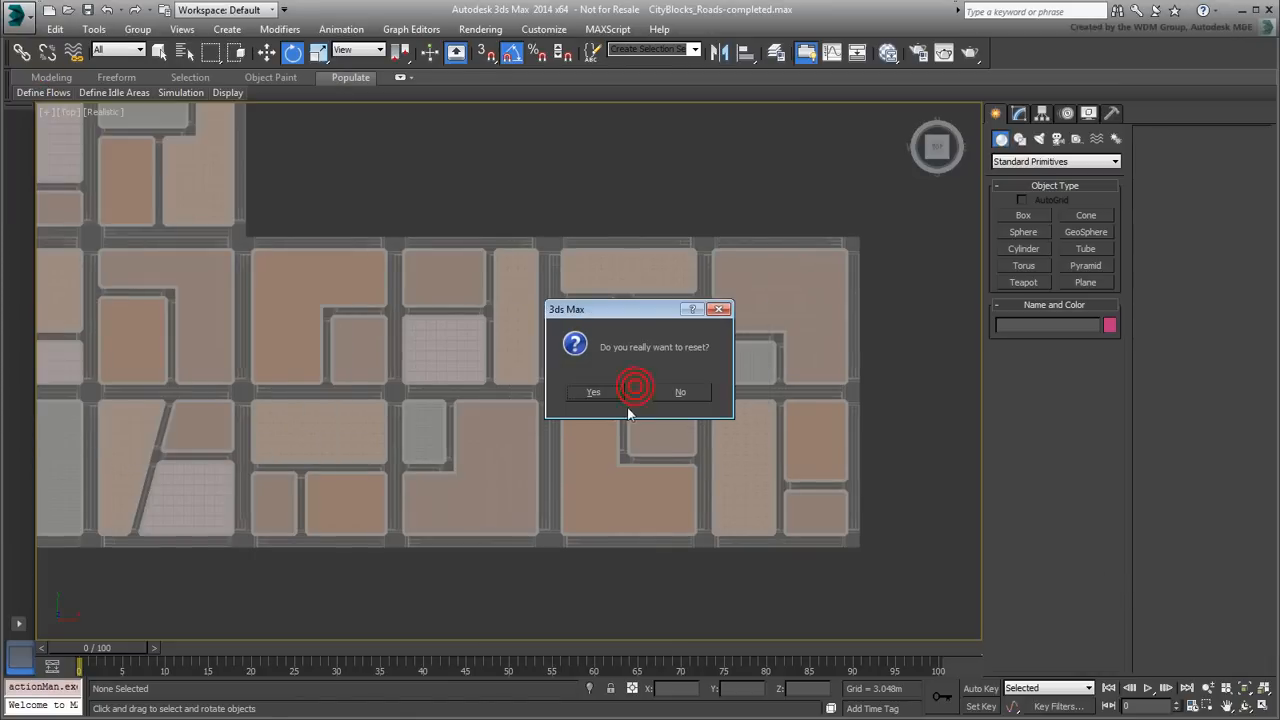
{"action": "left_click", "coordinate": [593, 391]}
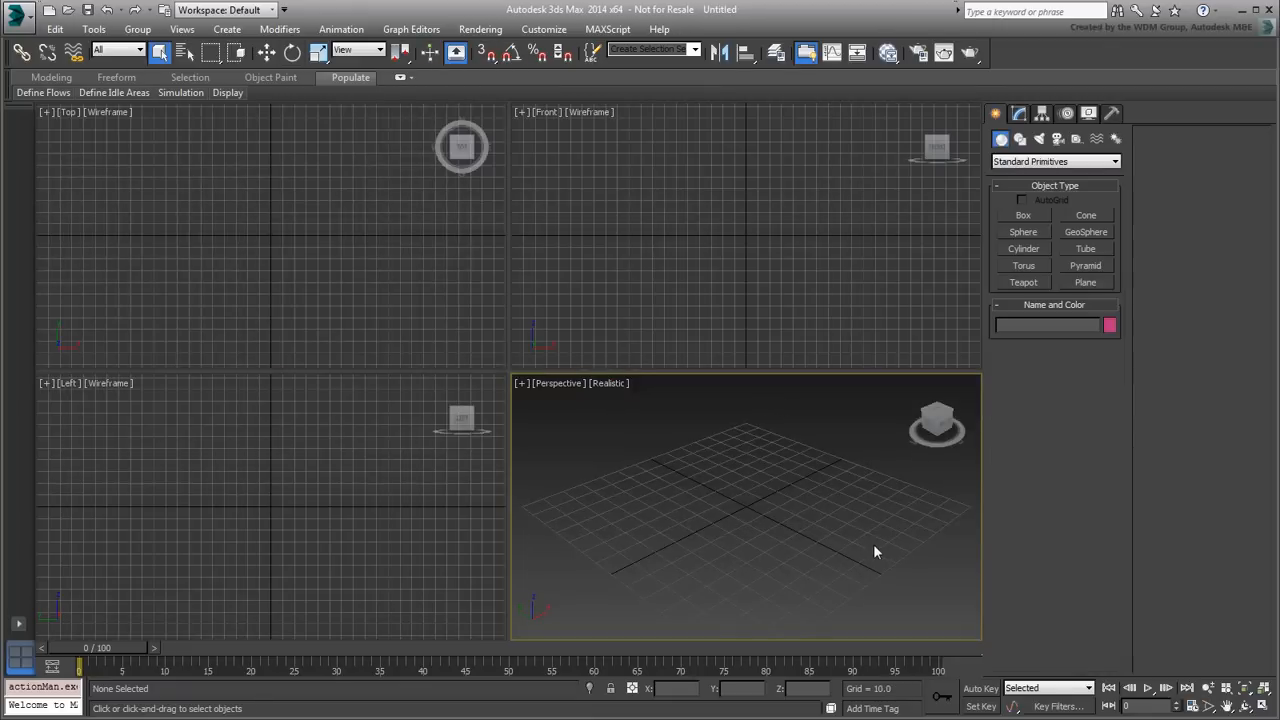
{"action": "mouse_move", "coordinate": [627, 224]}
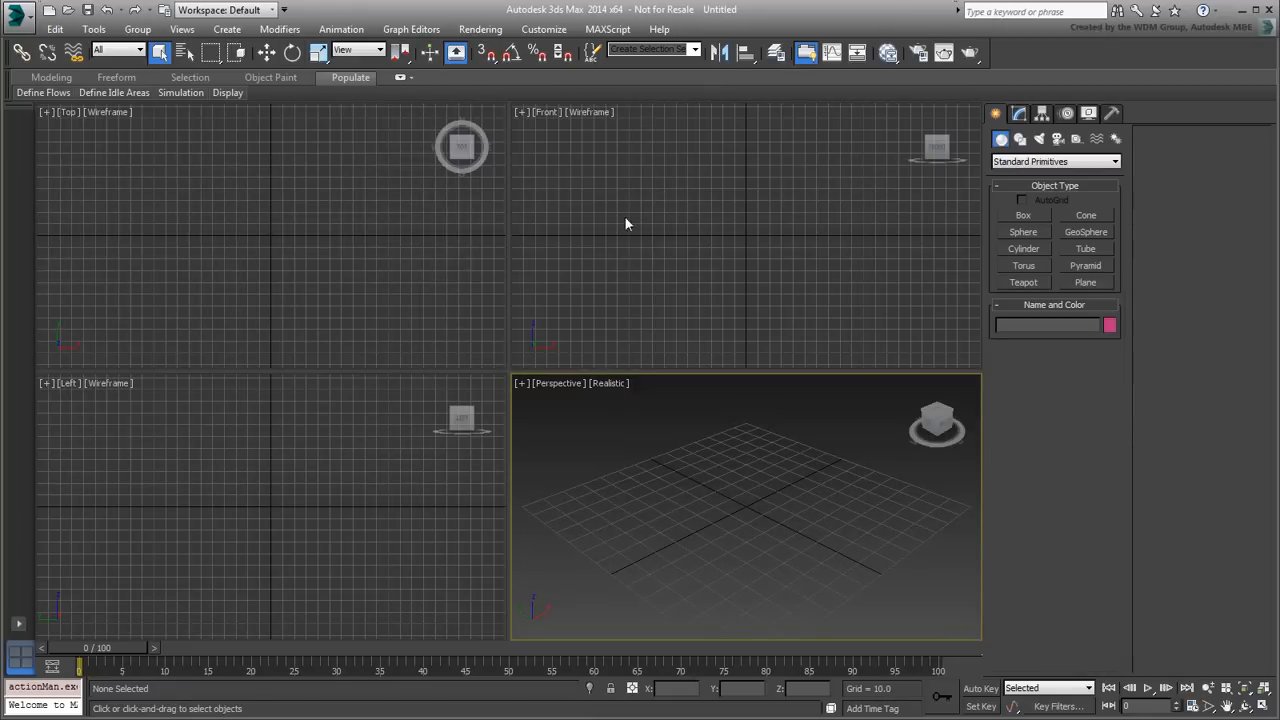
Step: Set the system unit scale to 1 Unit = 1.0 Feet in Units Setup
{"action": "left_click", "coordinate": [543, 28]}
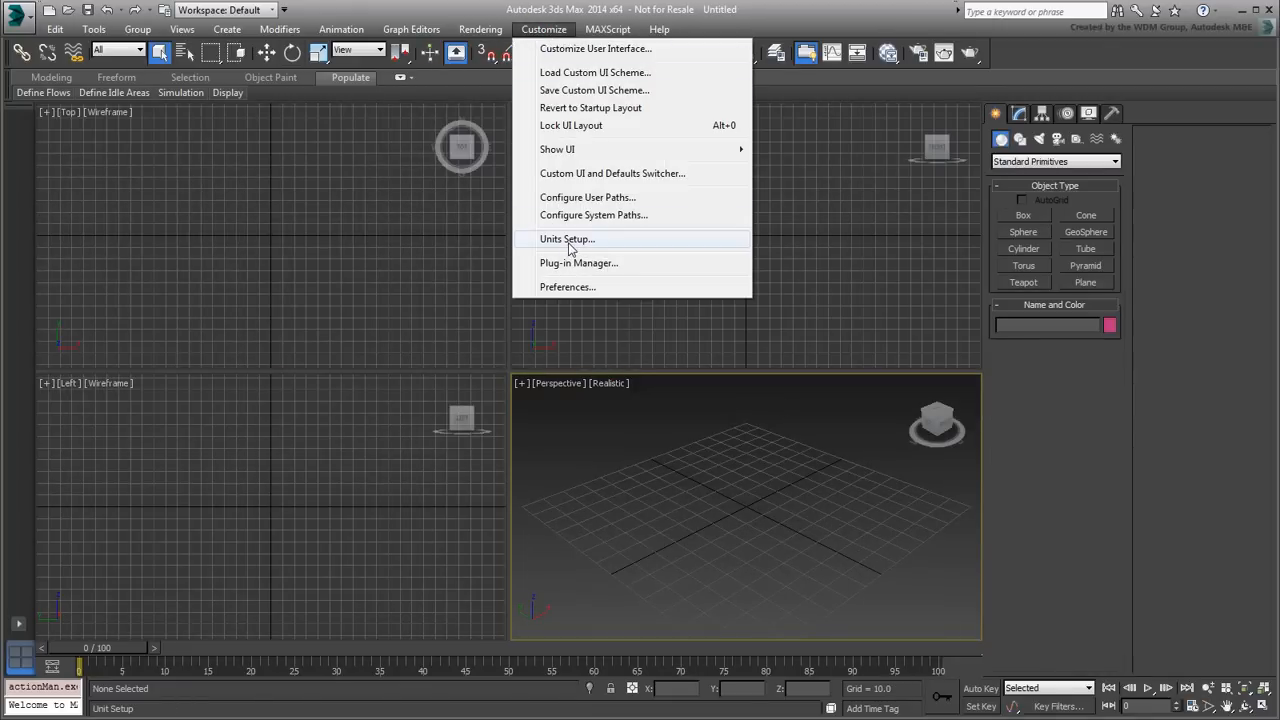
{"action": "left_click", "coordinate": [567, 238]}
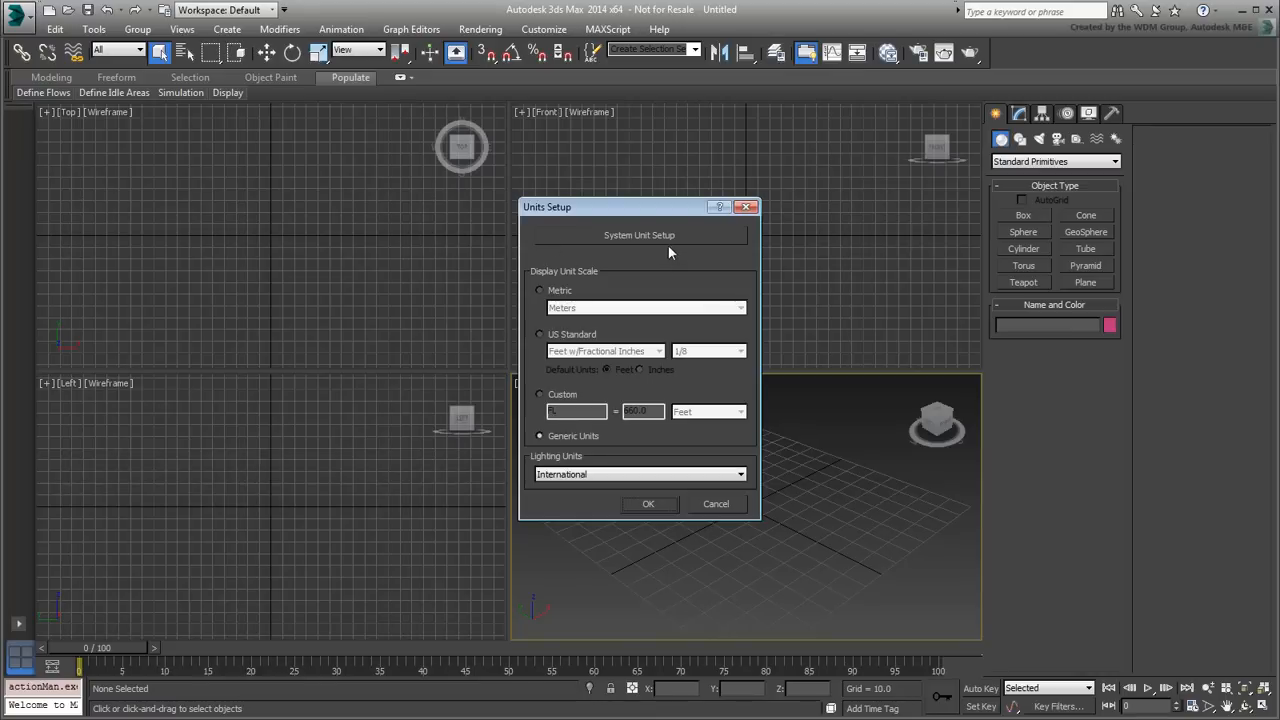
{"action": "left_click", "coordinate": [639, 235]}
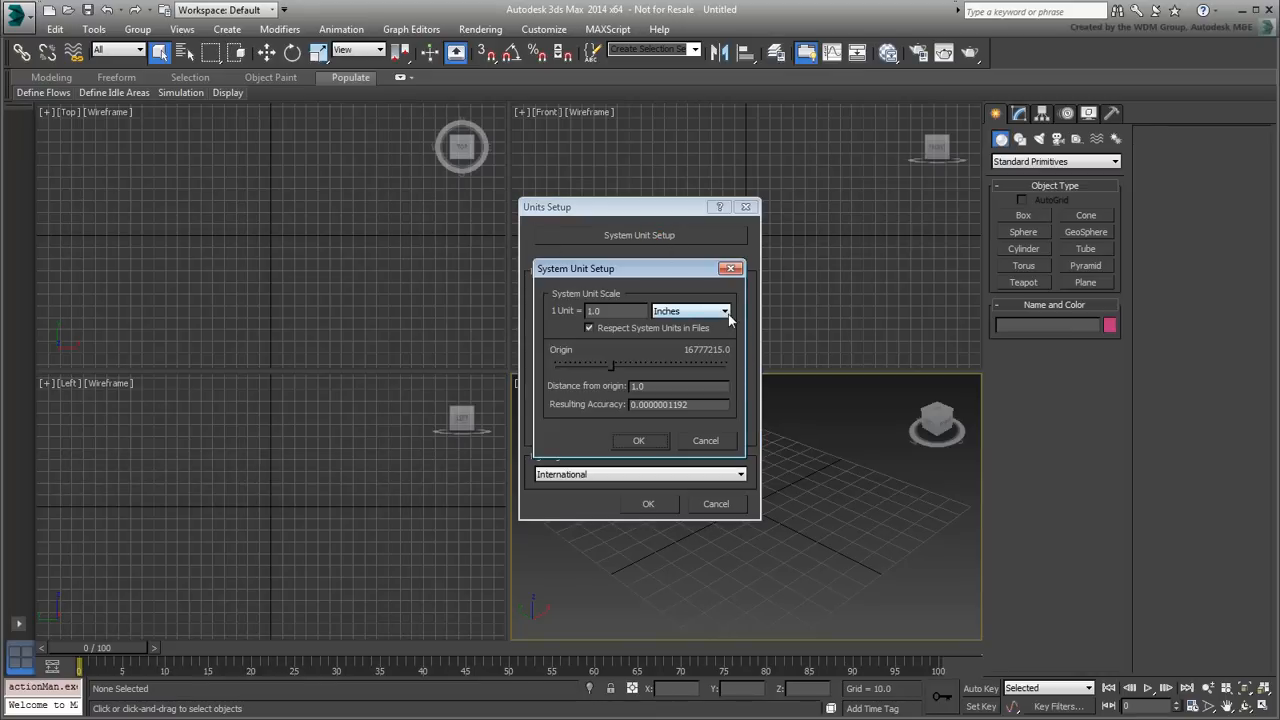
{"action": "left_click", "coordinate": [724, 311]}
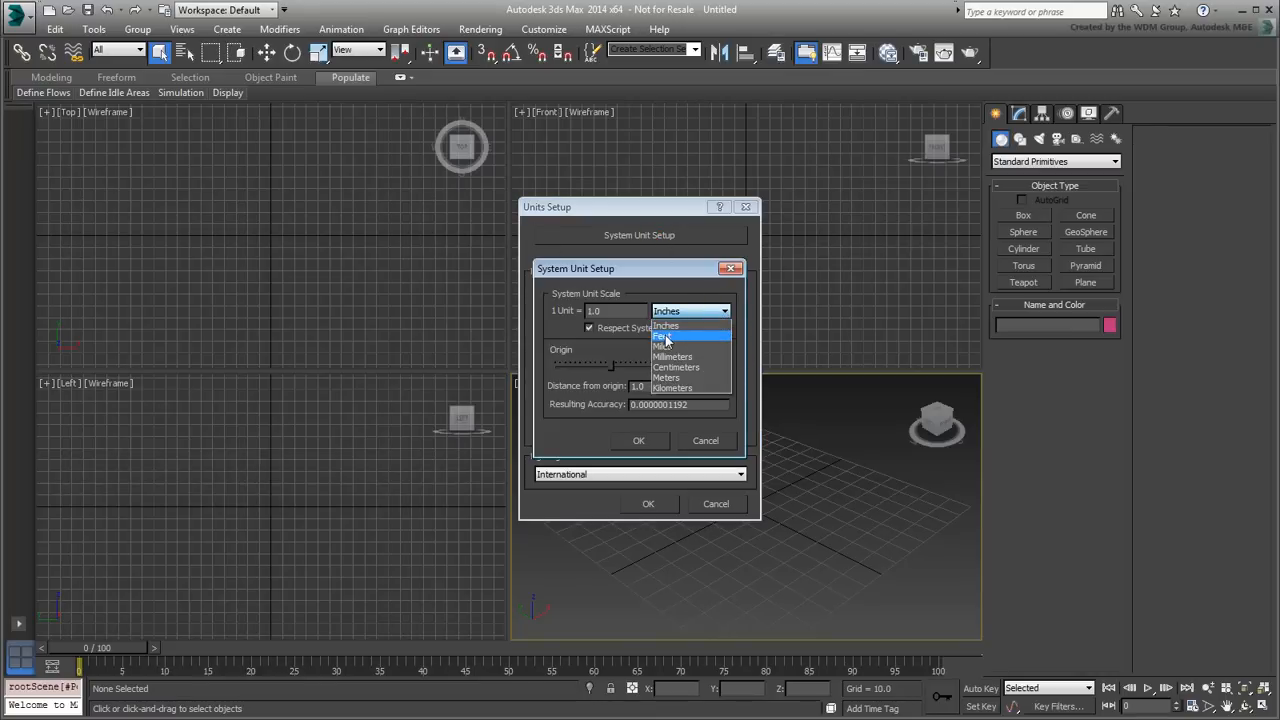
{"action": "left_click", "coordinate": [662, 337]}
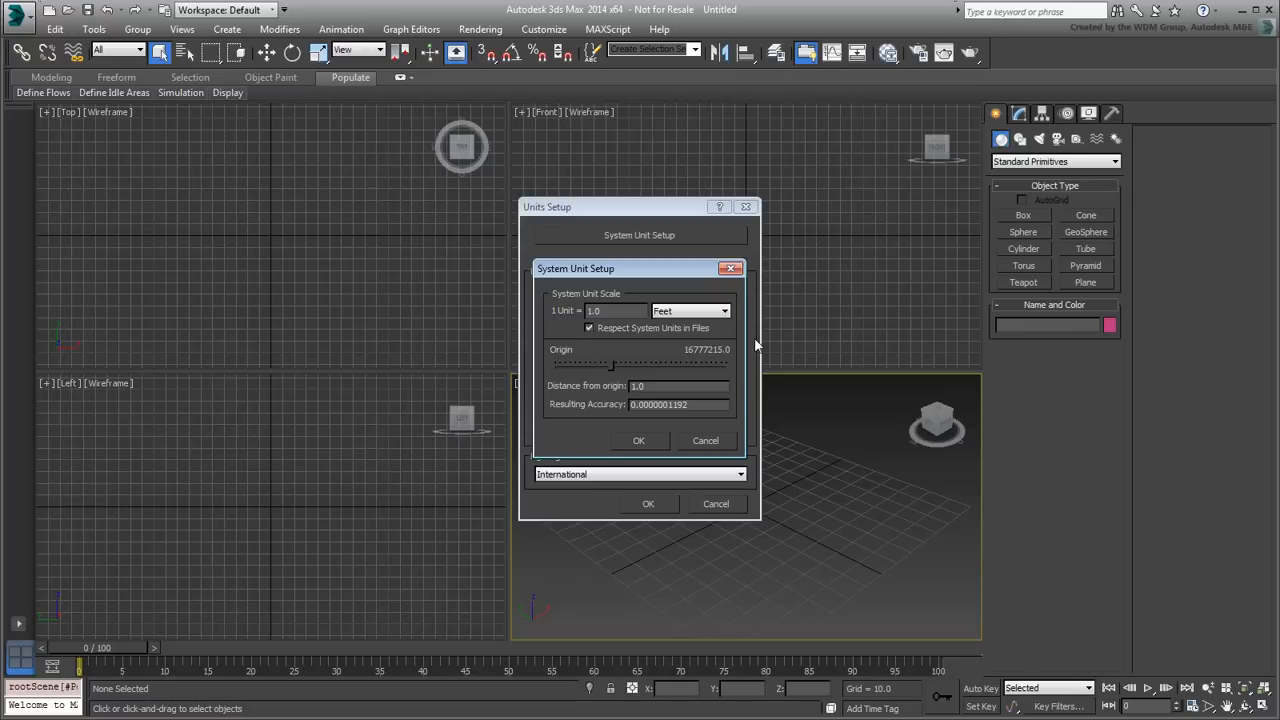
{"action": "mouse_move", "coordinate": [632, 443]}
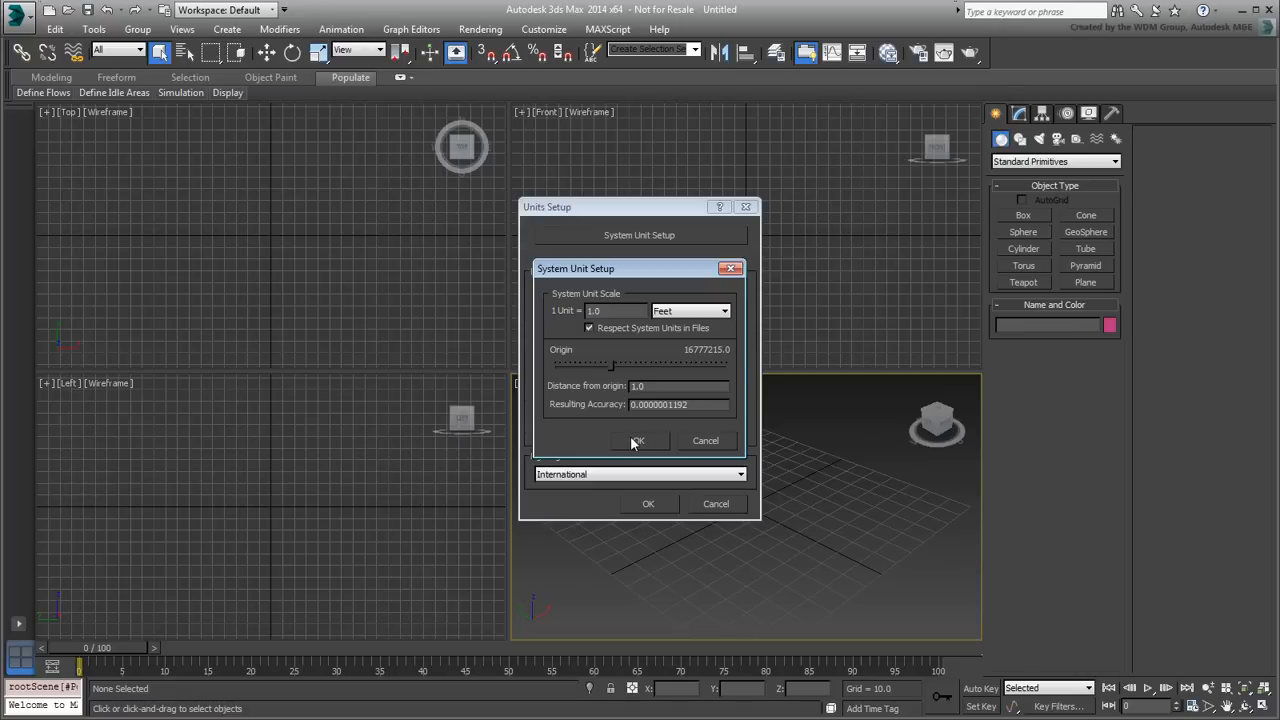
{"action": "left_click", "coordinate": [636, 441]}
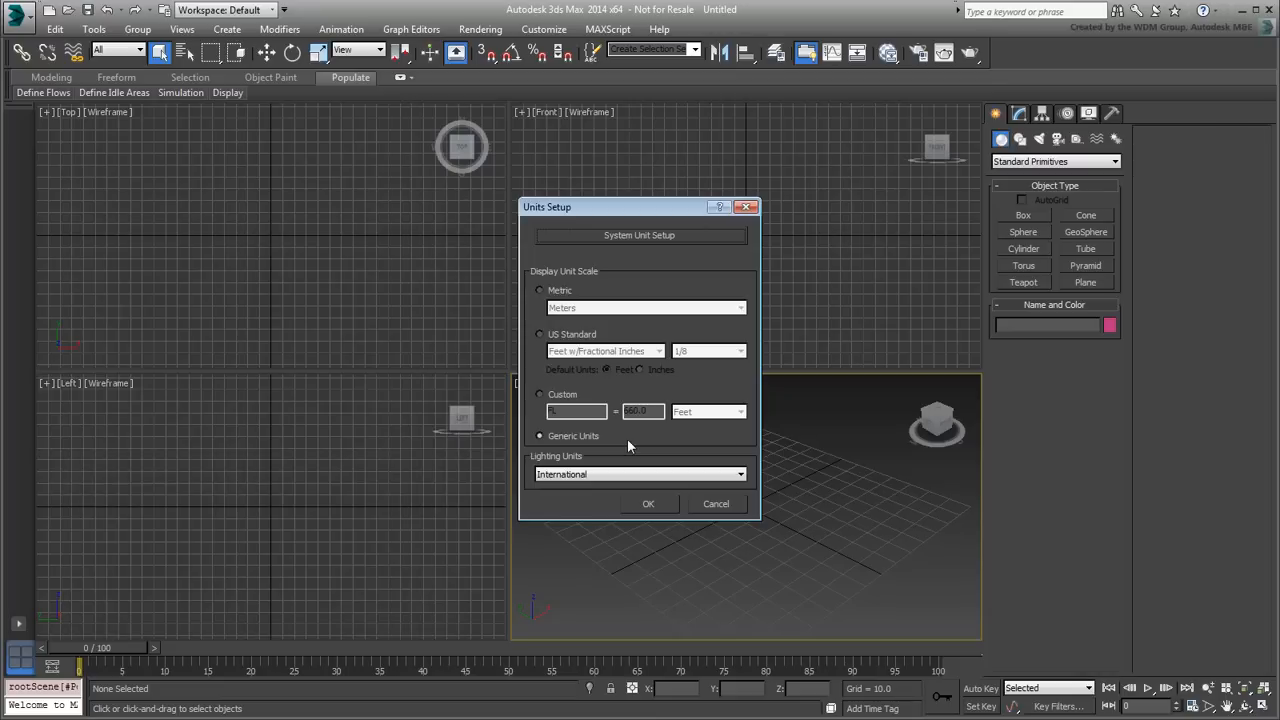
Step: Choose Metric meters as the display unit scale and apply the units settings
{"action": "left_click", "coordinate": [540, 290]}
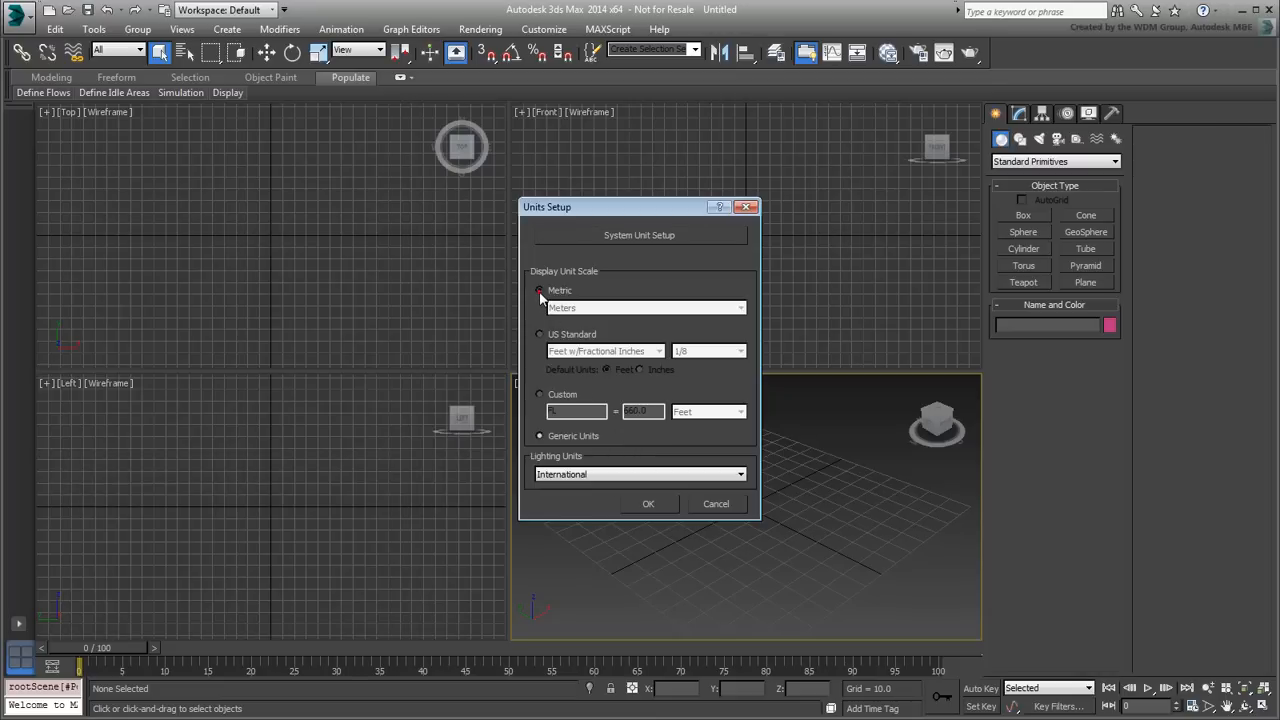
{"action": "left_click", "coordinate": [540, 290]}
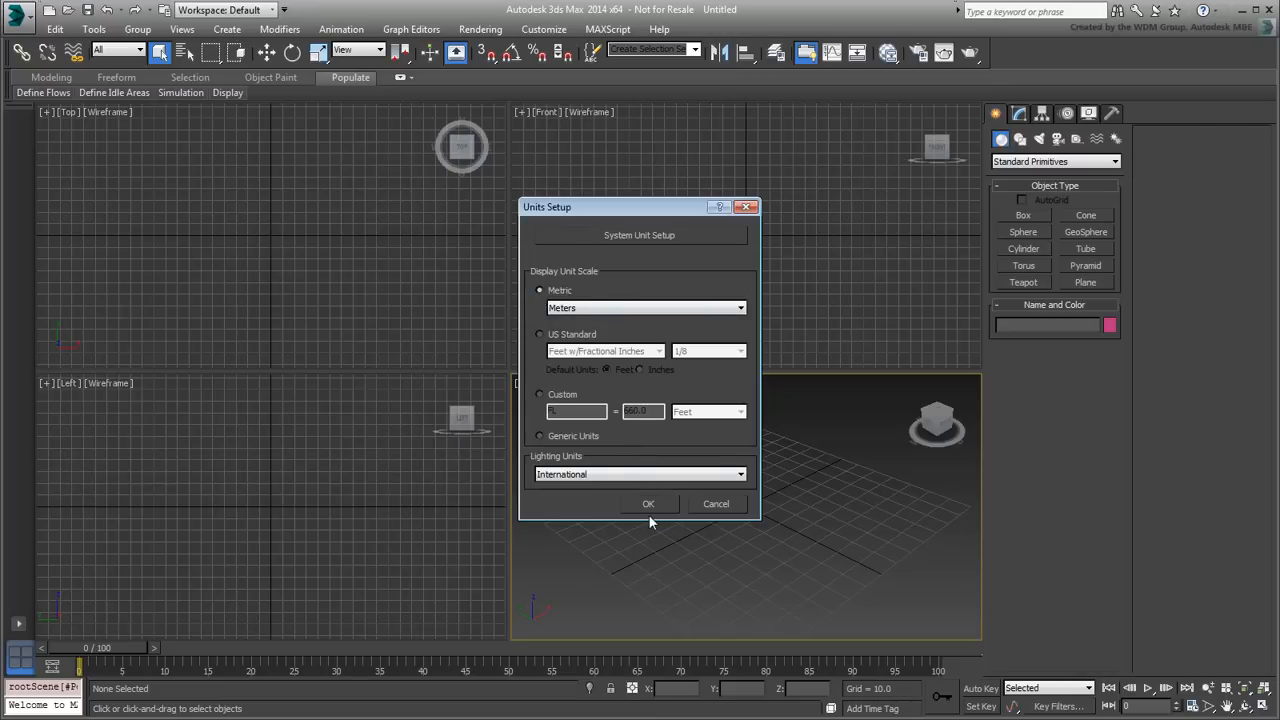
{"action": "left_click", "coordinate": [648, 503]}
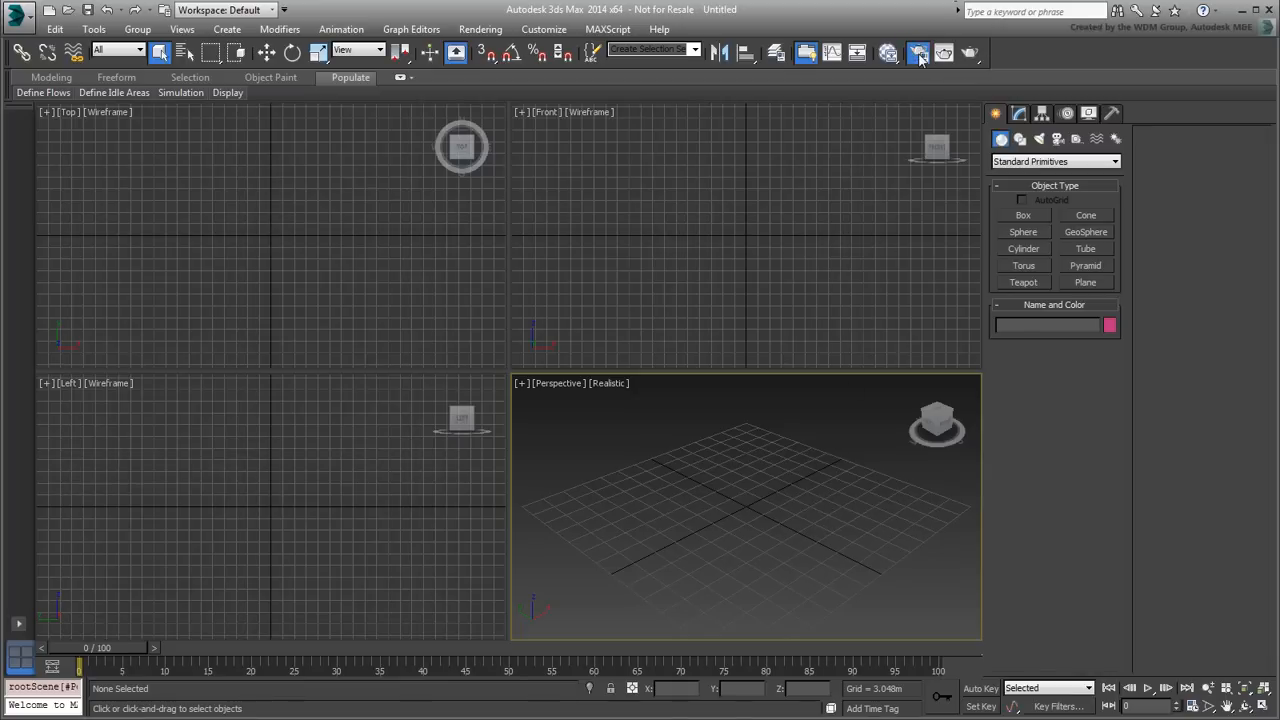
Step: Switch the production renderer to NVIDIA mental ray in Render Setup
{"action": "left_click", "coordinate": [917, 53]}
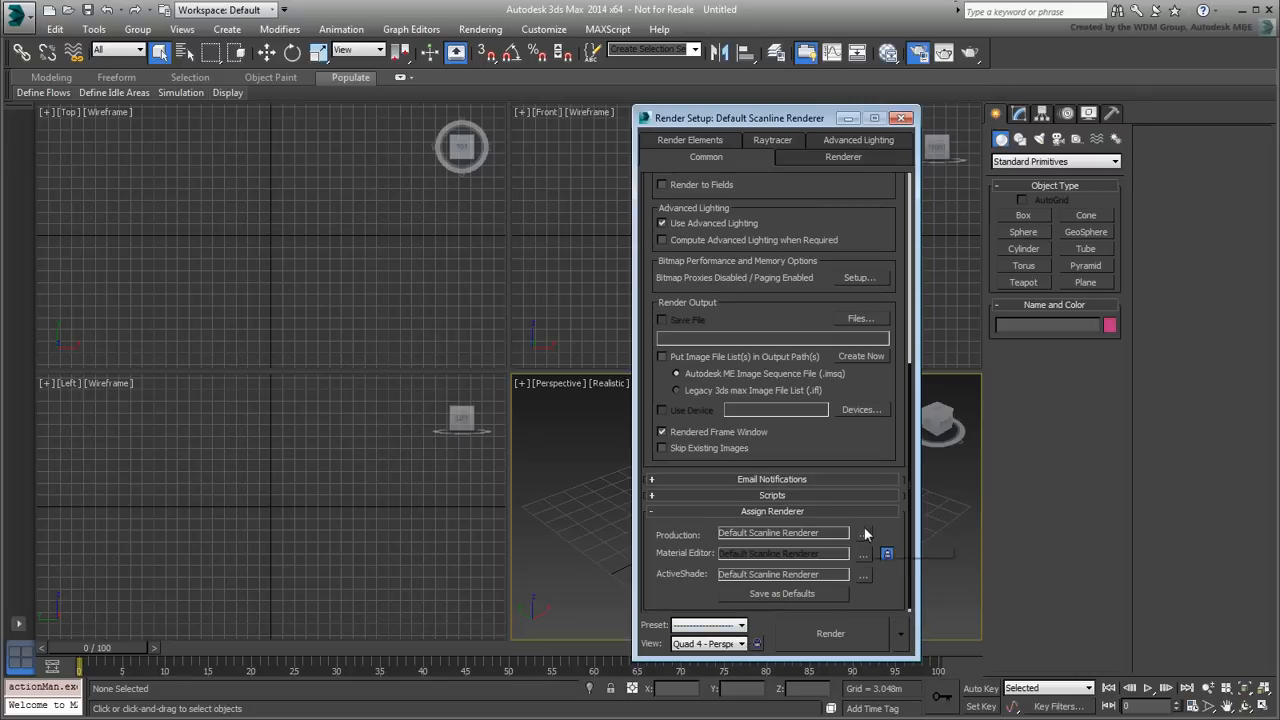
{"action": "left_click", "coordinate": [864, 533]}
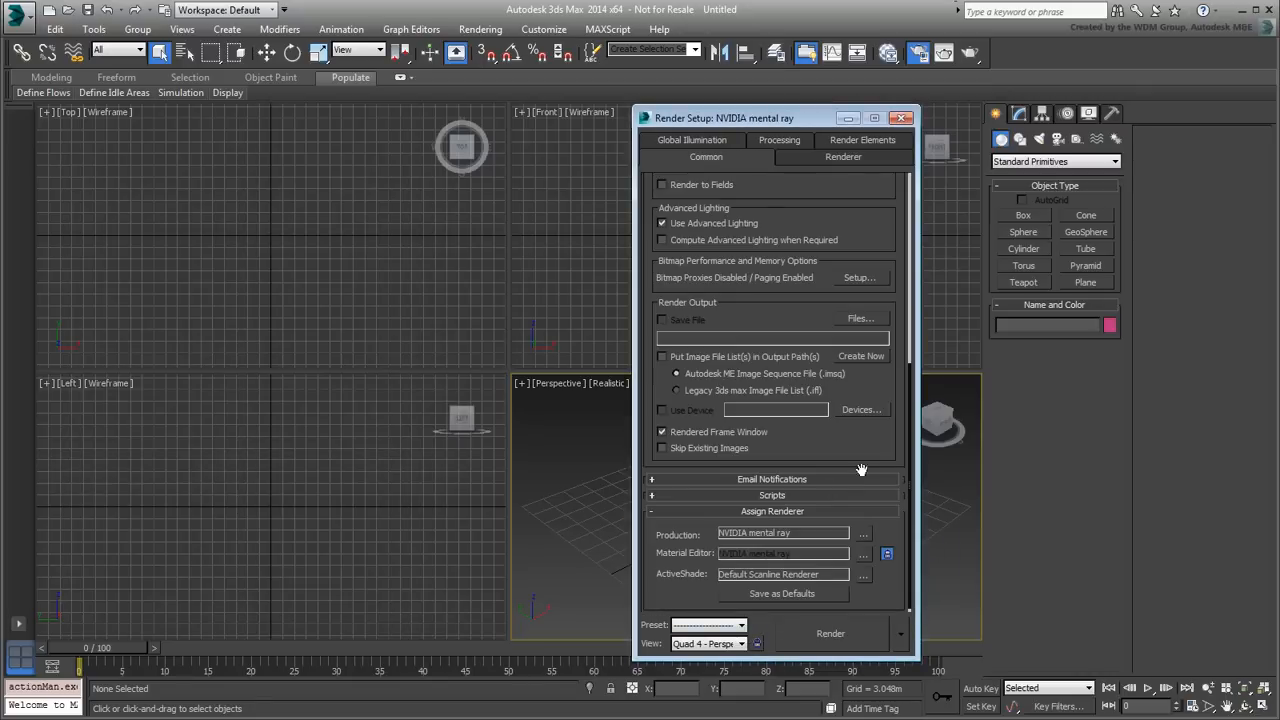
{"action": "scroll", "scroll_direction": "up", "scroll_amount": 3}
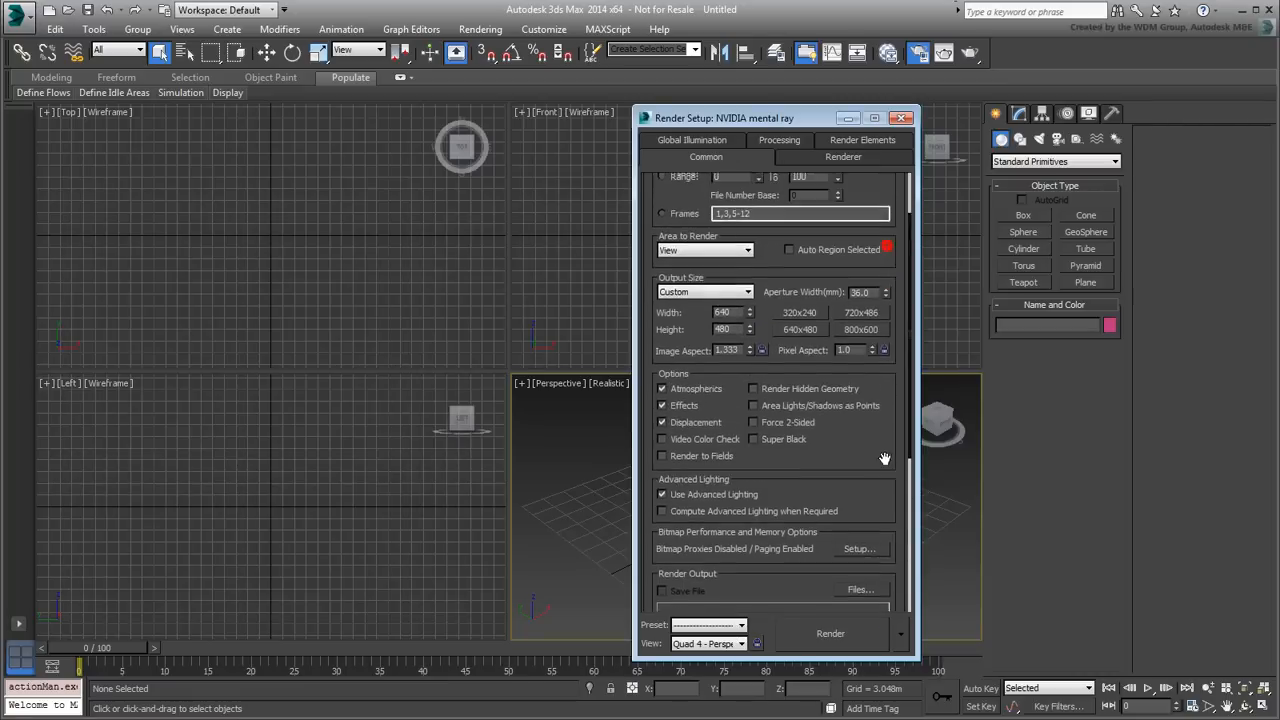
{"action": "scroll", "scroll_direction": "up", "scroll_amount": 3}
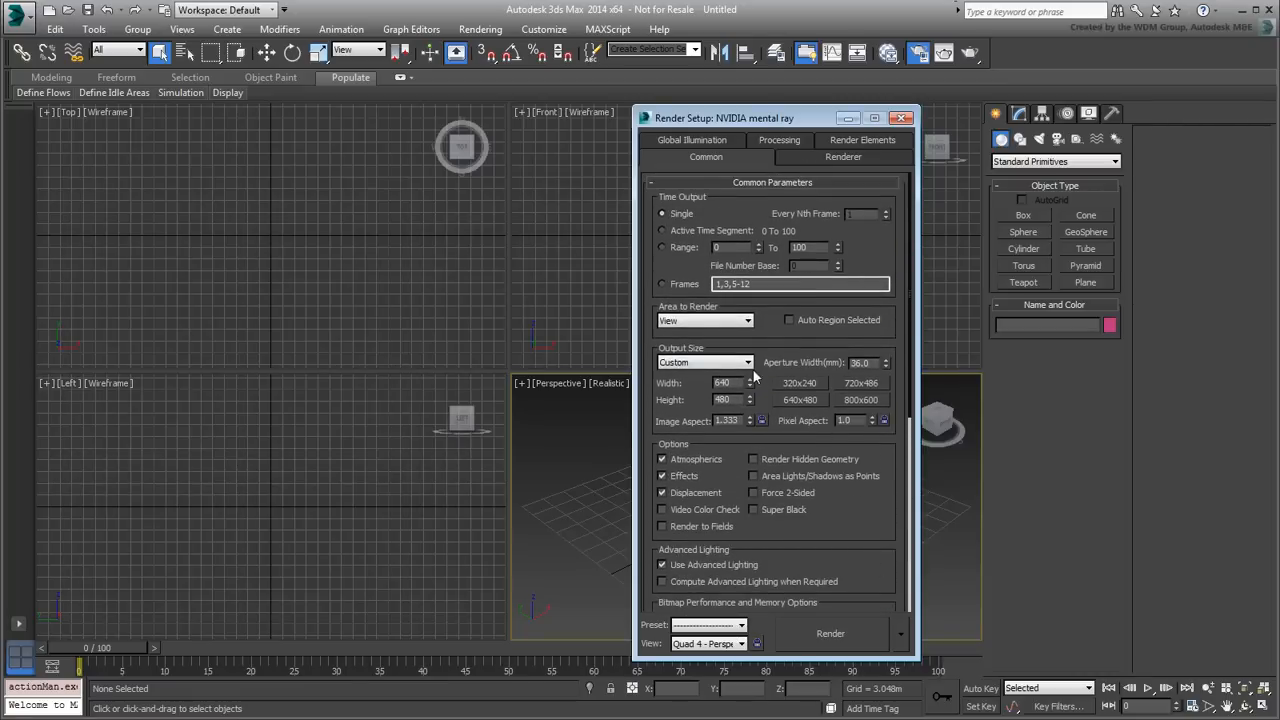
Step: Set the output size to the HDTV (video) preset at 960 by 540 and close Render Setup
{"action": "left_click", "coordinate": [746, 362]}
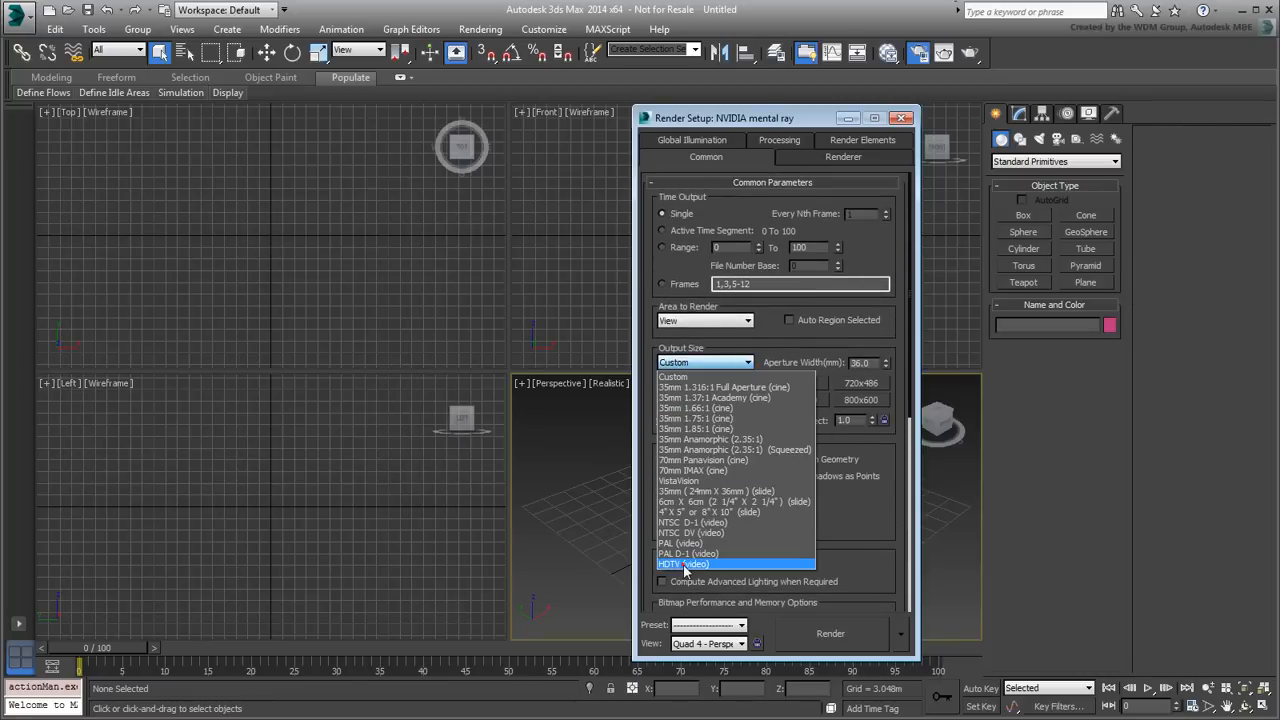
{"action": "left_click", "coordinate": [683, 564]}
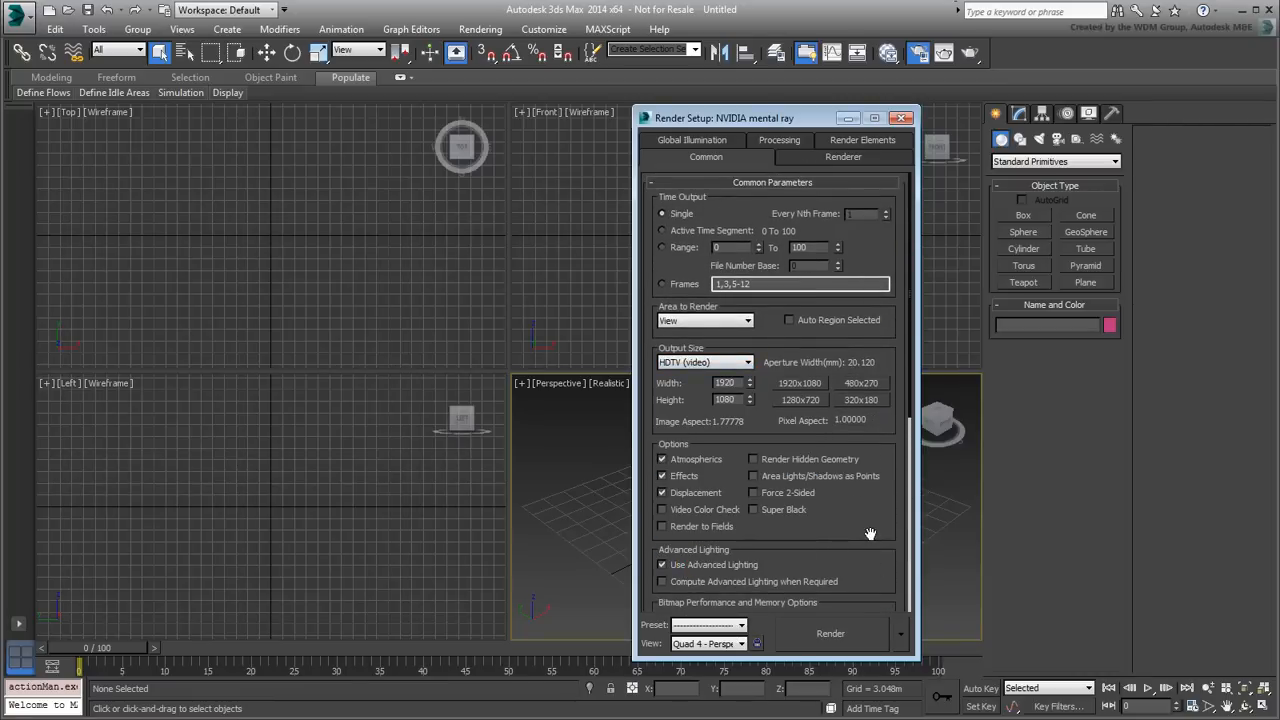
{"action": "triple_click", "coordinate": [724, 382]}
{"action": "type", "text": "960"}
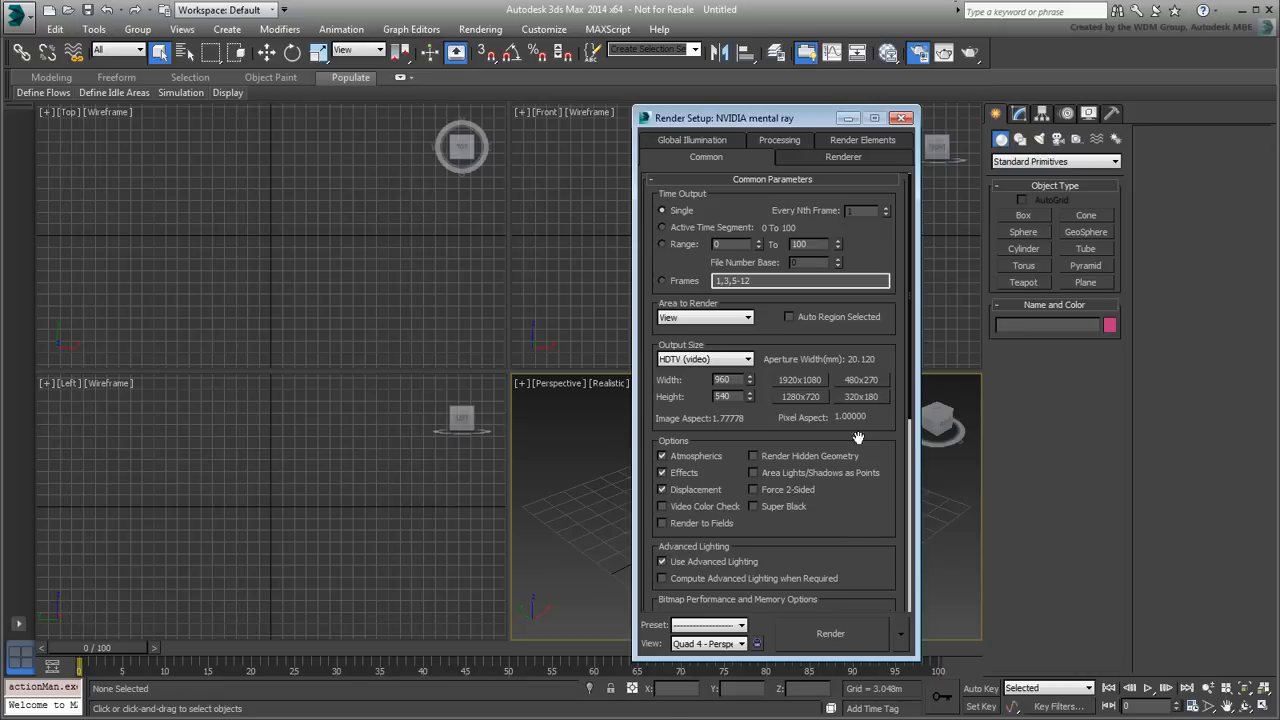
{"action": "left_click", "coordinate": [901, 118]}
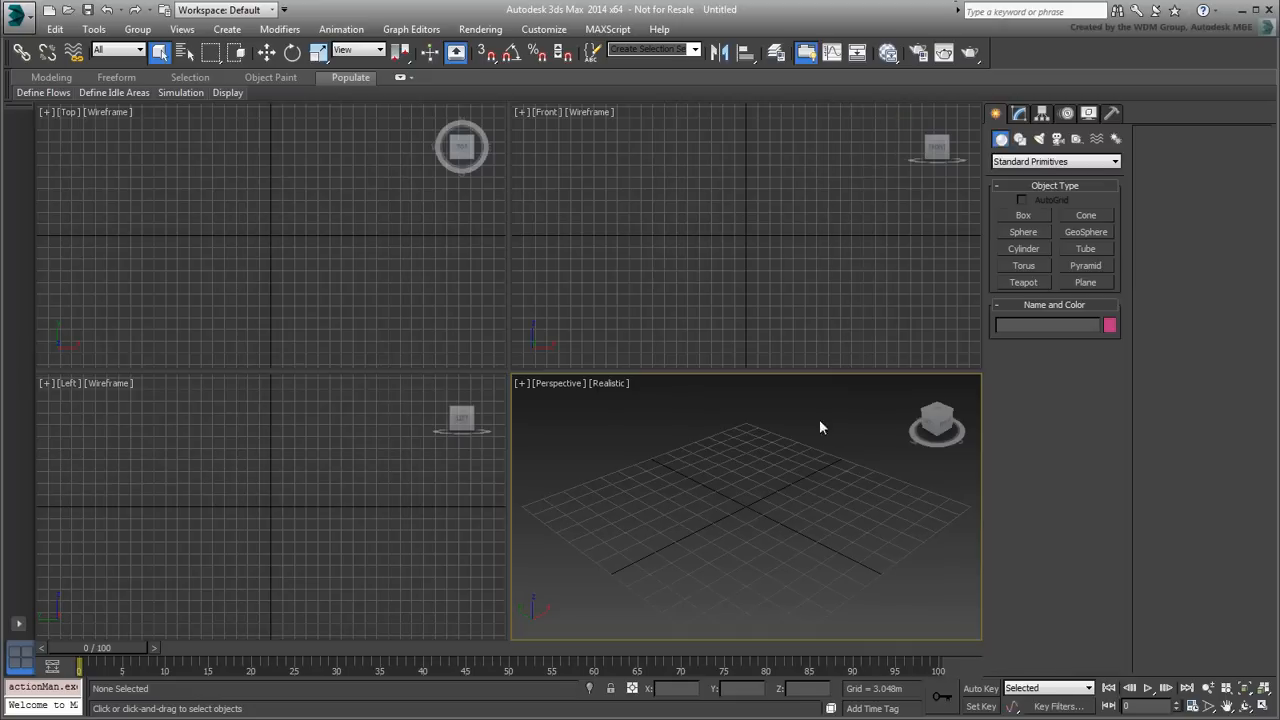
{"action": "mouse_move", "coordinate": [1096, 565]}
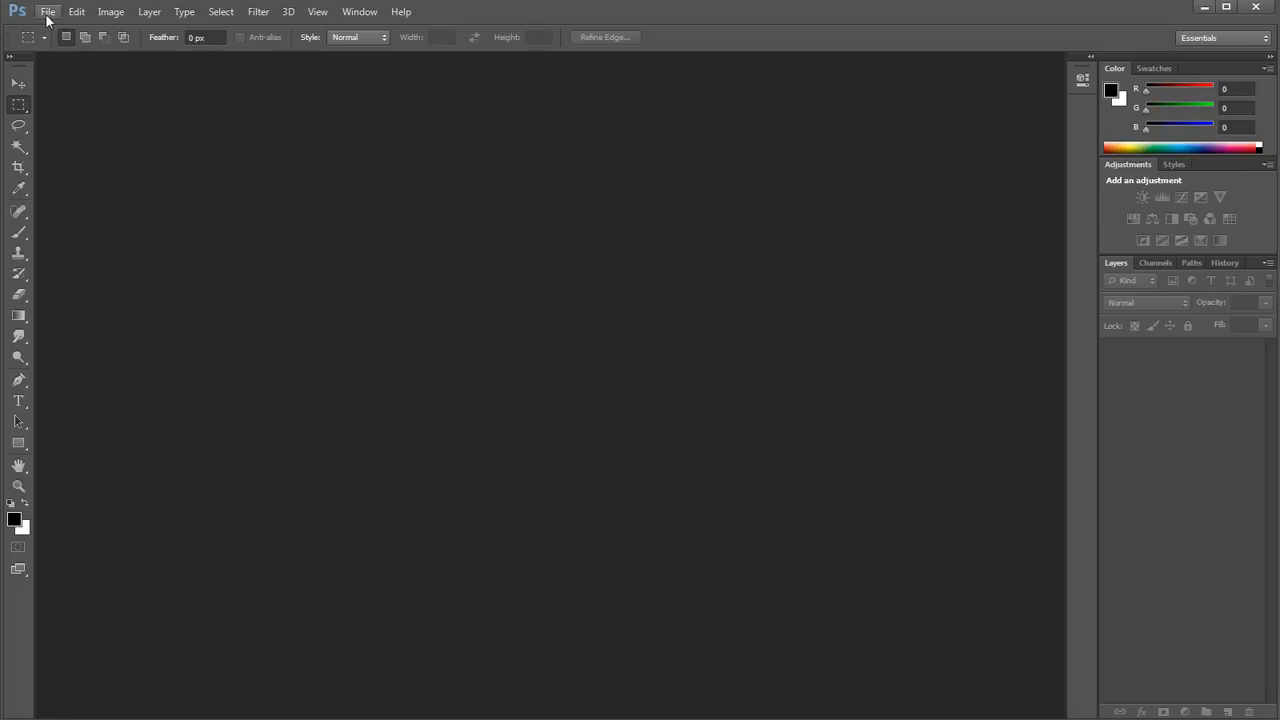
Step: Create a new 300 by 300 px white document and zoom in on the canvas
{"action": "left_click", "coordinate": [47, 11]}
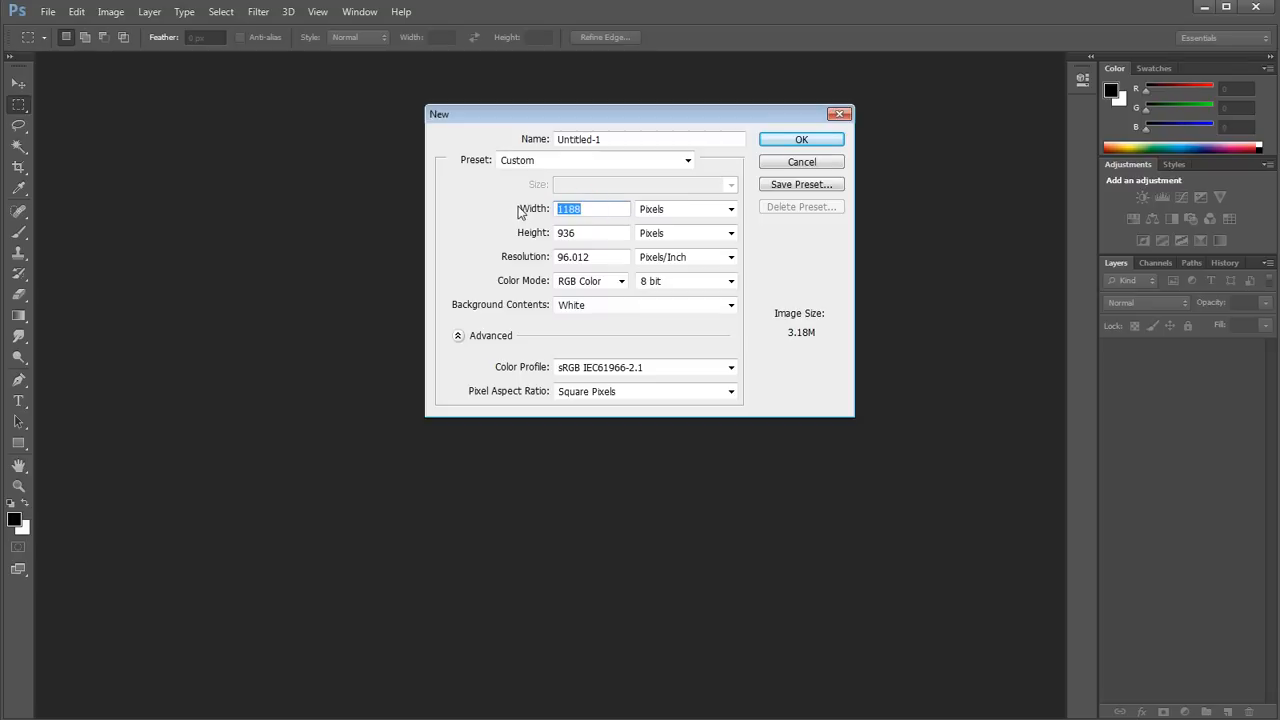
{"action": "type", "text": "300"}
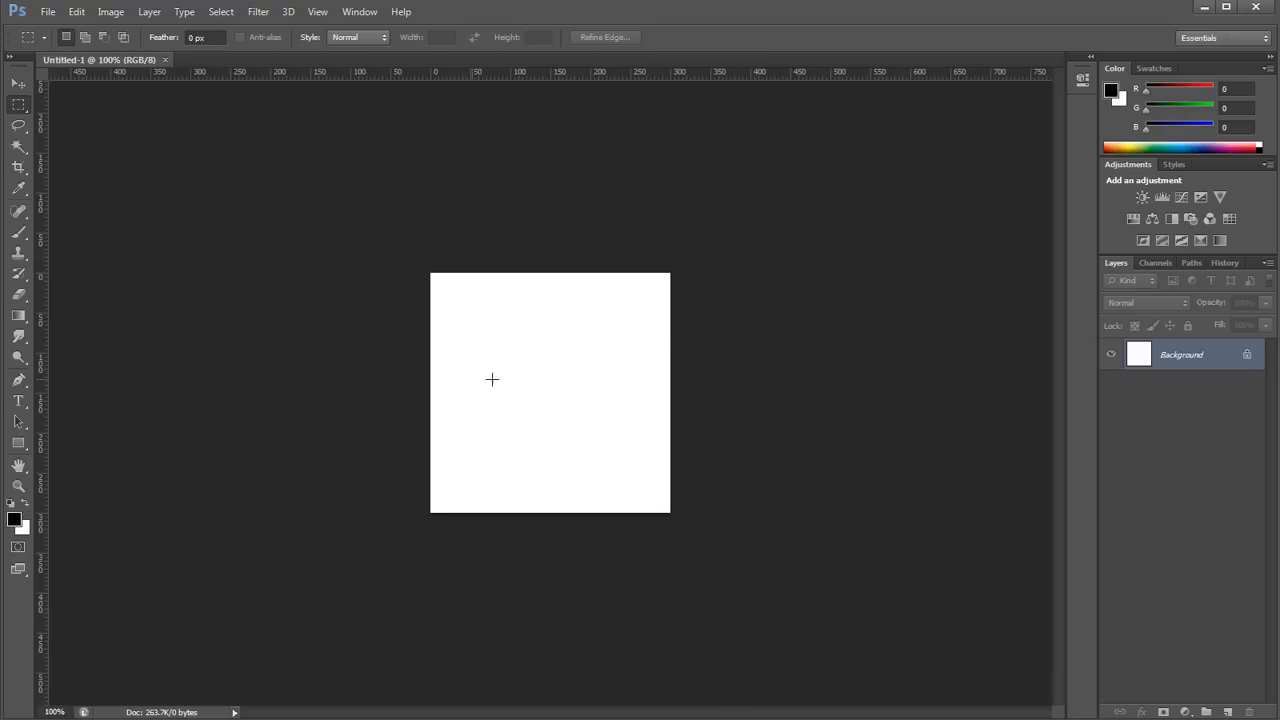
{"action": "left_click", "coordinate": [18, 487]}
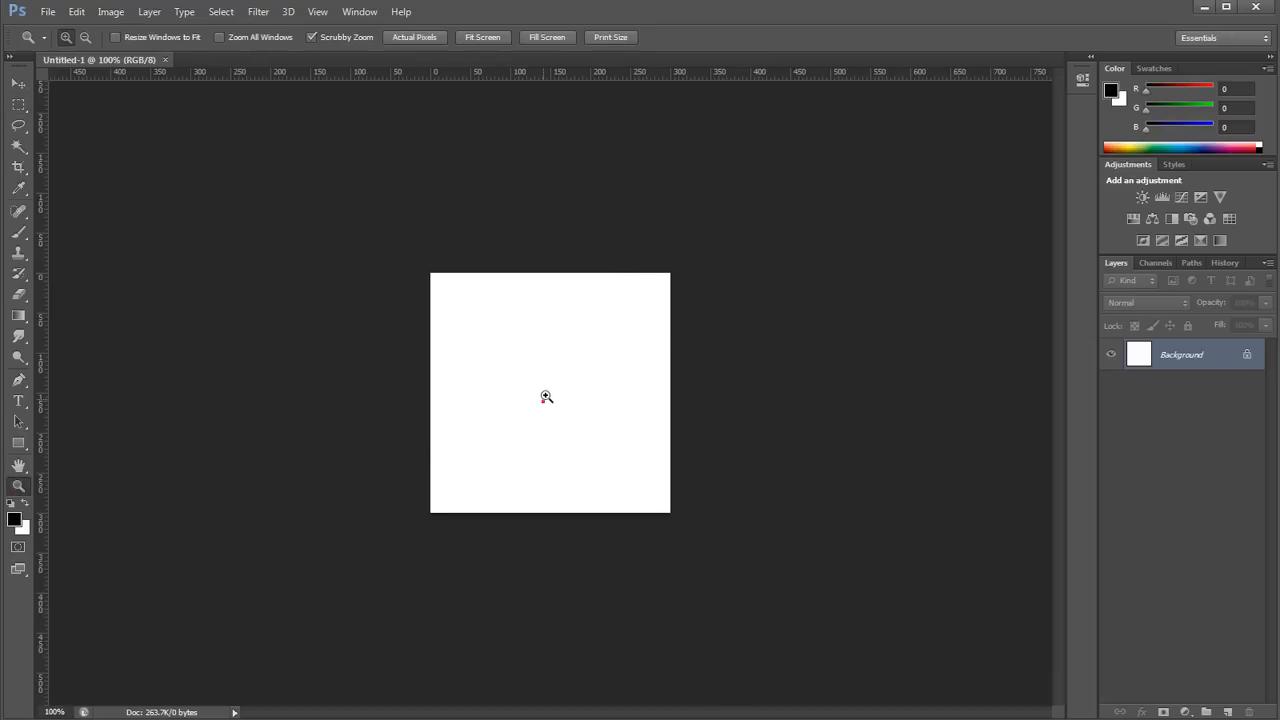
{"action": "left_click", "coordinate": [546, 397]}
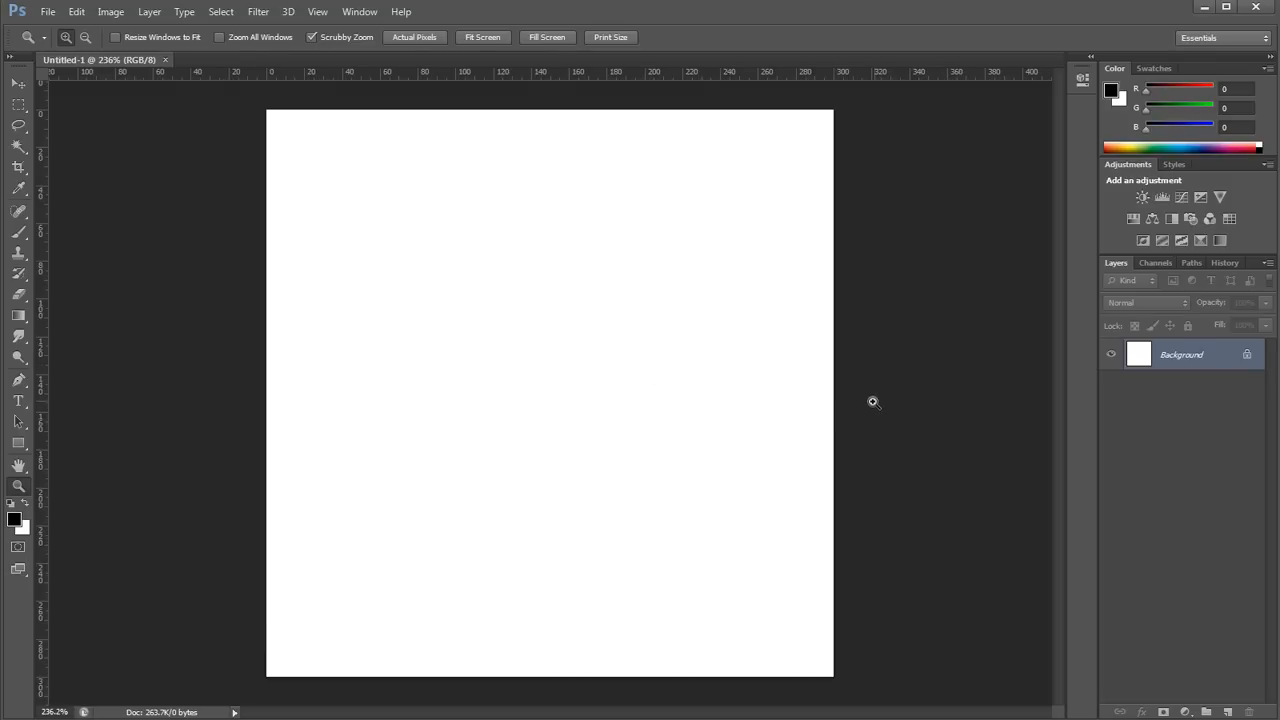
{"action": "mouse_move", "coordinate": [865, 398]}
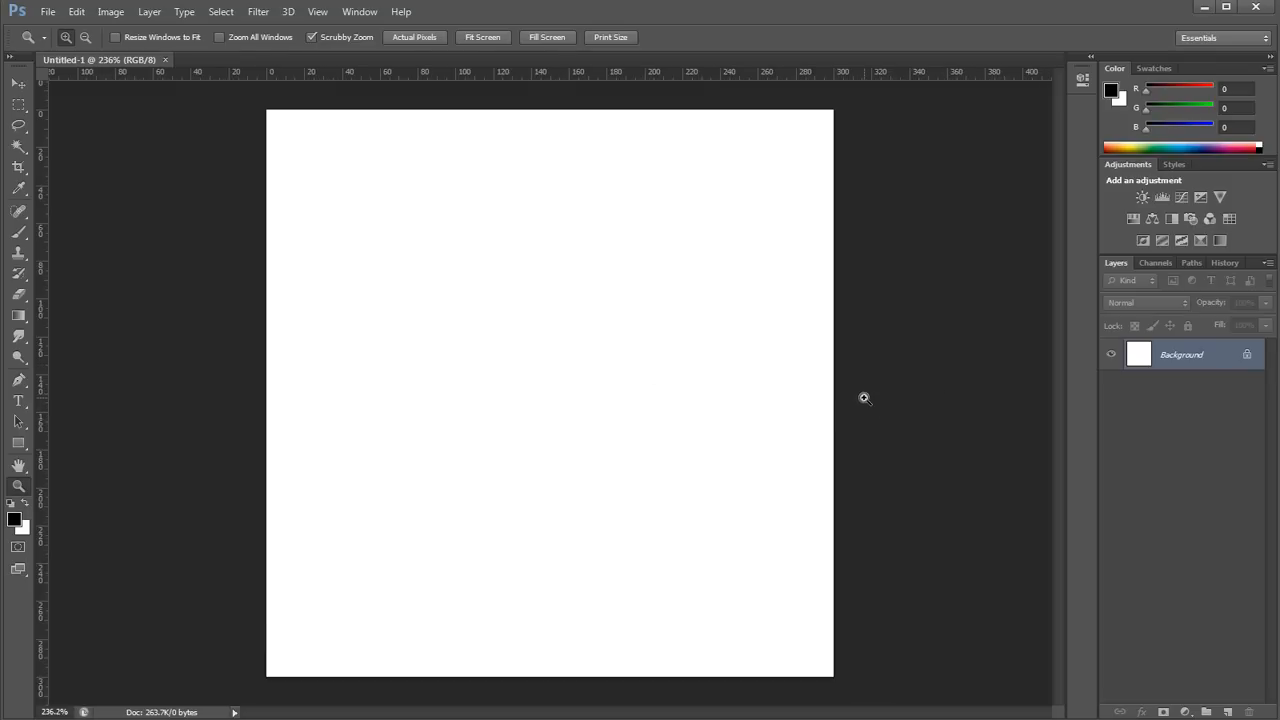
Step: Set the foreground to beige #dcd4b3, fill the background with it, and add a new layer
{"action": "left_click", "coordinate": [14, 518]}
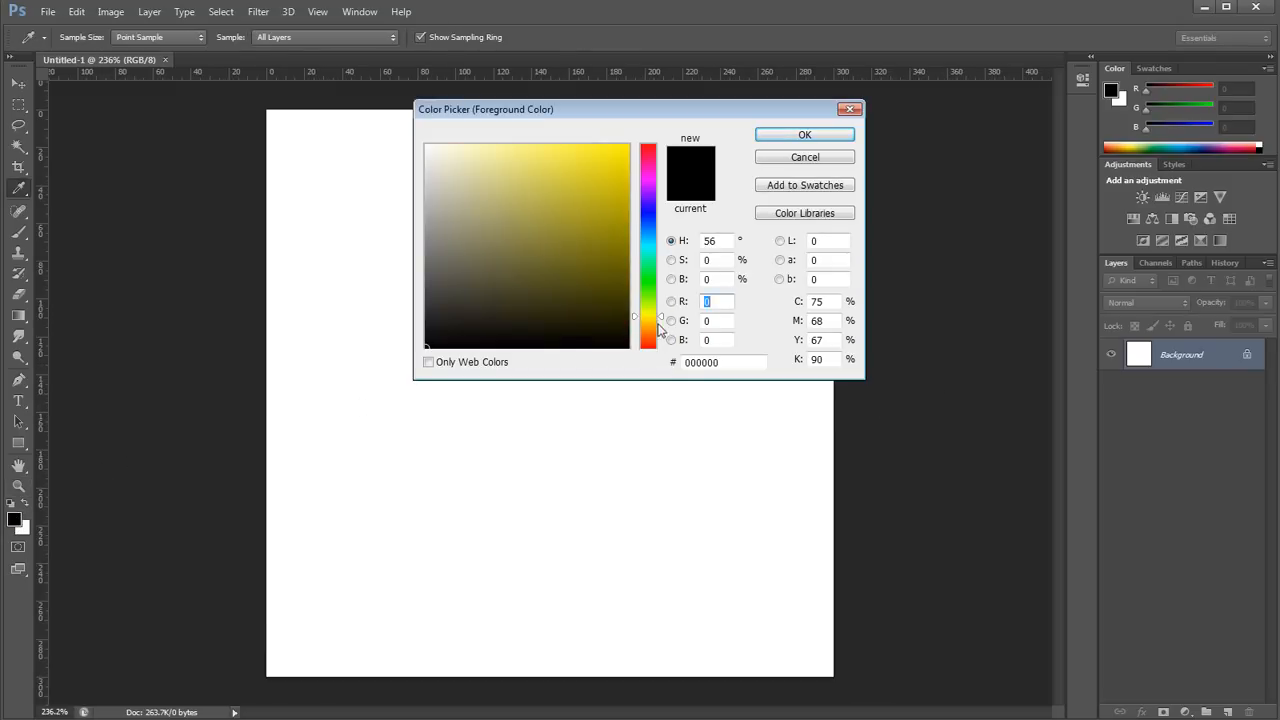
{"action": "left_click", "coordinate": [466, 174]}
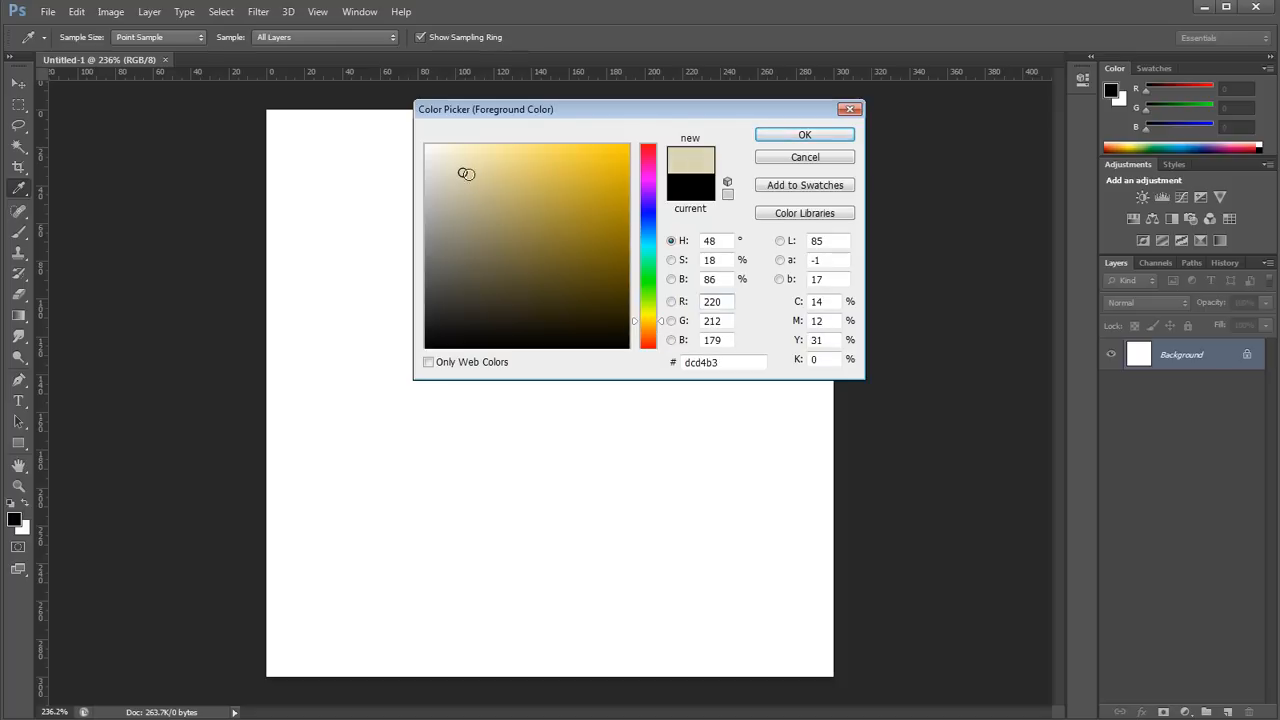
{"action": "left_click", "coordinate": [804, 135]}
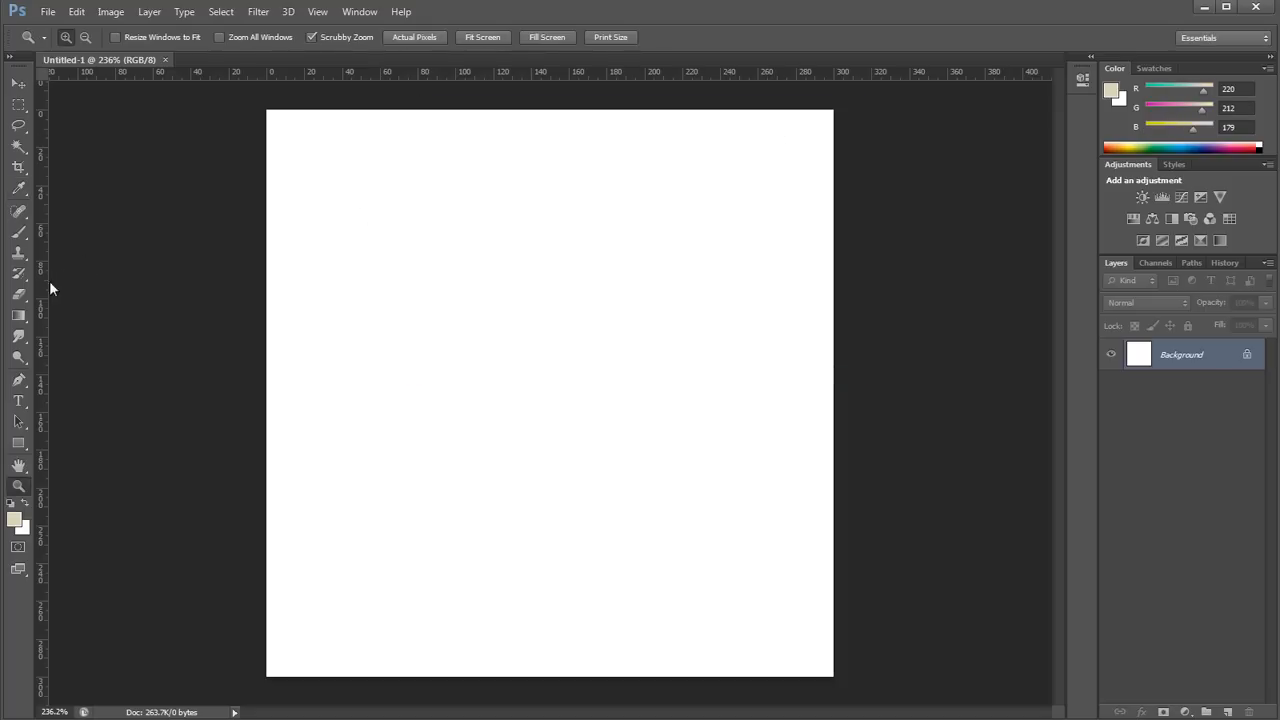
{"action": "left_click", "coordinate": [18, 315]}
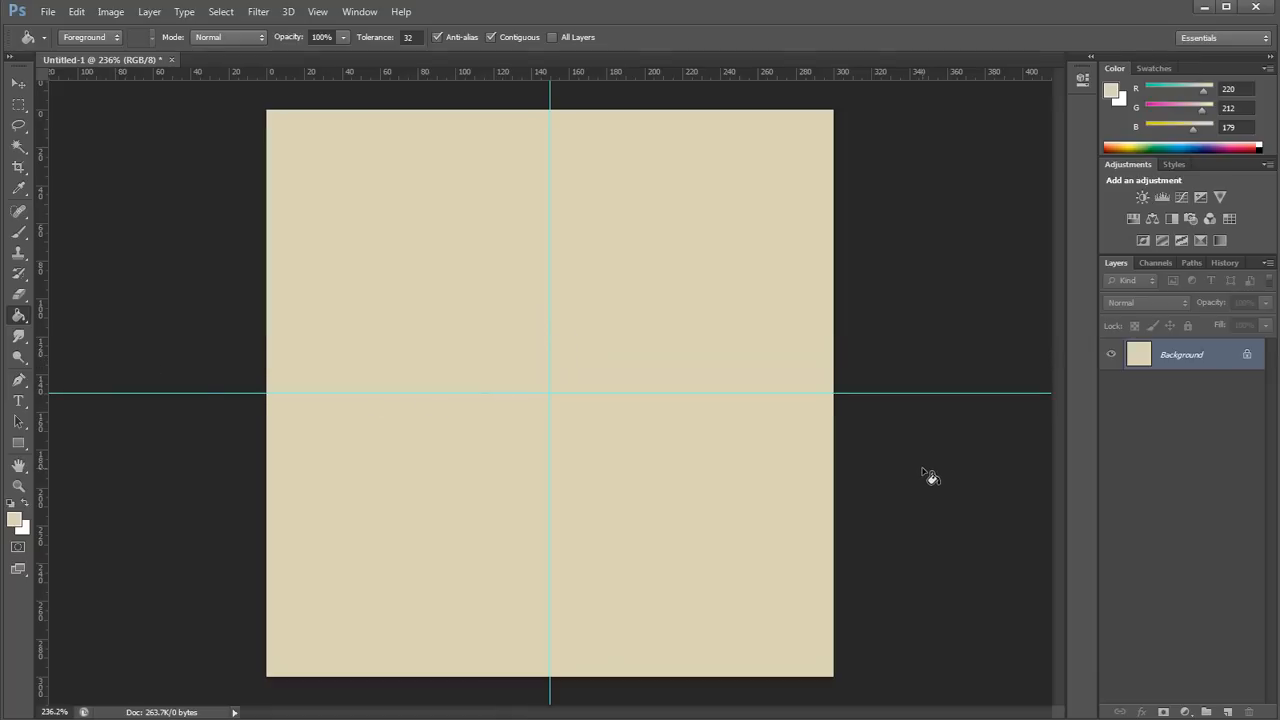
{"action": "left_click", "coordinate": [1228, 711]}
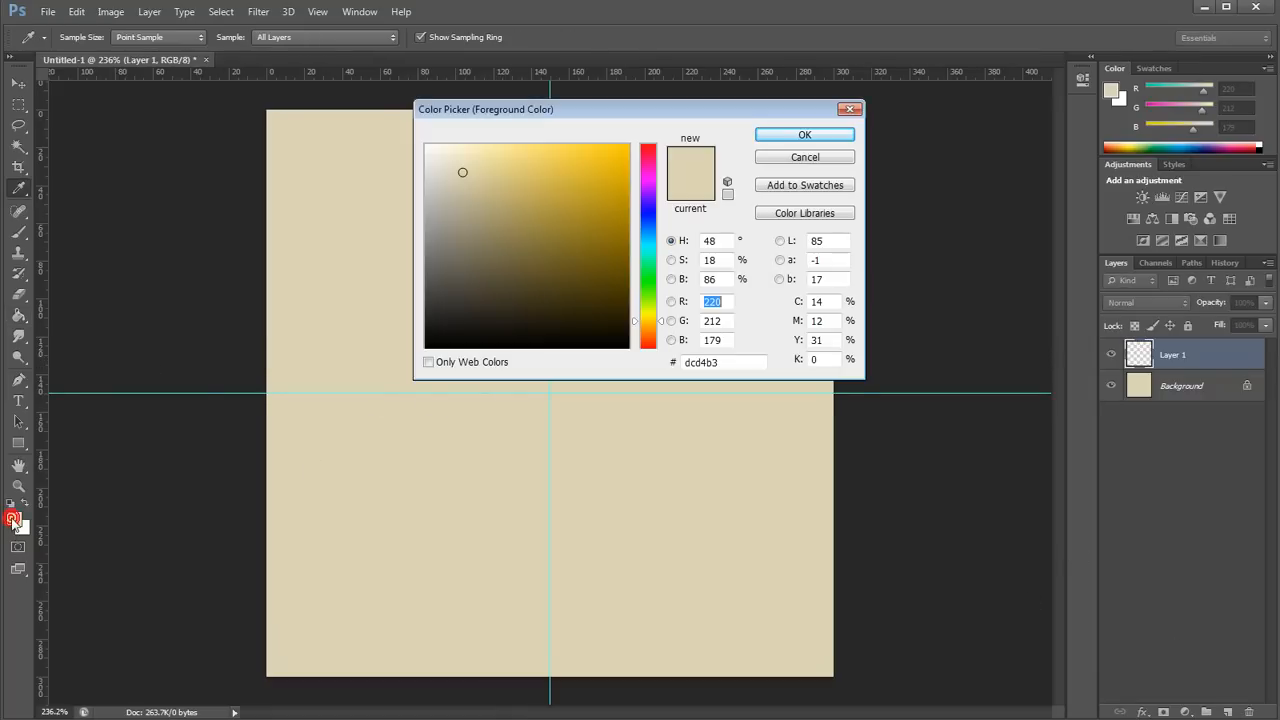
Step: Set the foreground to near-black #10100e and select the whole canvas with the Rectangular Marquee
{"action": "left_click", "coordinate": [451, 335]}
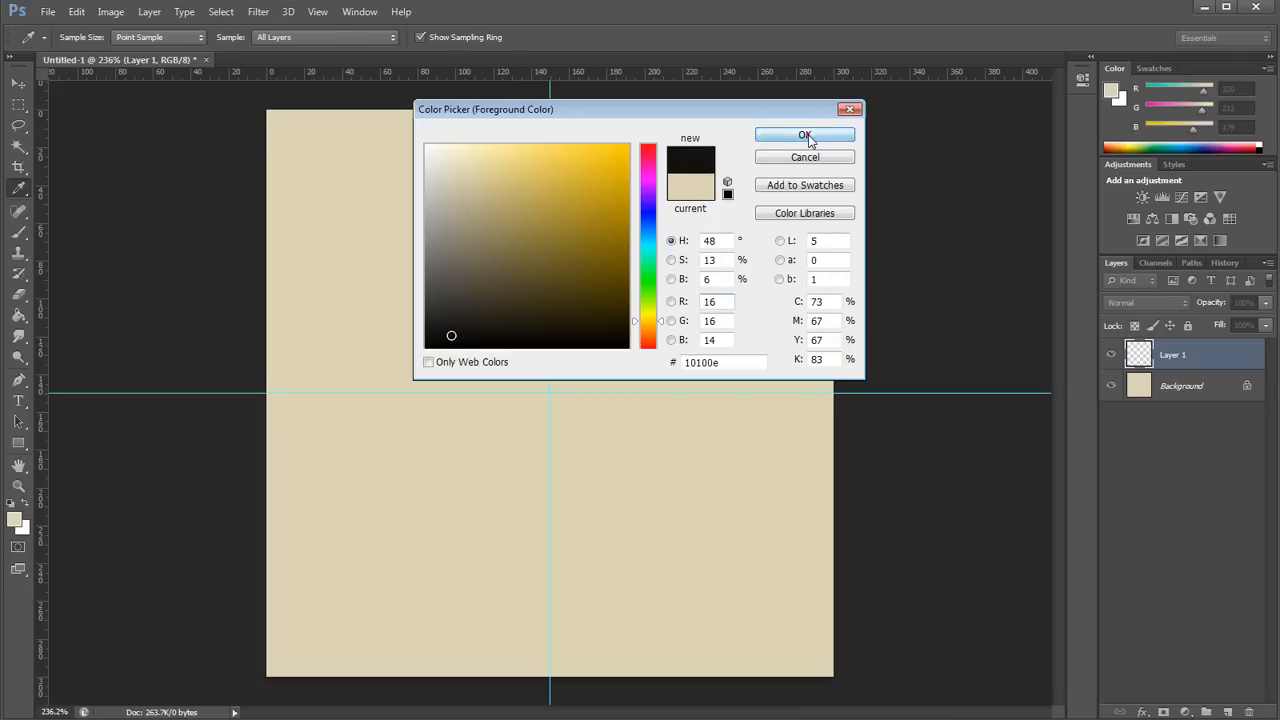
{"action": "left_click", "coordinate": [805, 135]}
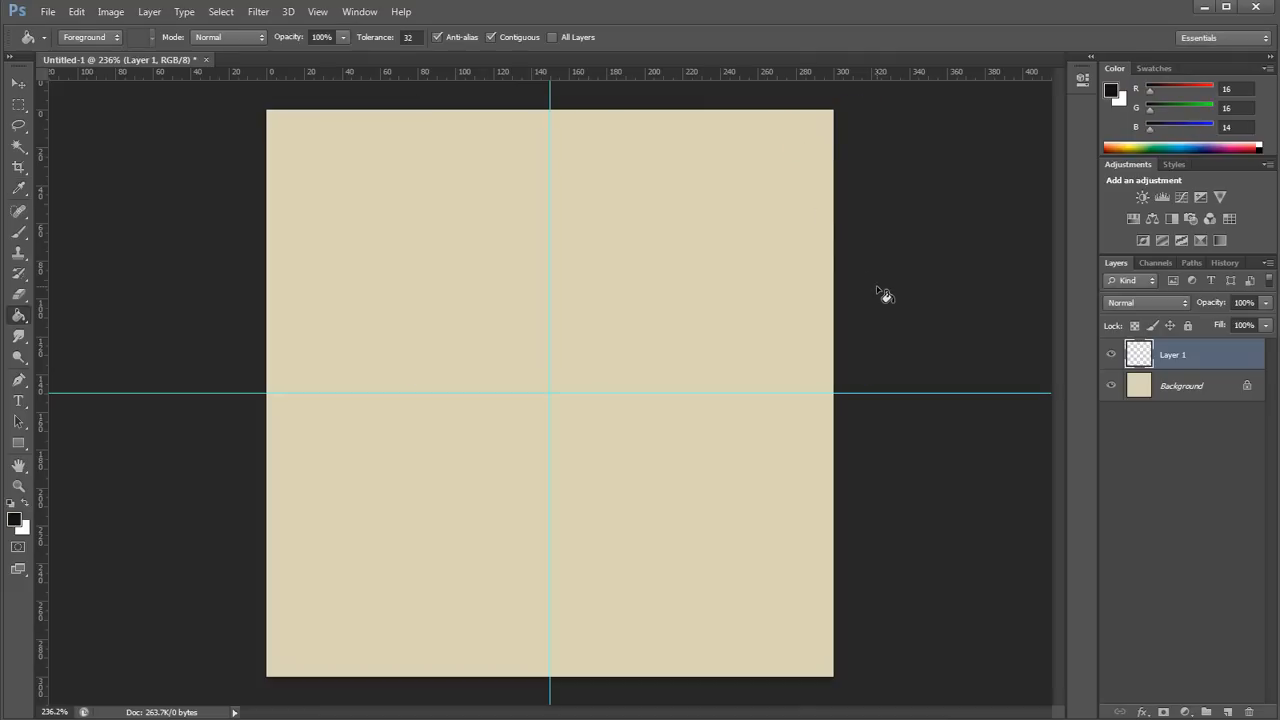
{"action": "left_click", "coordinate": [18, 127]}
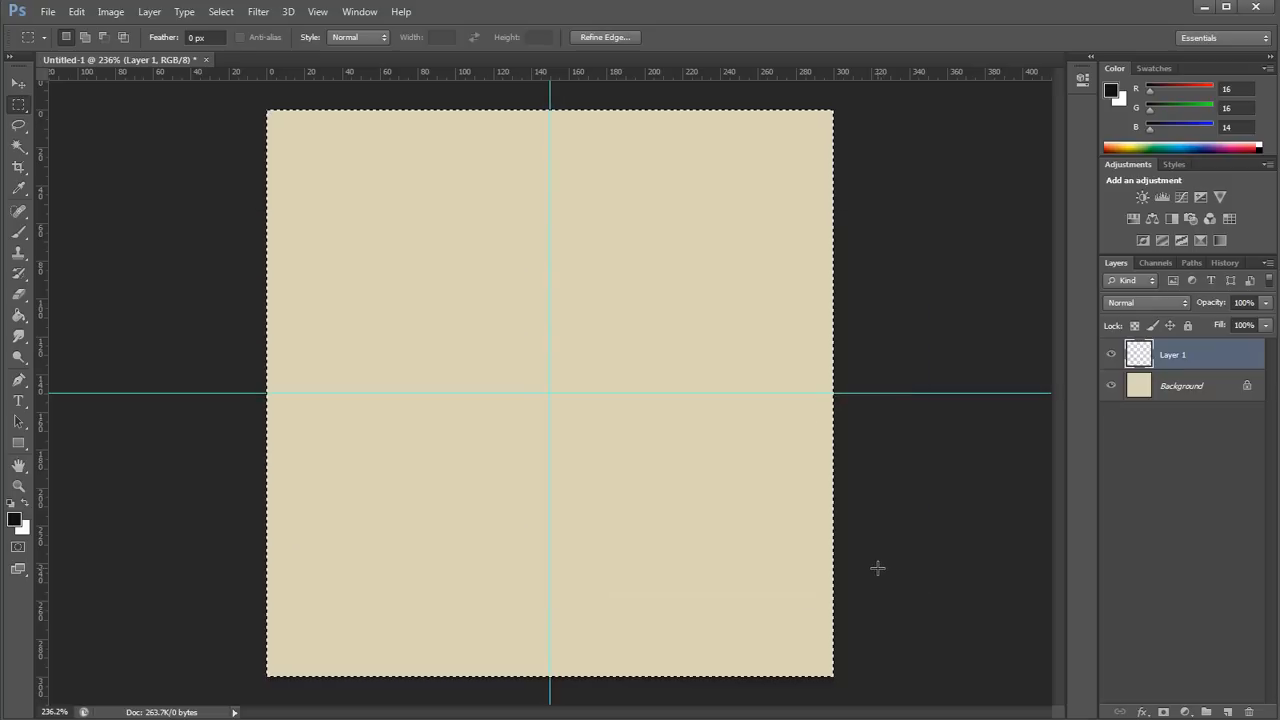
{"action": "left_click", "coordinate": [76, 11]}
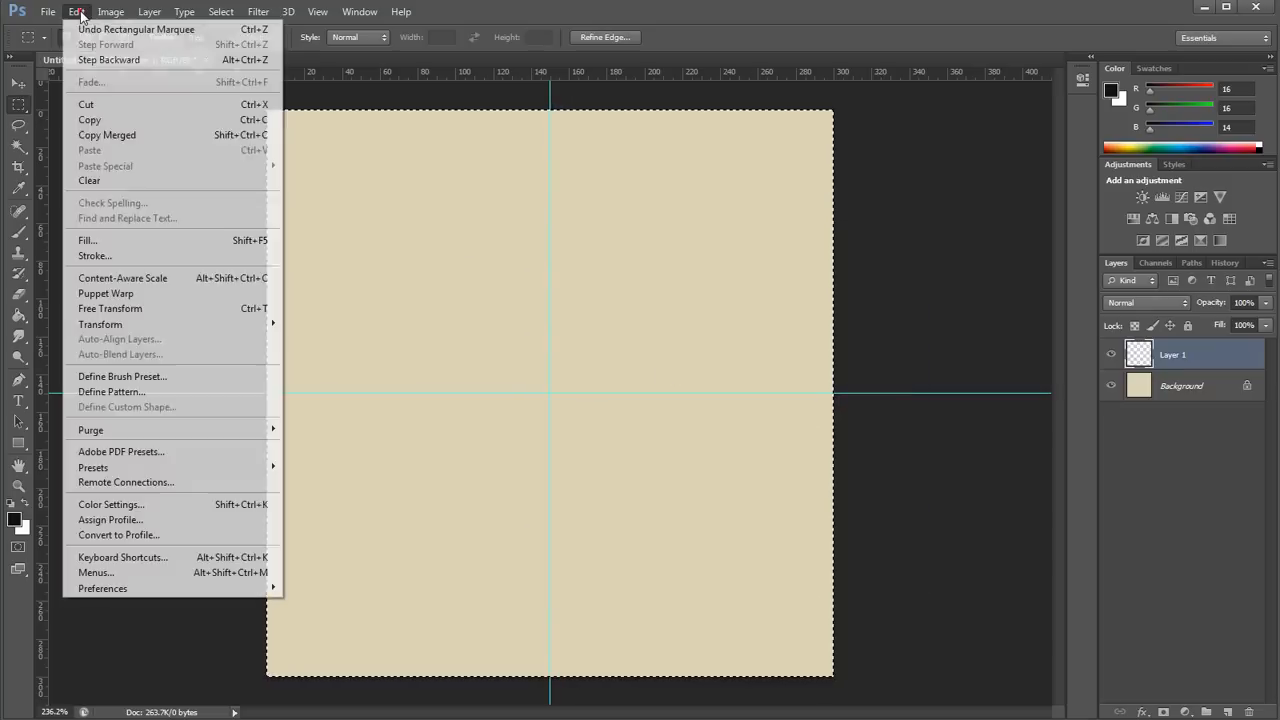
{"action": "mouse_move", "coordinate": [94, 256]}
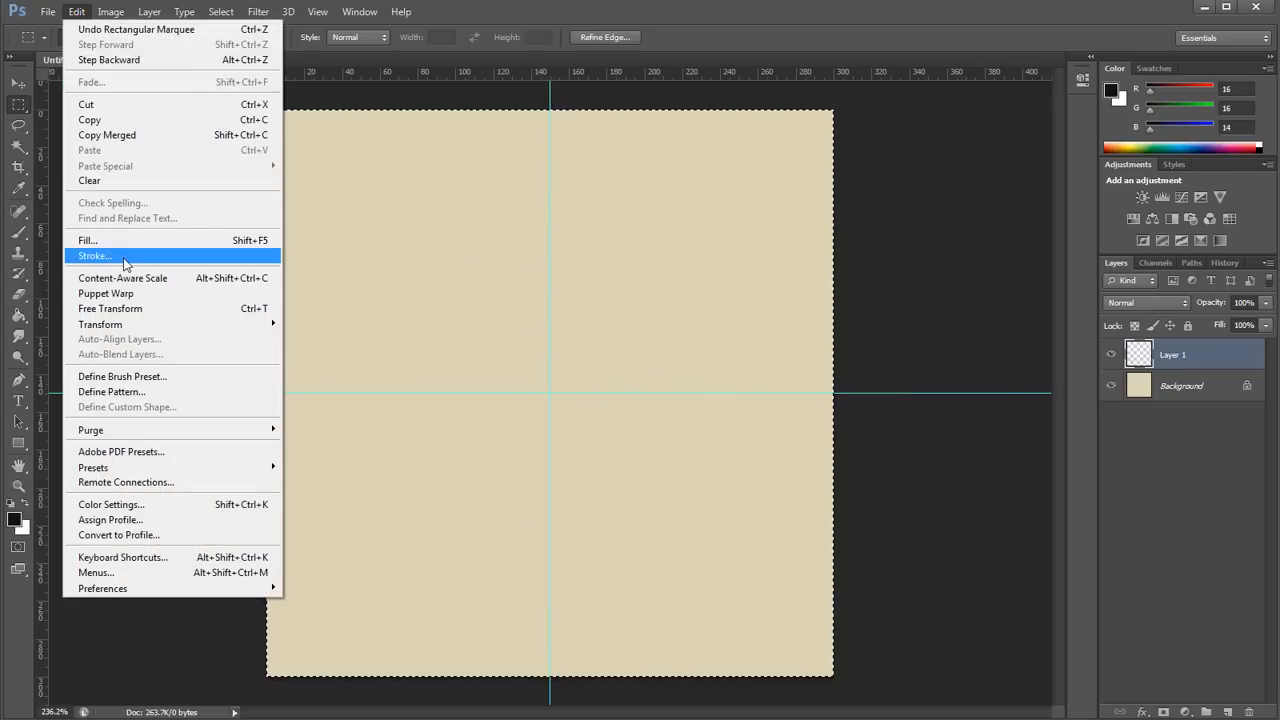
Step: Stroke the selection with an 11 px near-black inside border, then make Background active
{"action": "left_click", "coordinate": [93, 255]}
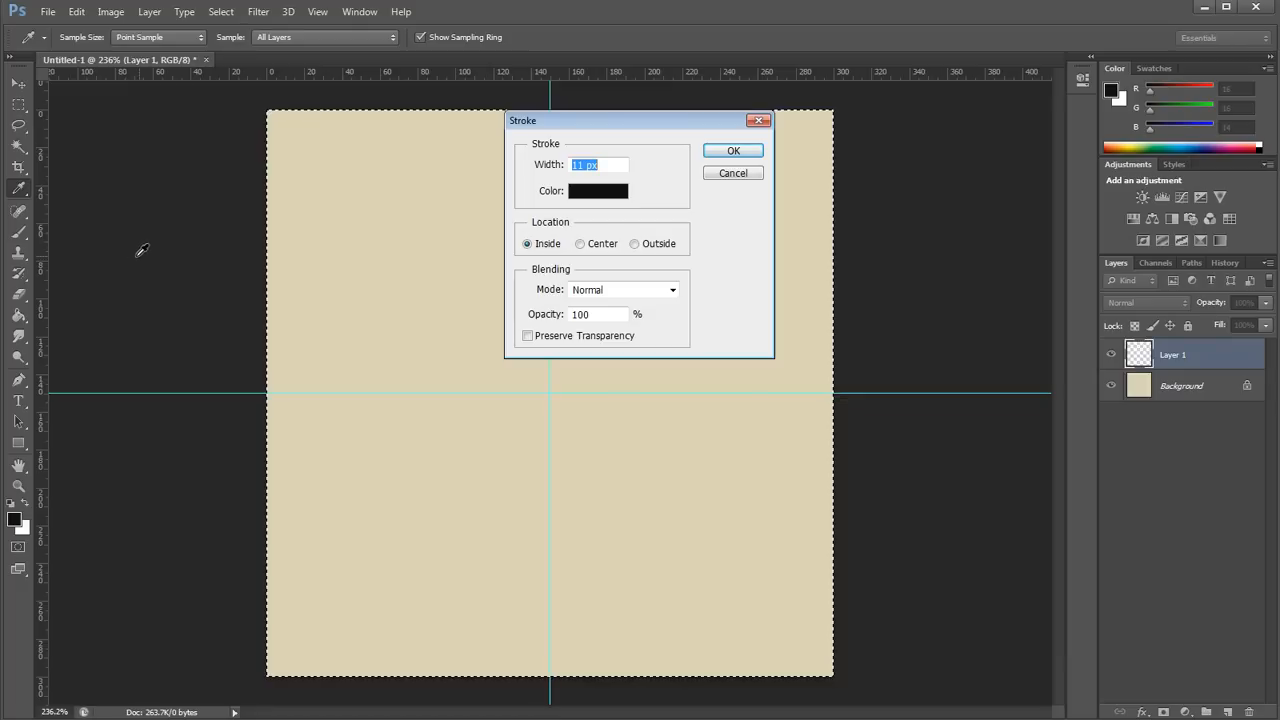
{"action": "mouse_move", "coordinate": [493, 166]}
{"action": "type", "text": "11"}
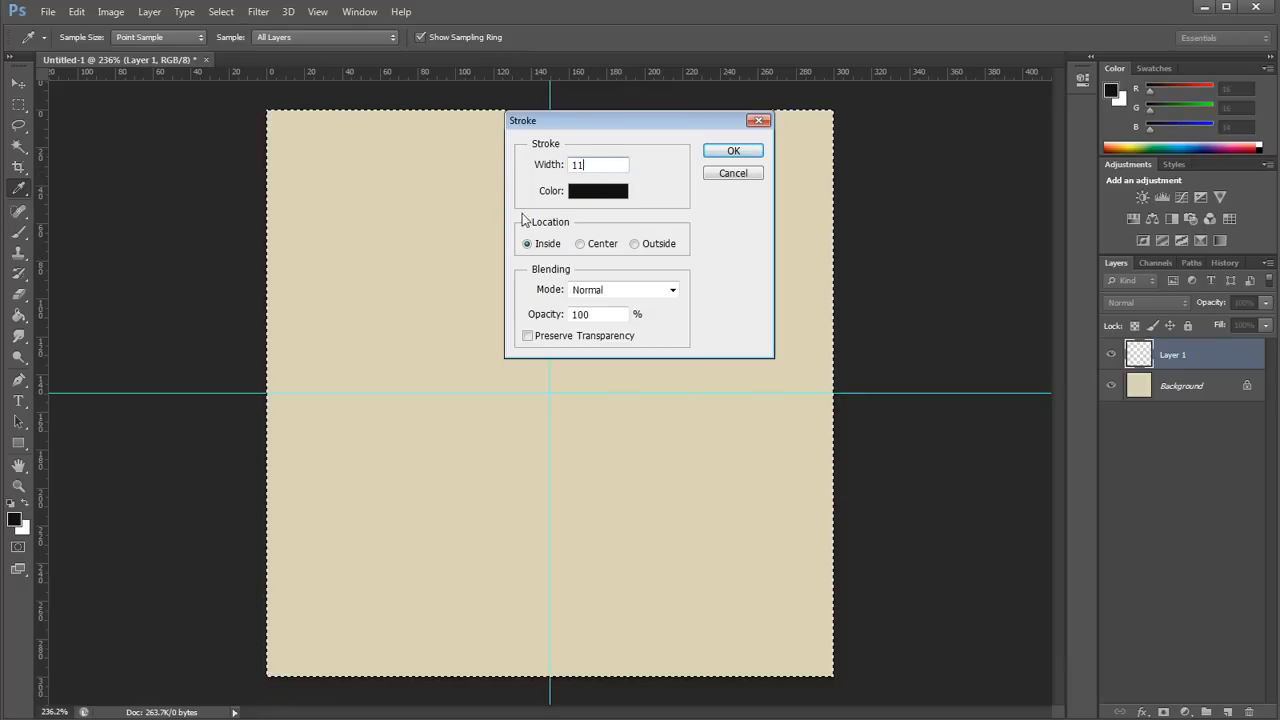
{"action": "left_click", "coordinate": [634, 243]}
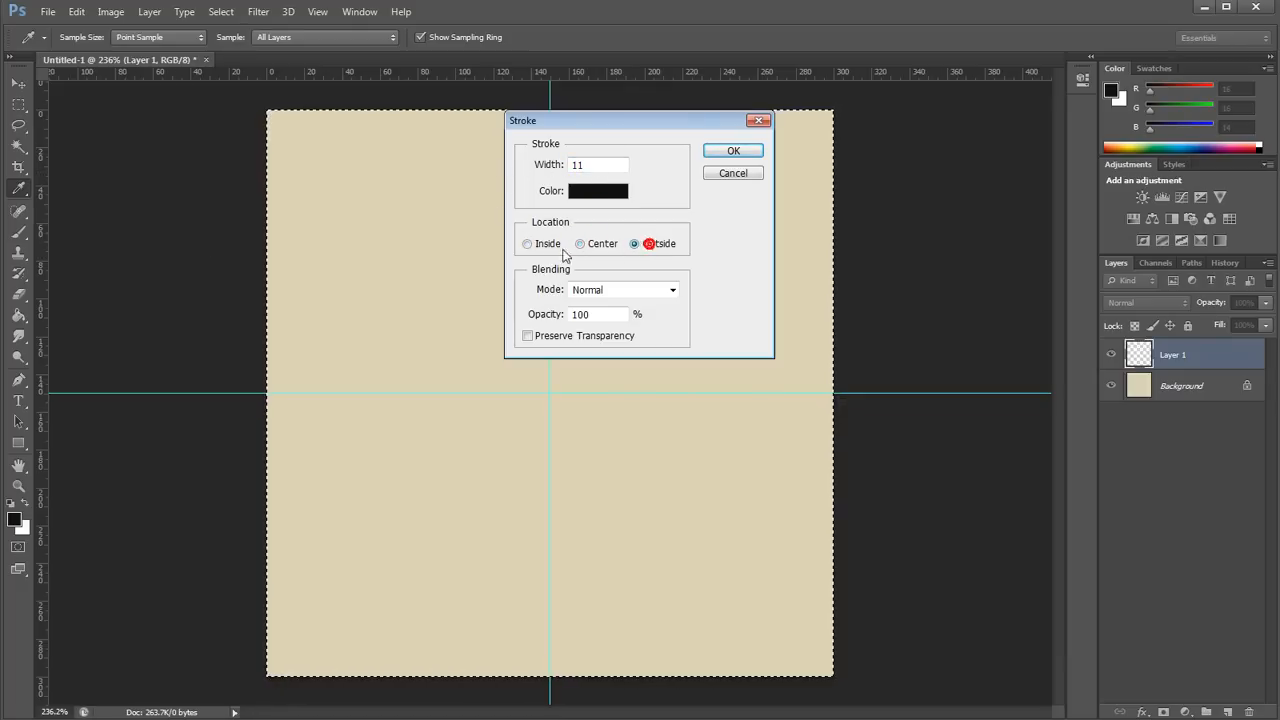
{"action": "left_click", "coordinate": [527, 243]}
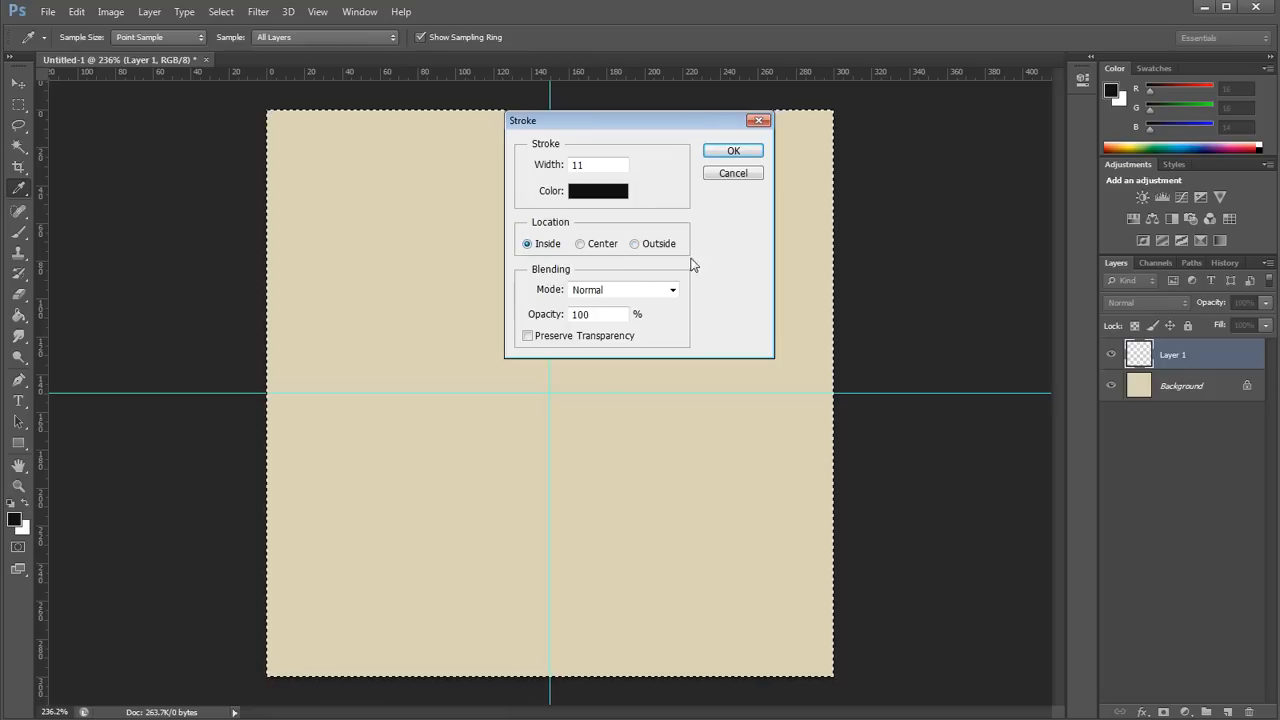
{"action": "left_click", "coordinate": [733, 150]}
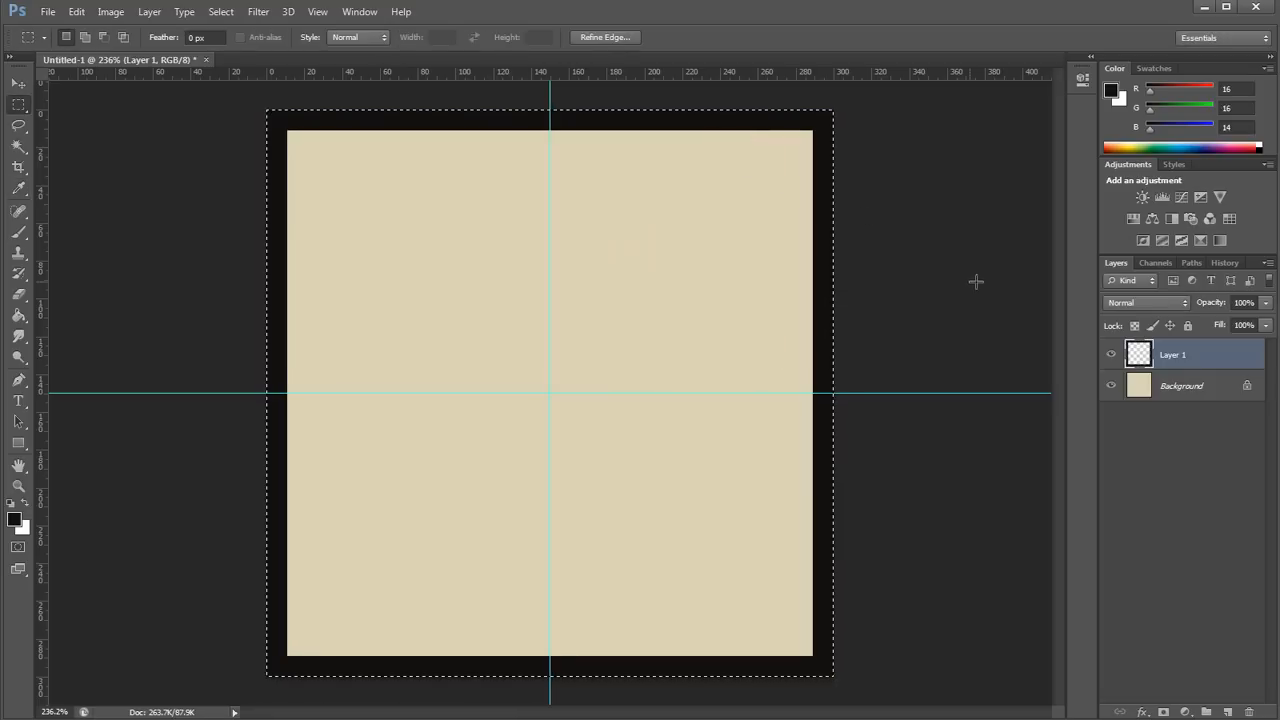
{"action": "mouse_move", "coordinate": [926, 279]}
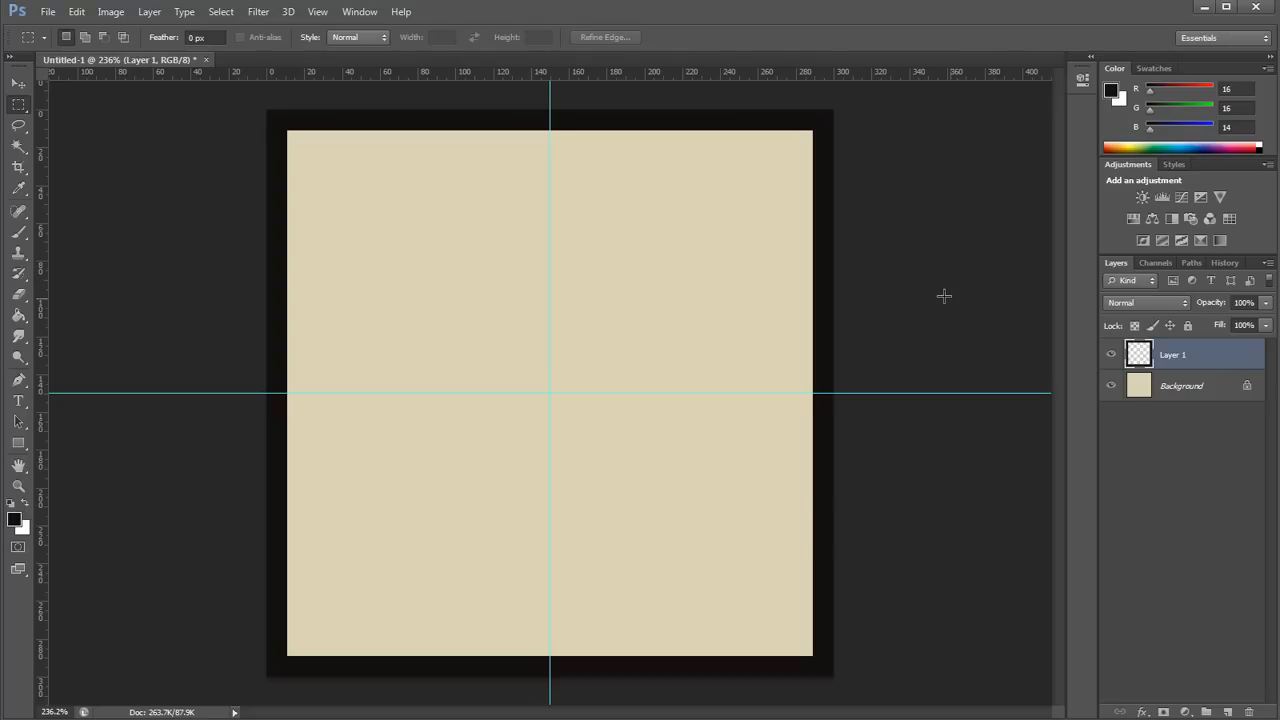
{"action": "left_click", "coordinate": [1181, 385]}
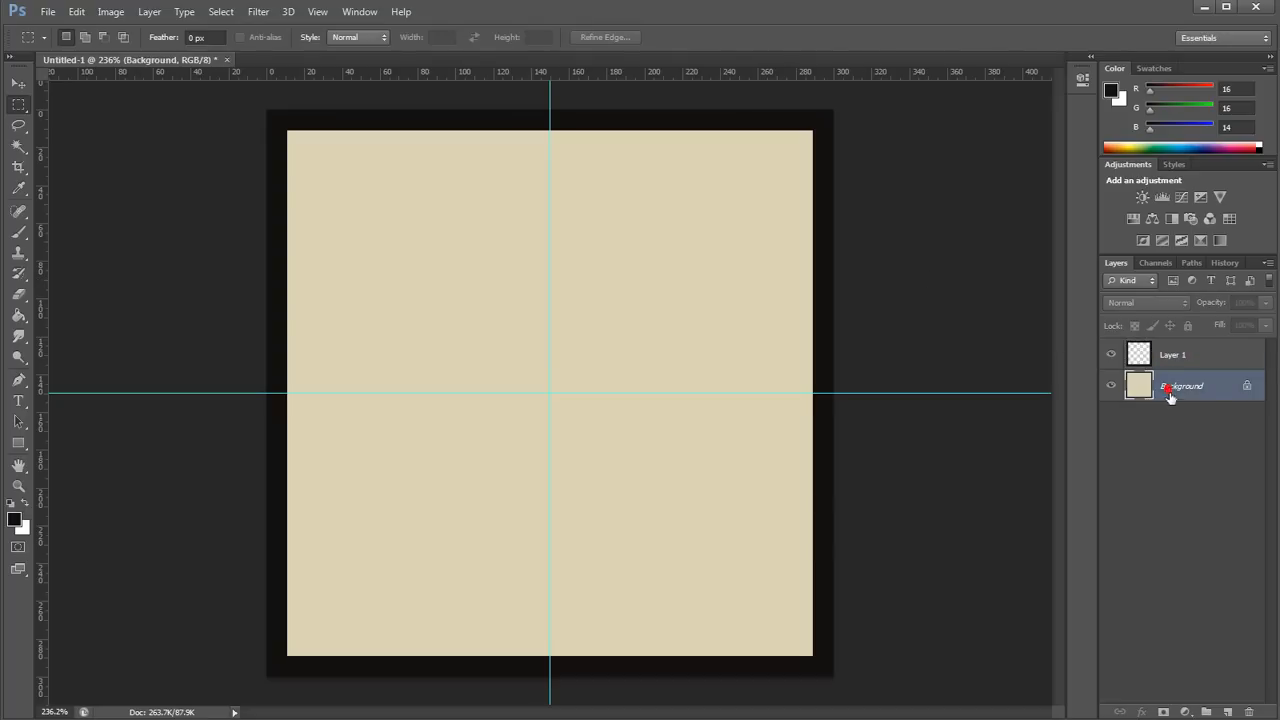
Step: Add Layer 2, set the foreground to dark blue 23/81/130, and load the Square Brushes set
{"action": "left_click", "coordinate": [1228, 705]}
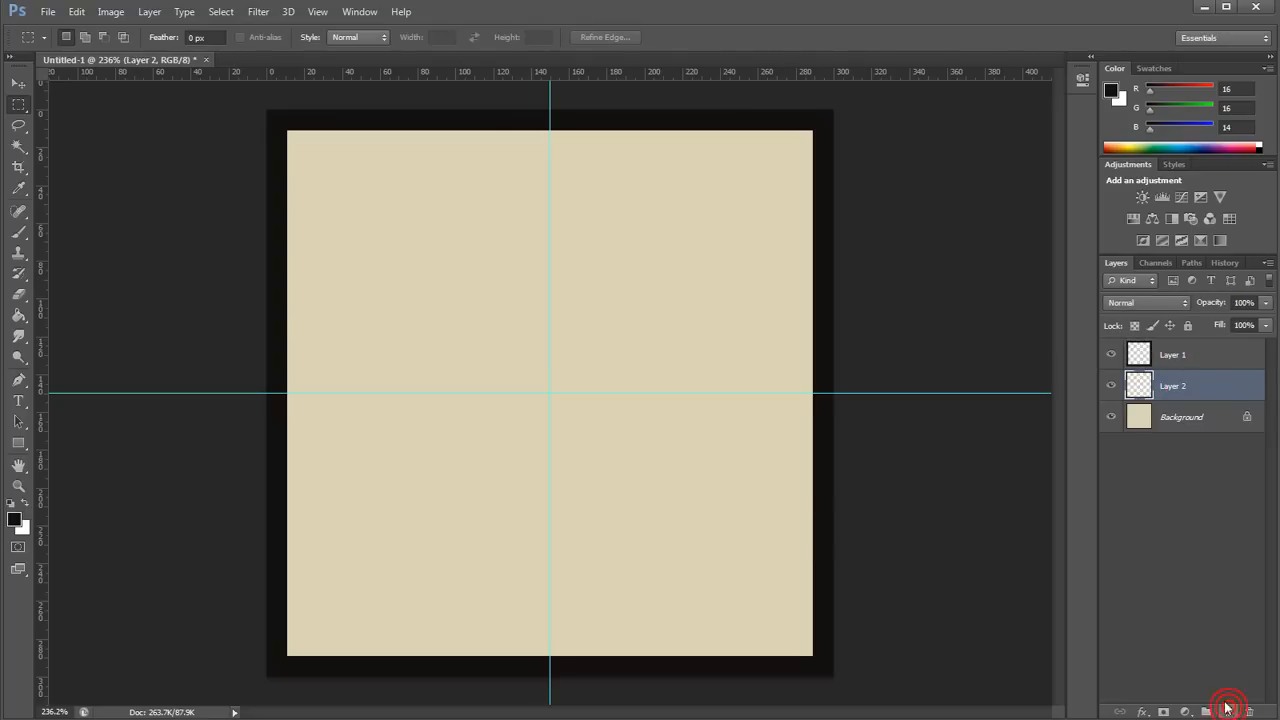
{"action": "mouse_move", "coordinate": [15, 520]}
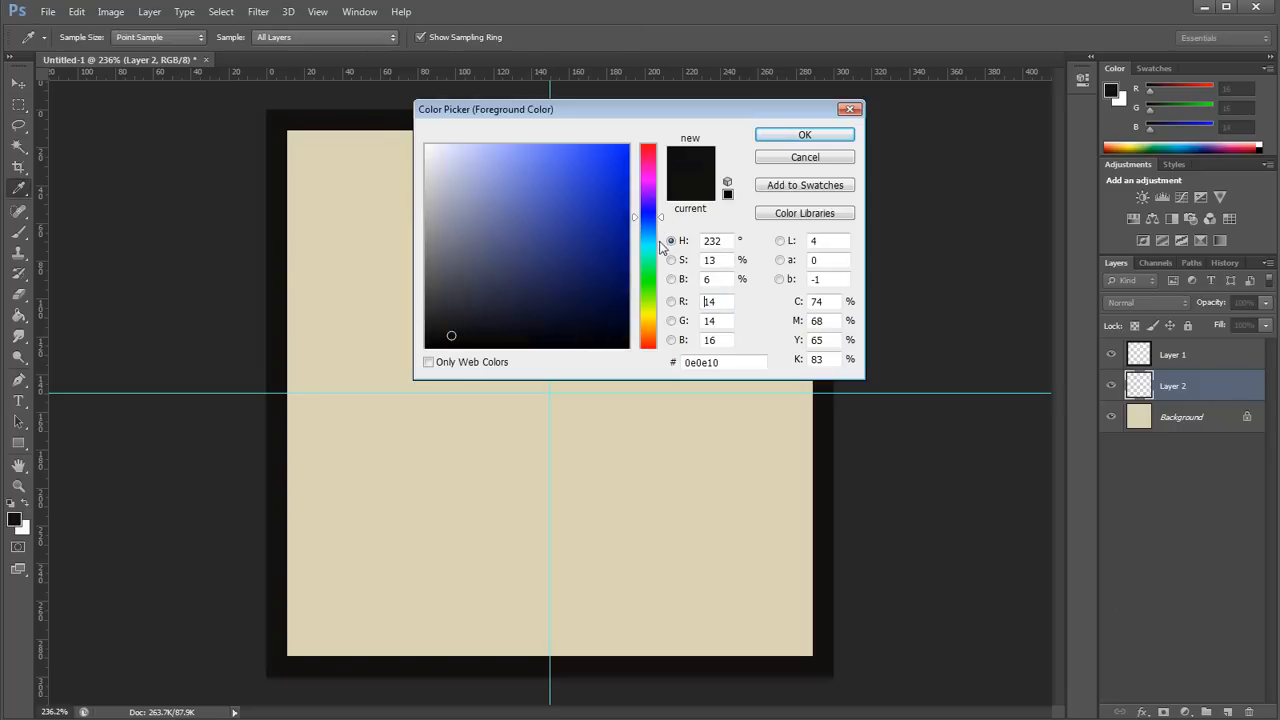
{"action": "left_click", "coordinate": [592, 244]}
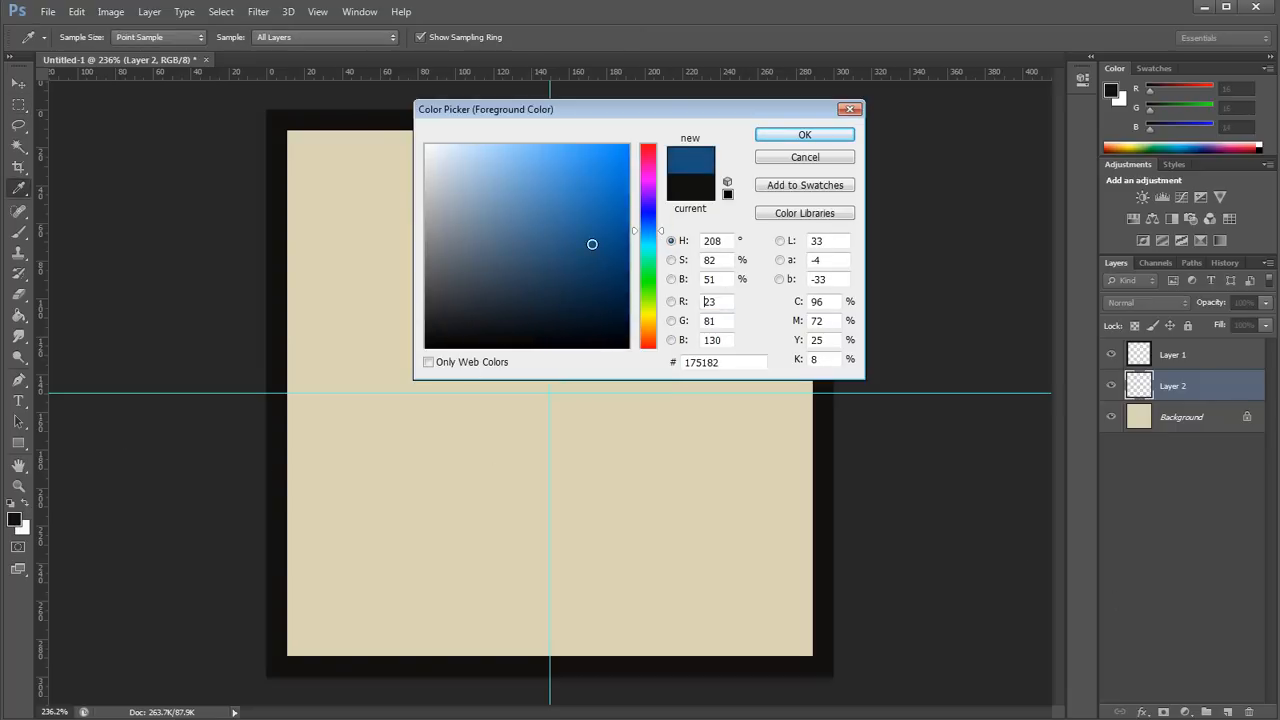
{"action": "left_click", "coordinate": [804, 134]}
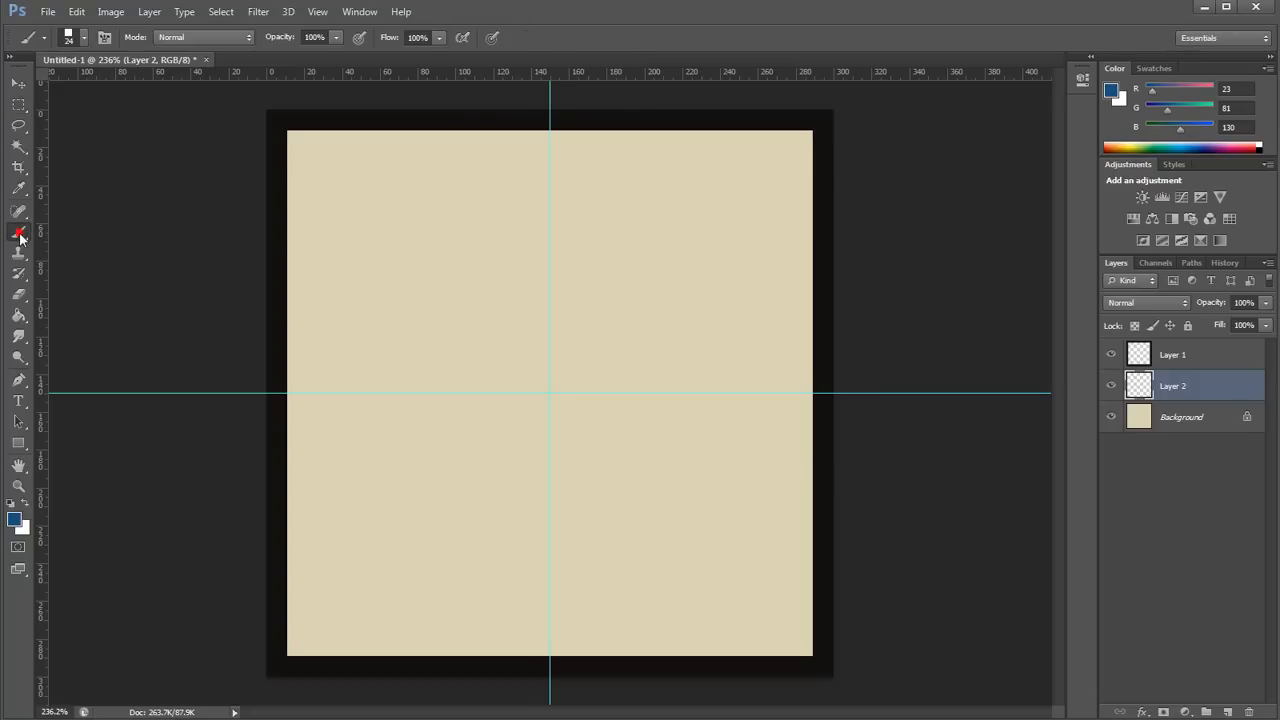
{"action": "left_click", "coordinate": [82, 38]}
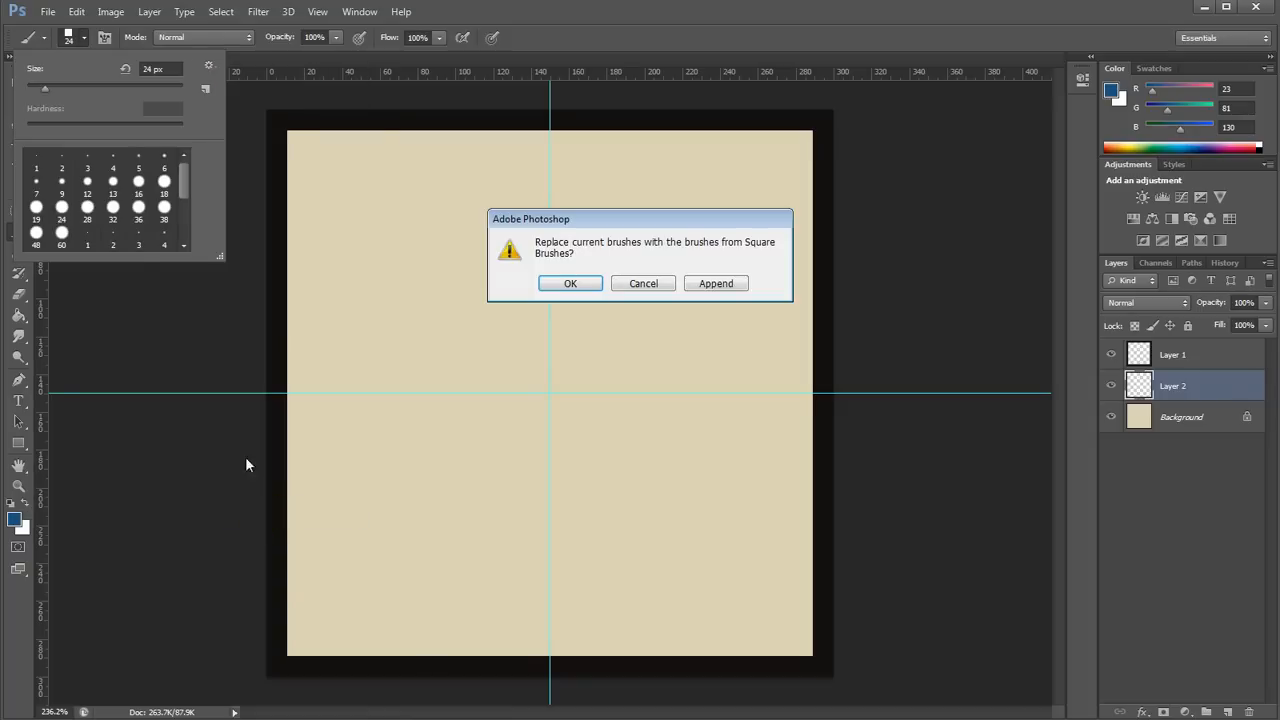
{"action": "left_click", "coordinate": [570, 283]}
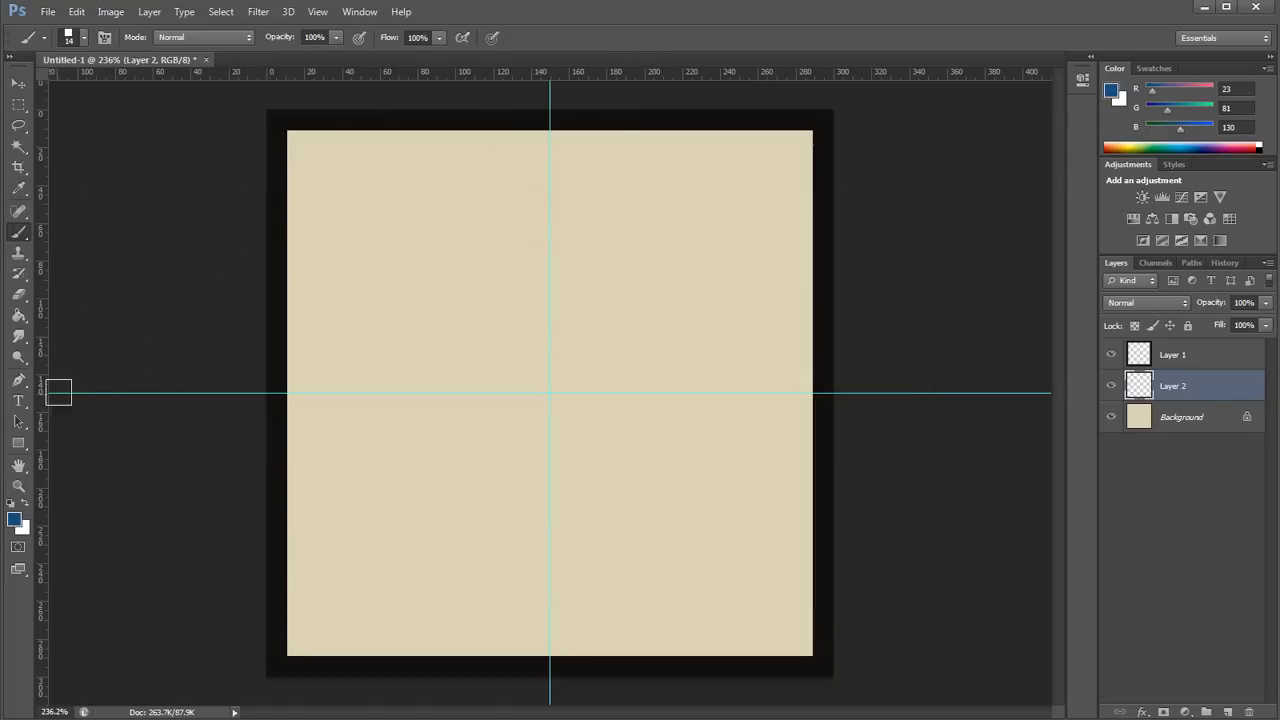
Step: Stroke a blue horizontal road along the centre guide path with the Brush on Layer 2
{"action": "left_click", "coordinate": [18, 382]}
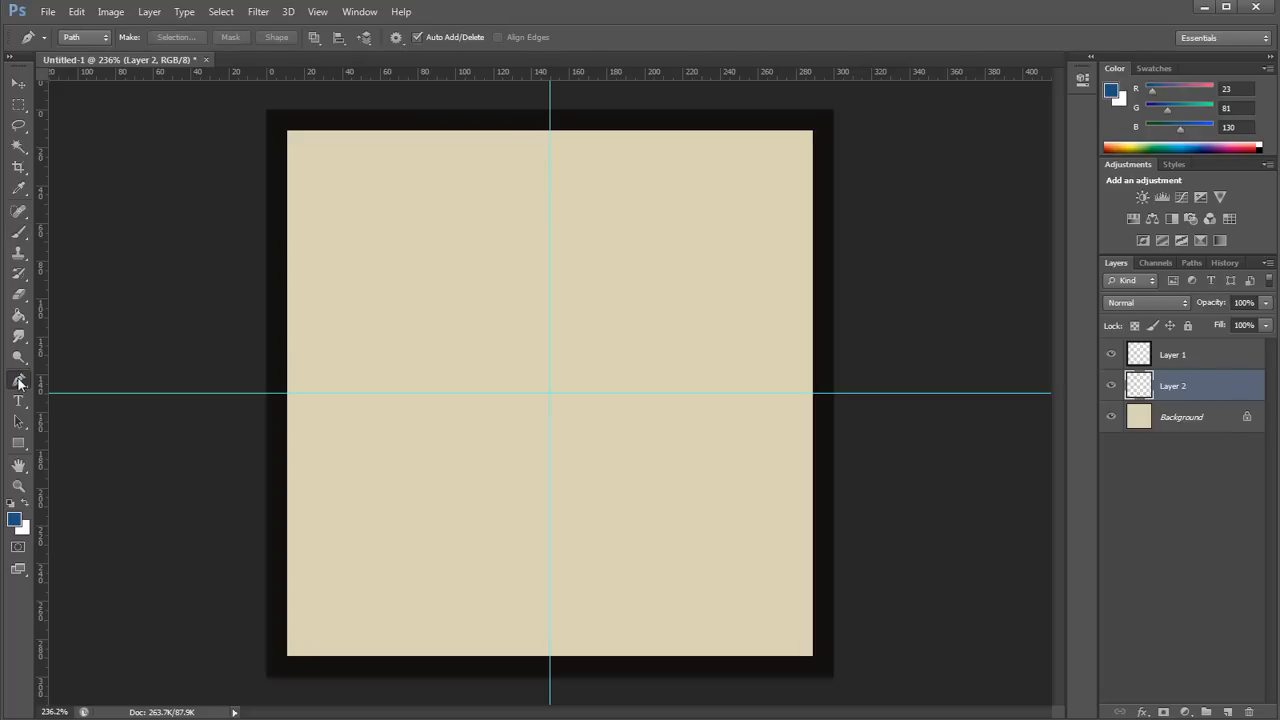
{"action": "mouse_move", "coordinate": [233, 398]}
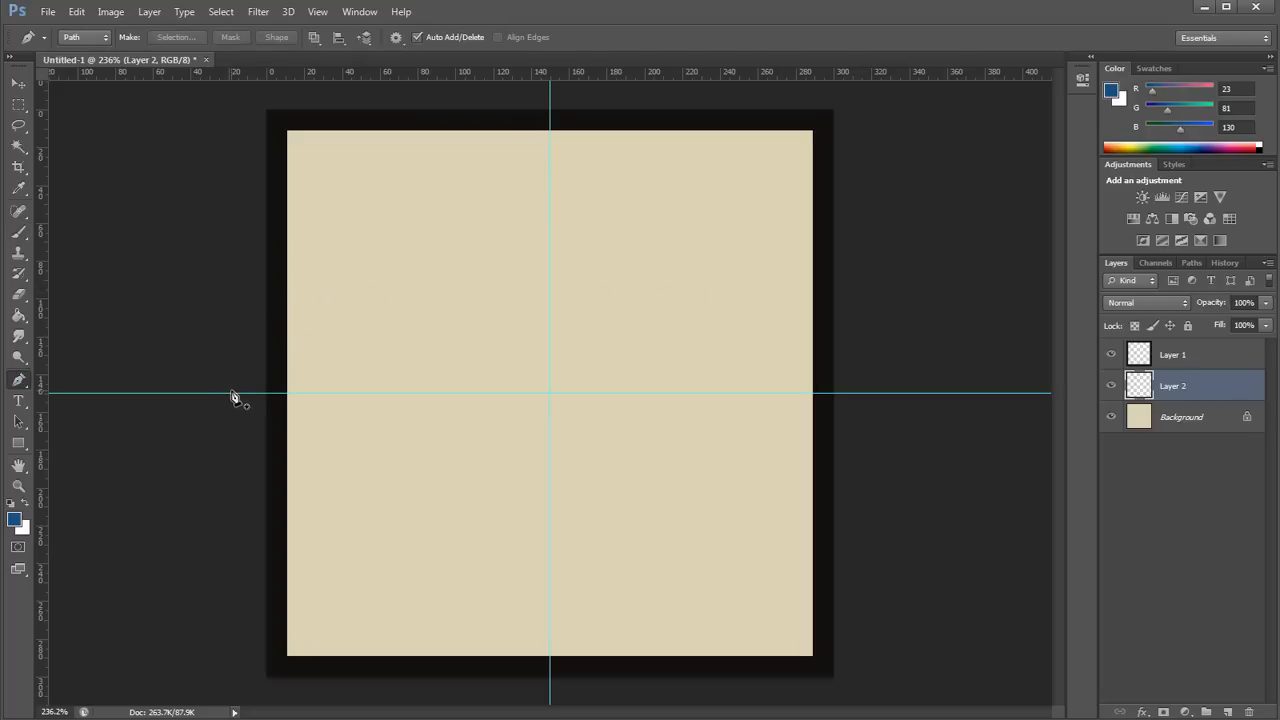
{"action": "mouse_move", "coordinate": [225, 400]}
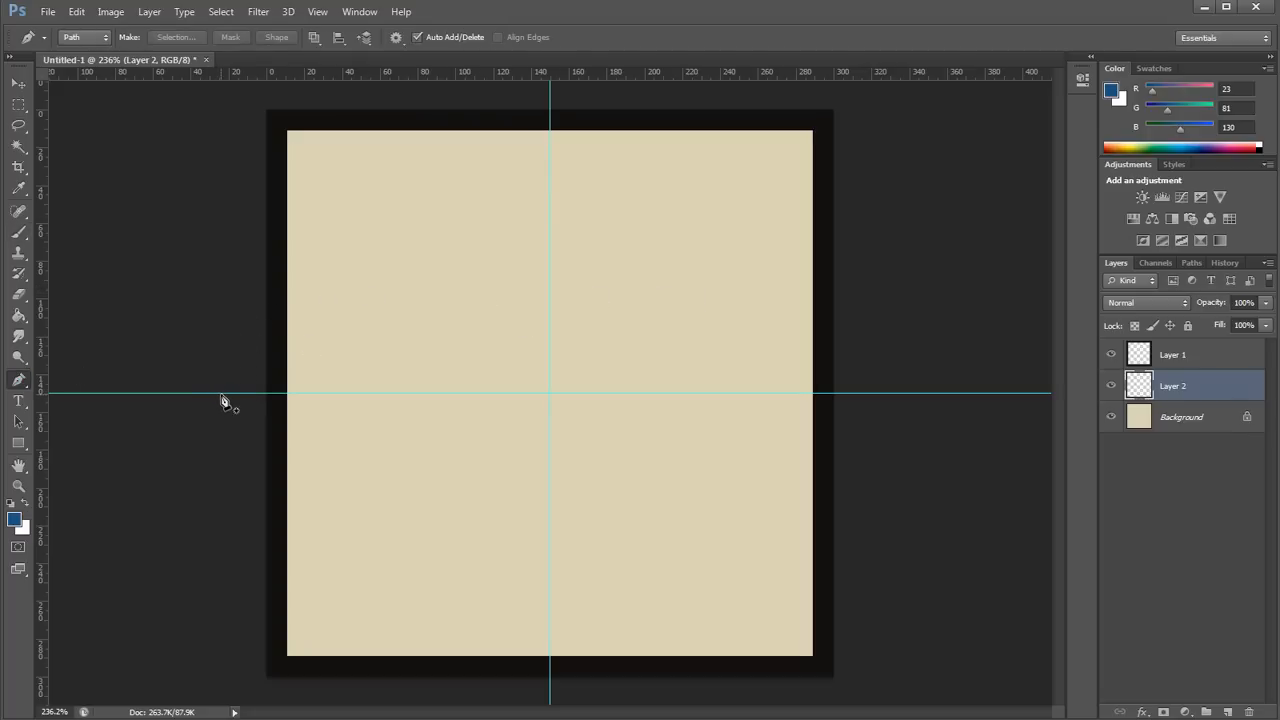
{"action": "key", "text": "shift"}
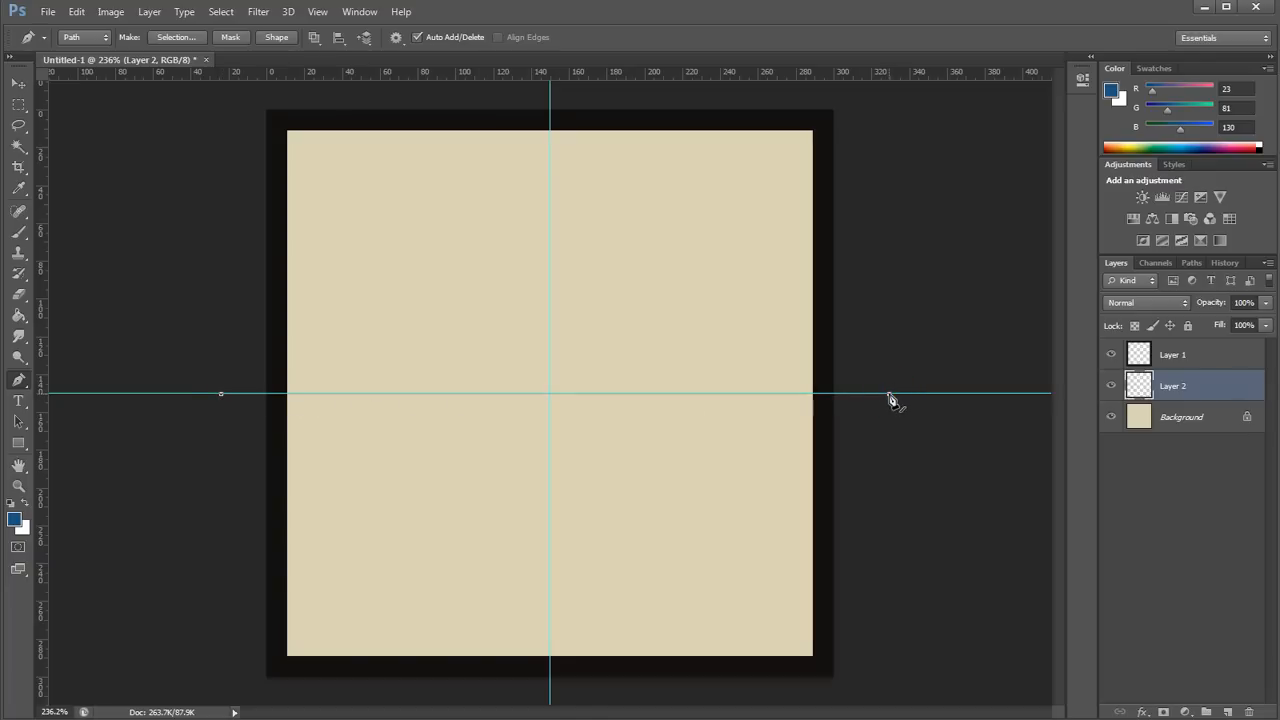
{"action": "right_click", "coordinate": [629, 370]}
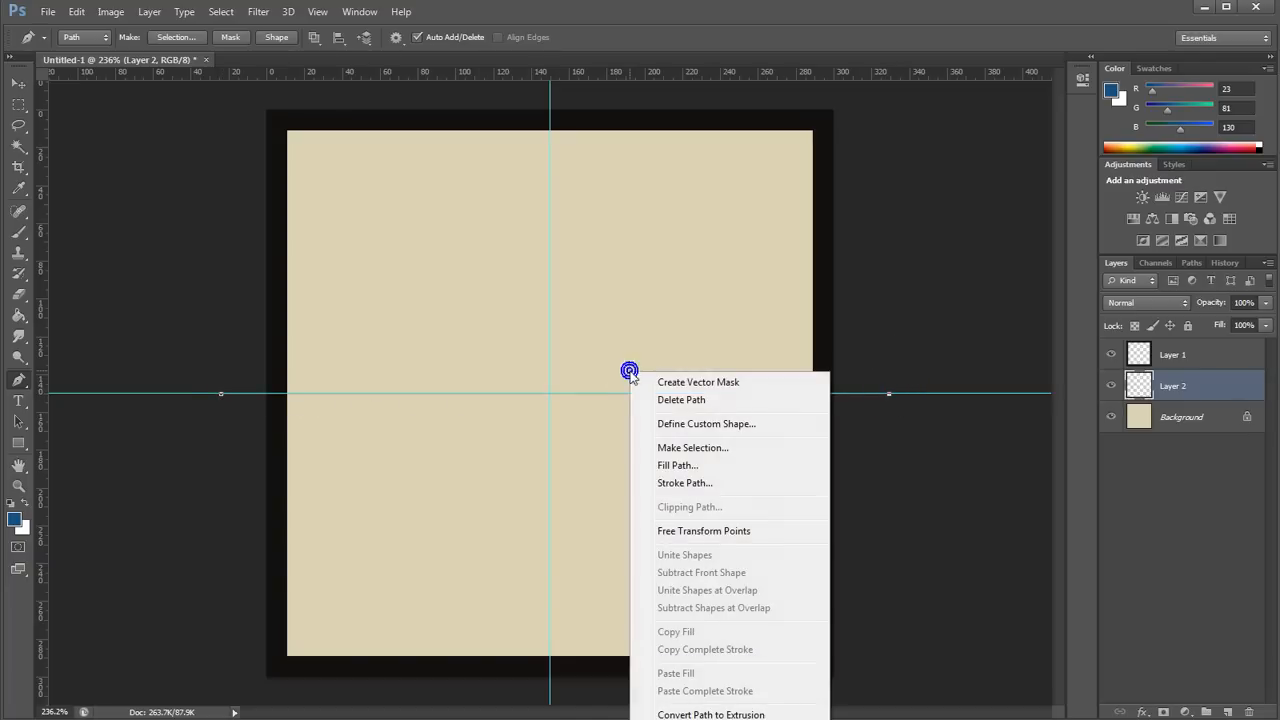
{"action": "mouse_move", "coordinate": [684, 483]}
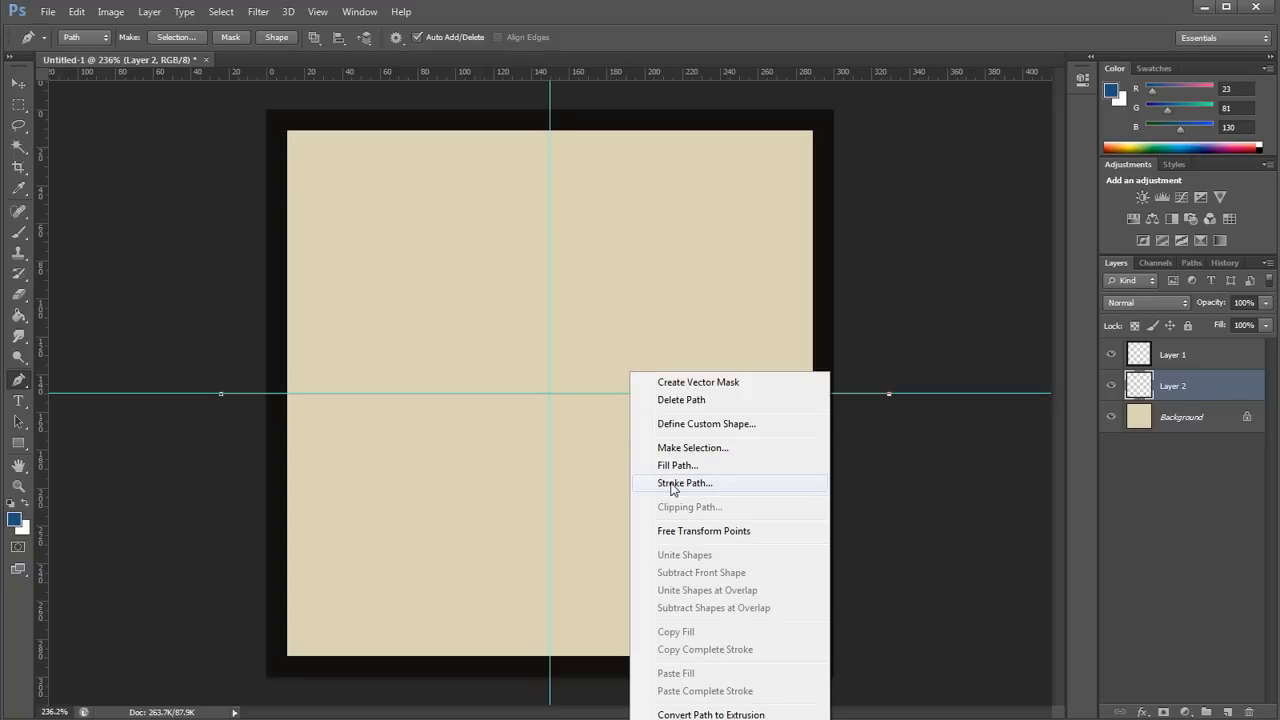
{"action": "left_click", "coordinate": [684, 483]}
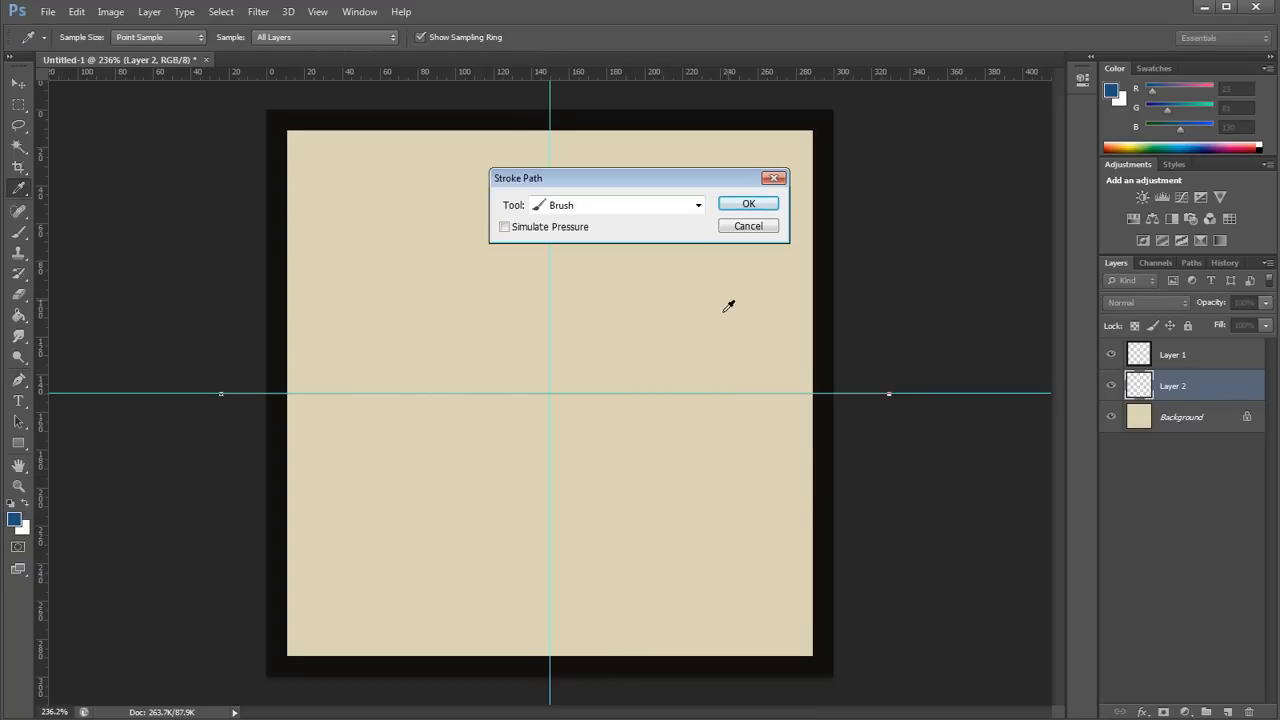
{"action": "left_click", "coordinate": [698, 205]}
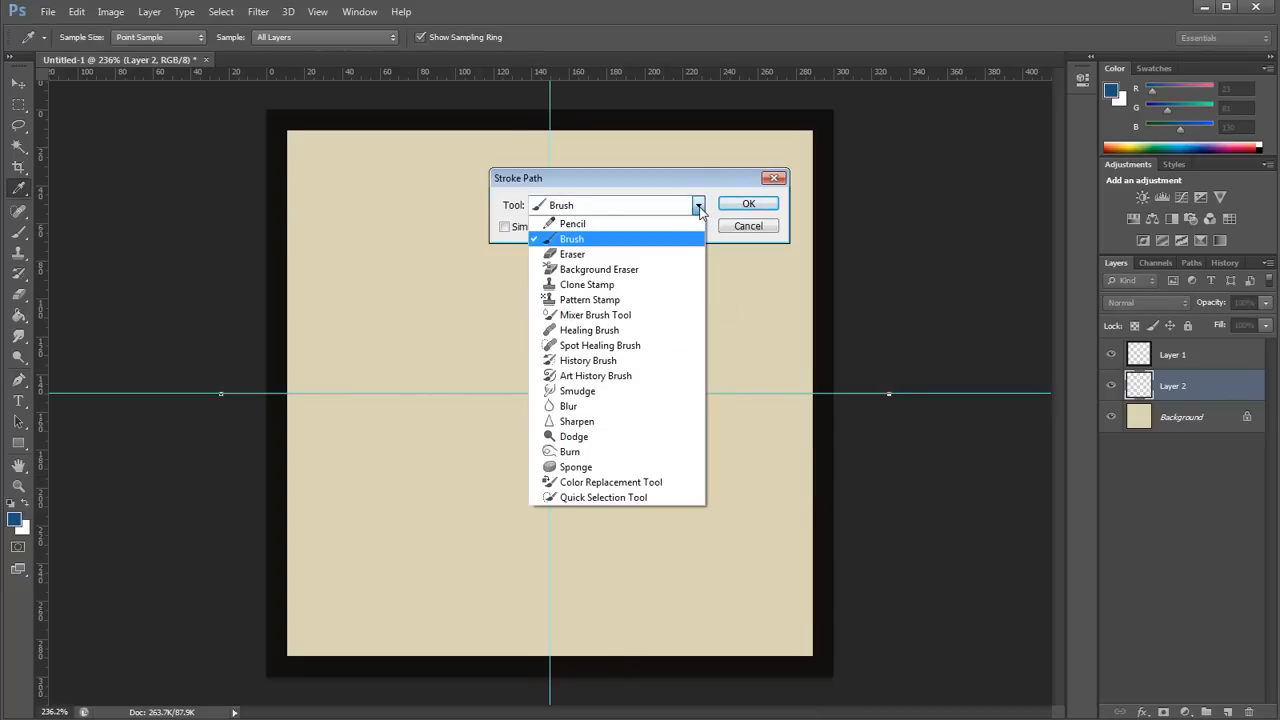
{"action": "left_click", "coordinate": [748, 225]}
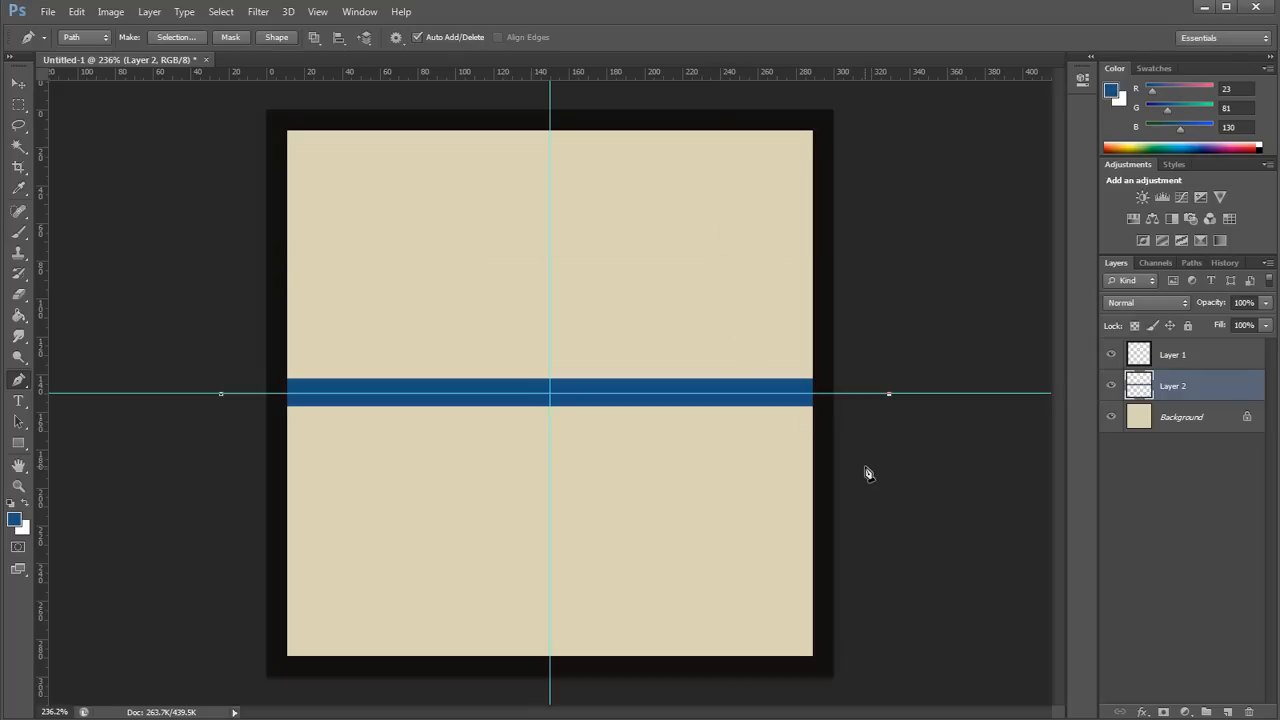
{"action": "mouse_move", "coordinate": [722, 352]}
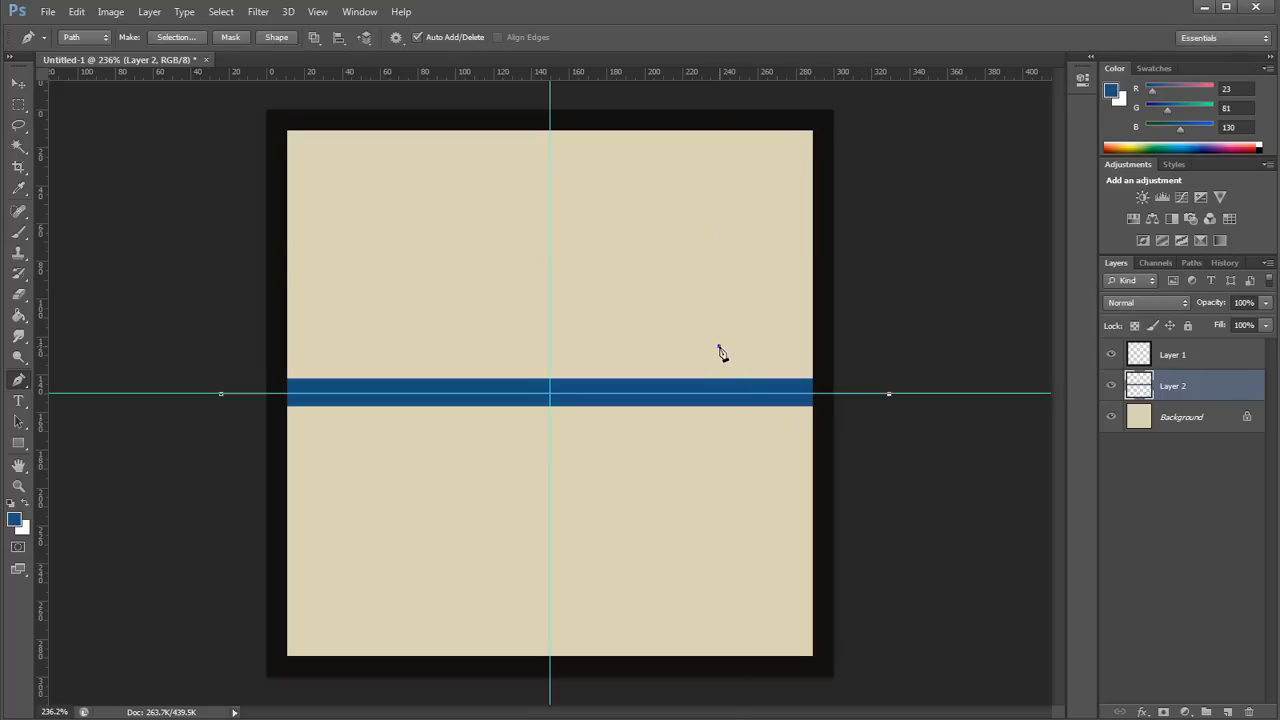
Step: Delete the horizontal path now that the blue road is painted
{"action": "right_click", "coordinate": [720, 353]}
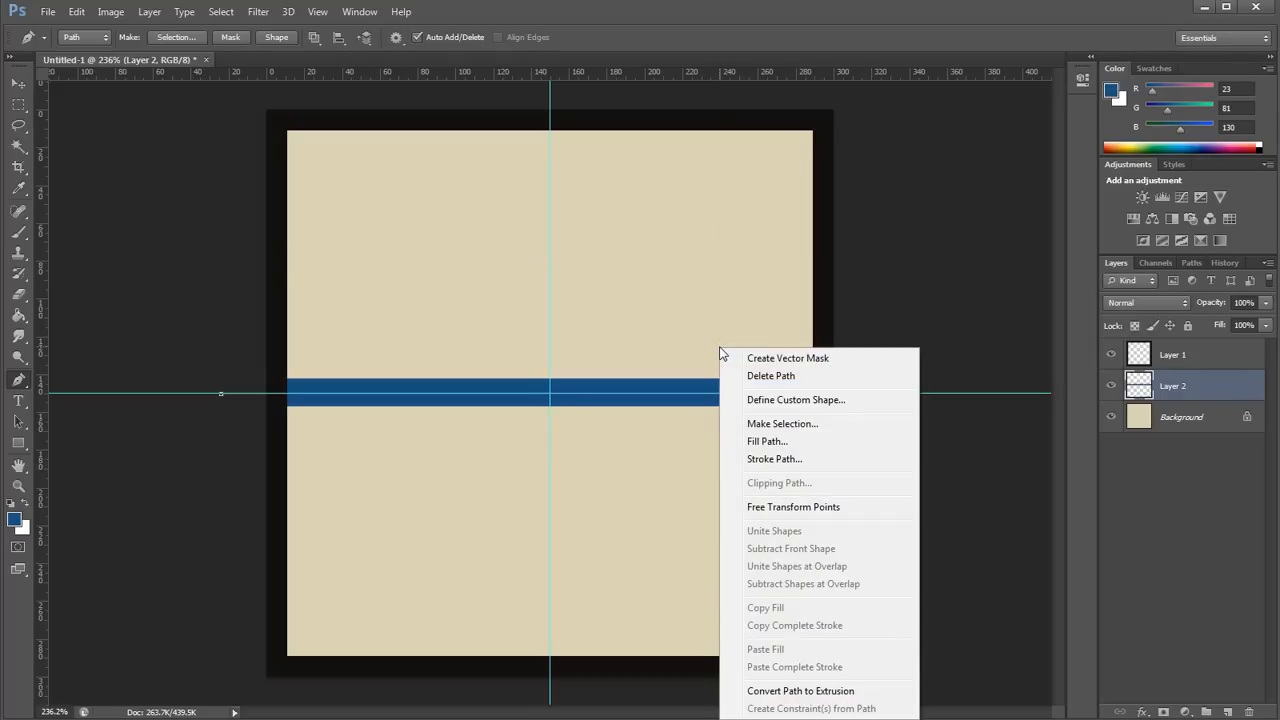
{"action": "left_click", "coordinate": [888, 447]}
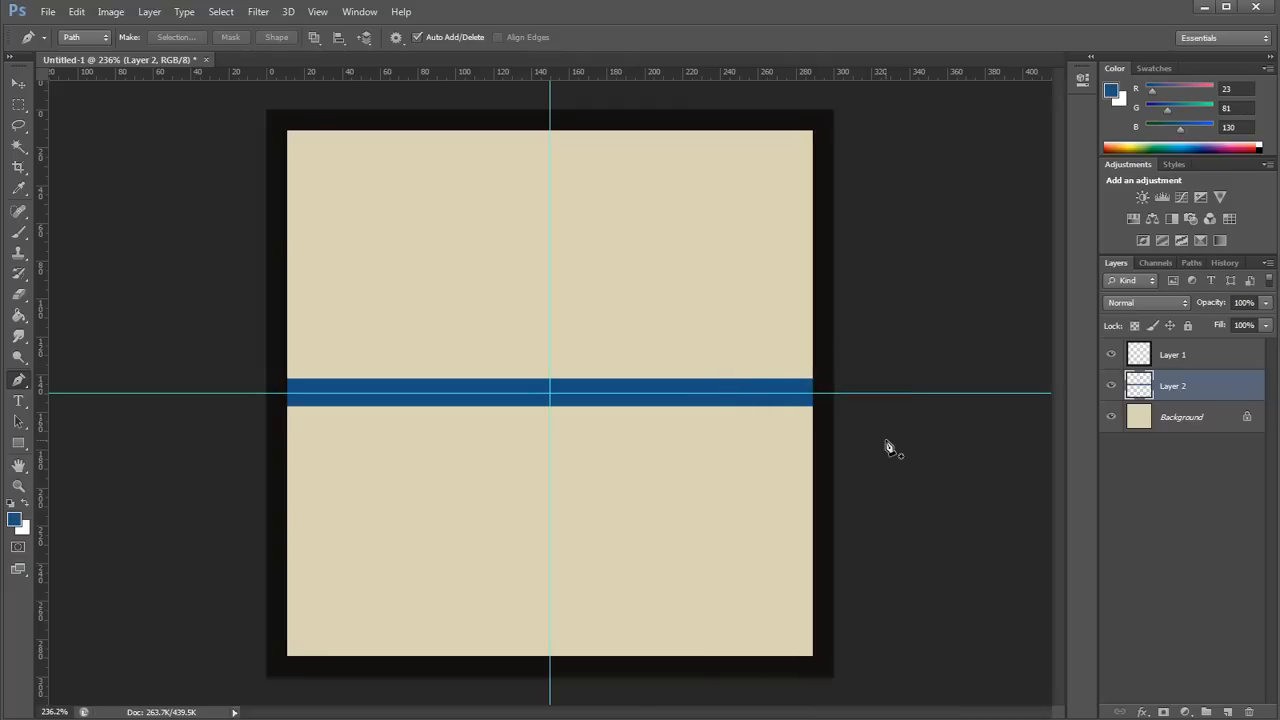
{"action": "mouse_move", "coordinate": [553, 700]}
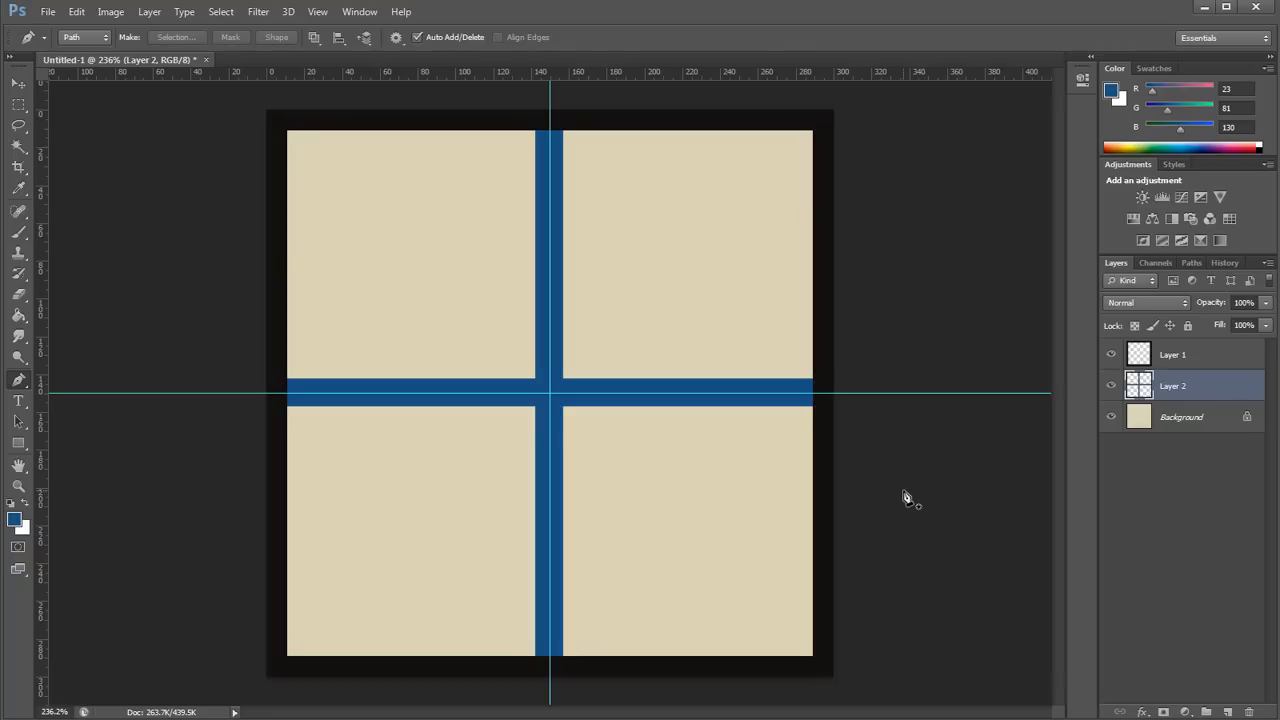
Step: Add an empty Layer 3, set the brush to 7 px and the foreground colour to green (#28985d)
{"action": "left_click", "coordinate": [1182, 417]}
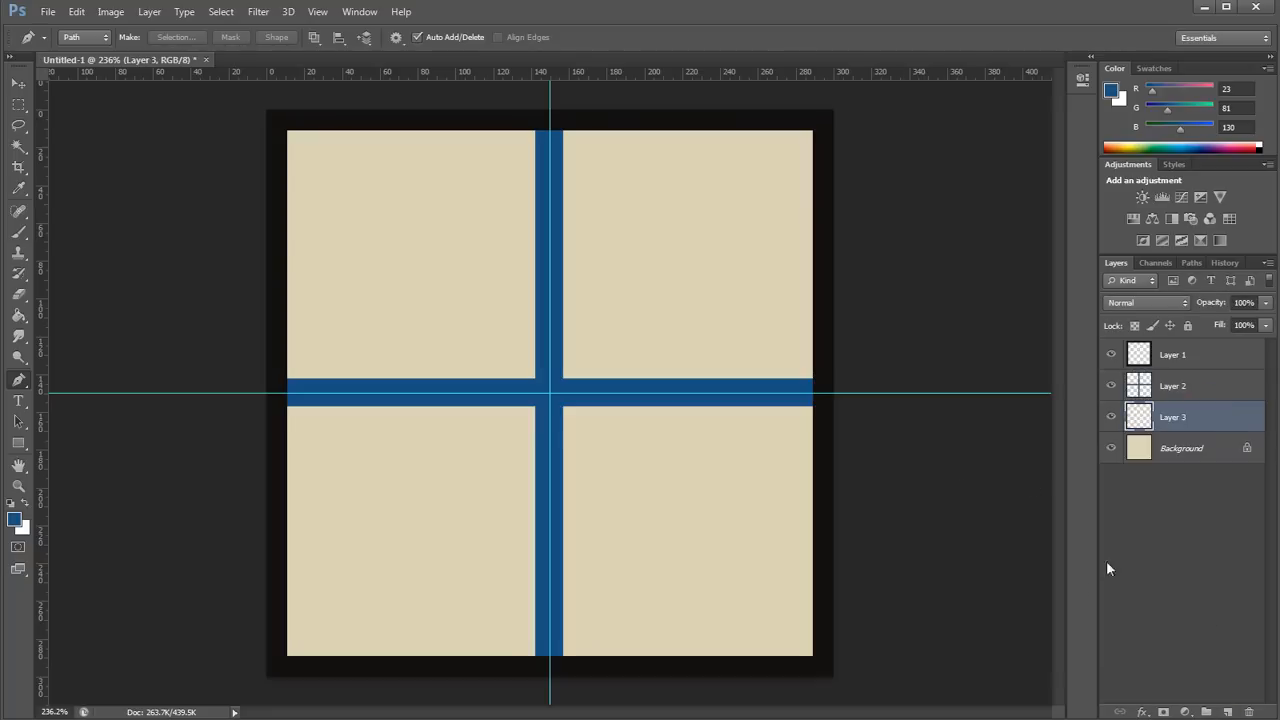
{"action": "mouse_move", "coordinate": [616, 357]}
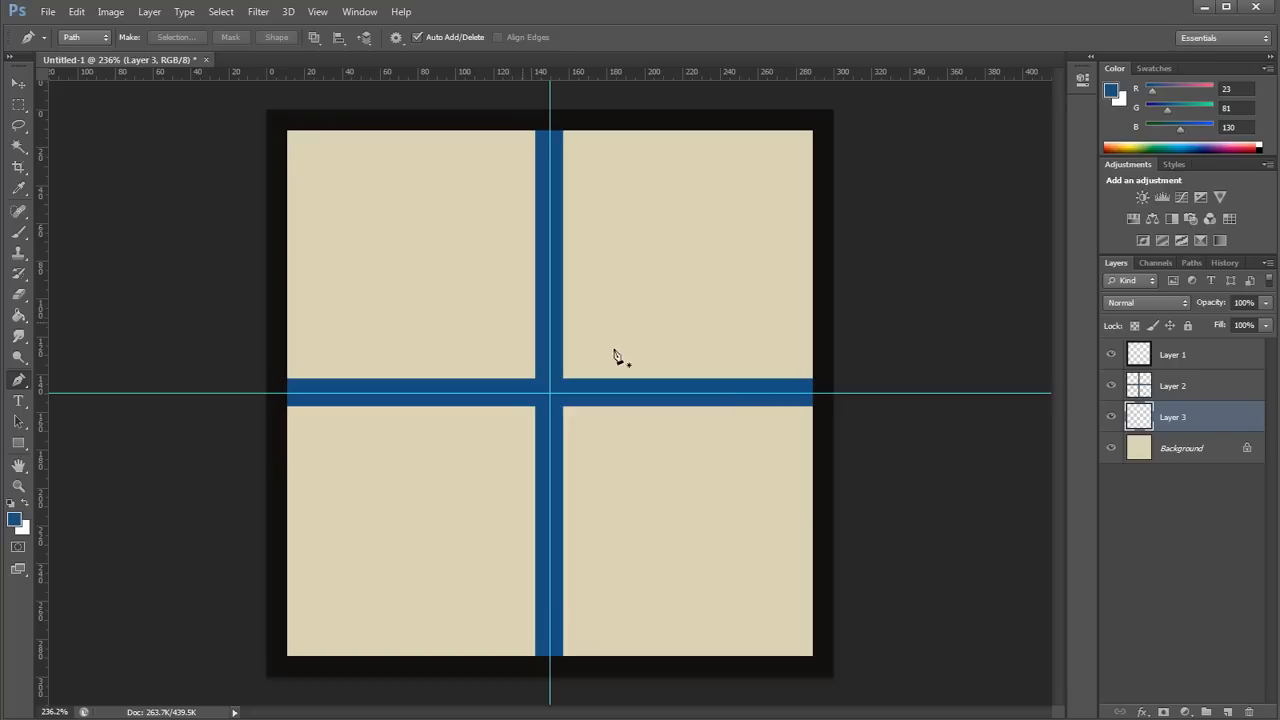
{"action": "left_click", "coordinate": [18, 237]}
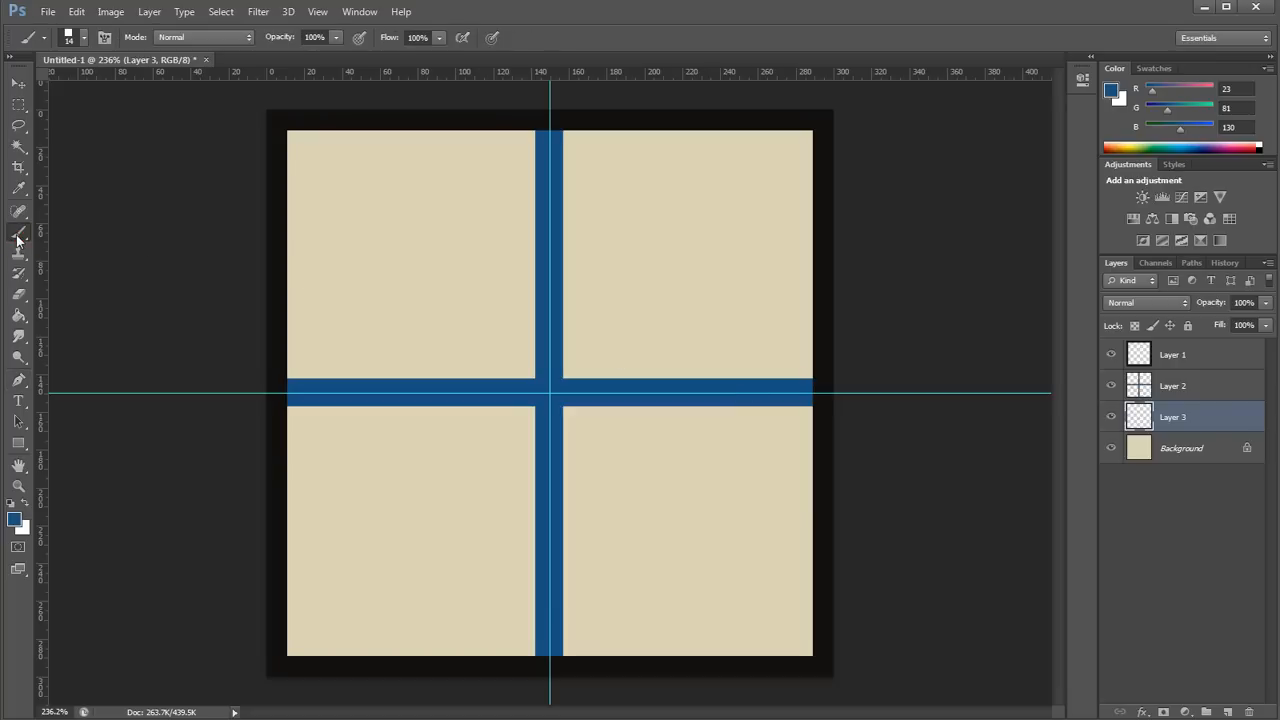
{"action": "left_click", "coordinate": [68, 37]}
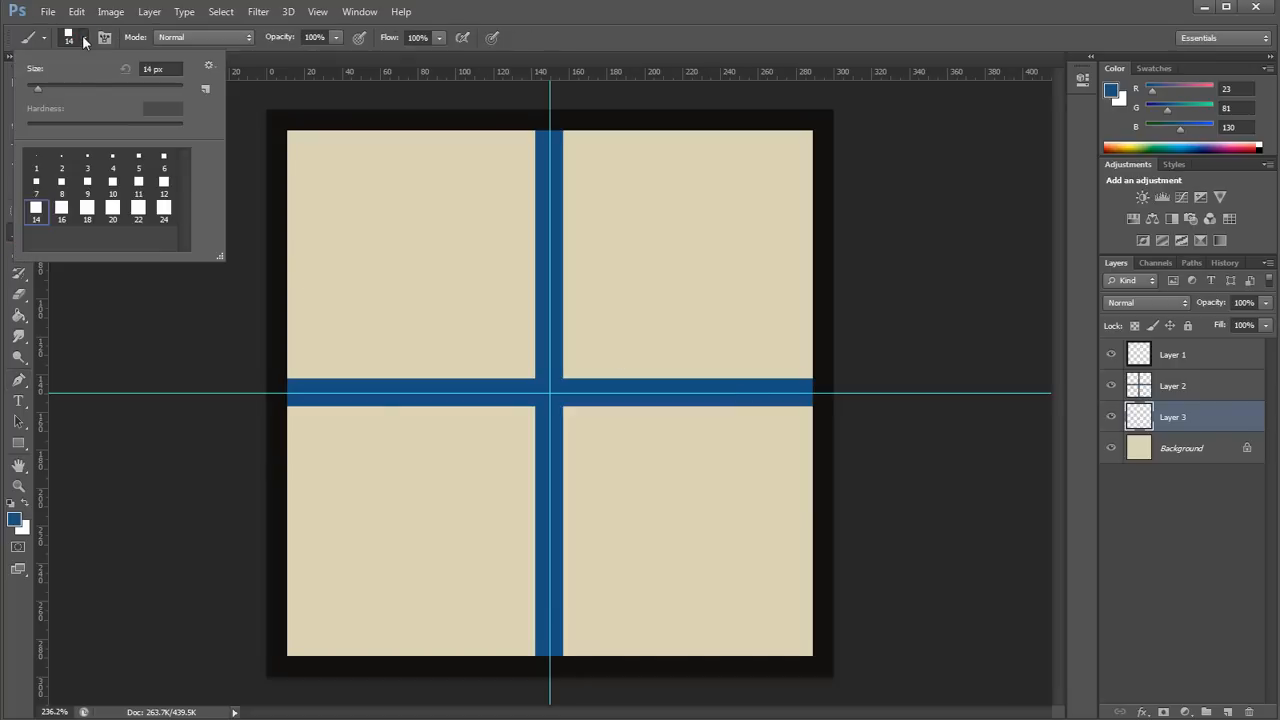
{"action": "left_click", "coordinate": [36, 181]}
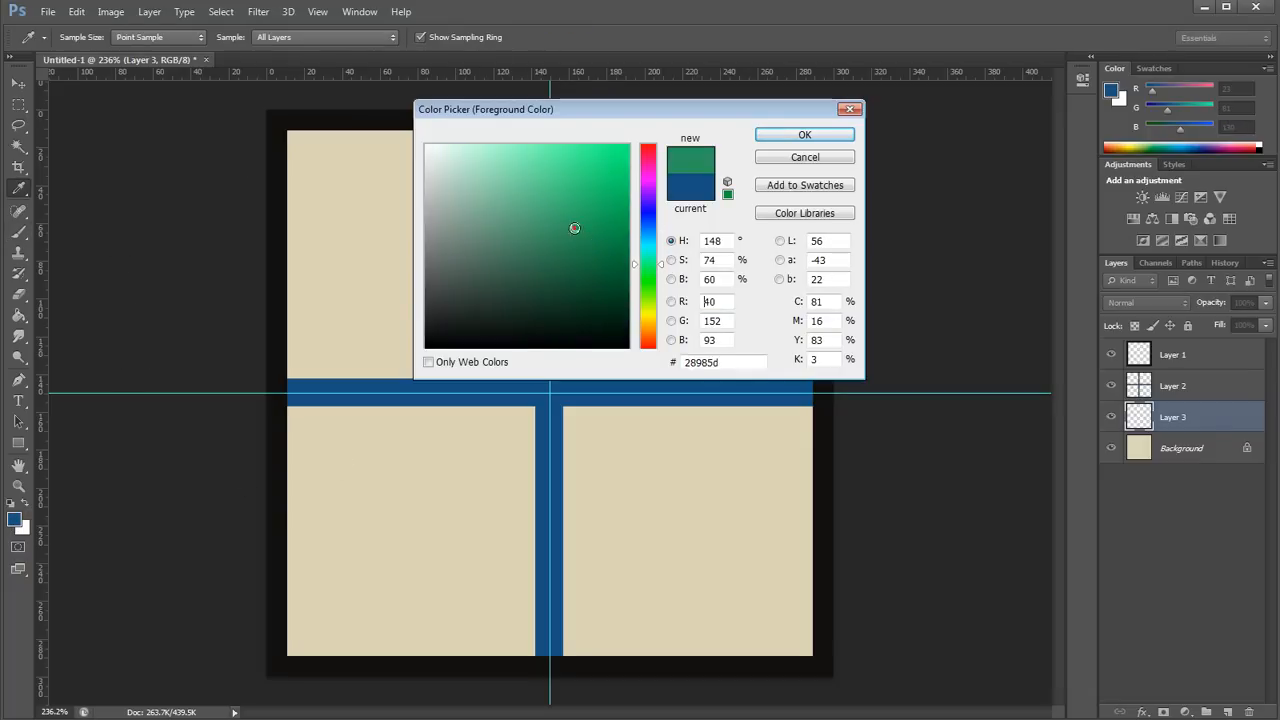
{"action": "left_click", "coordinate": [804, 134]}
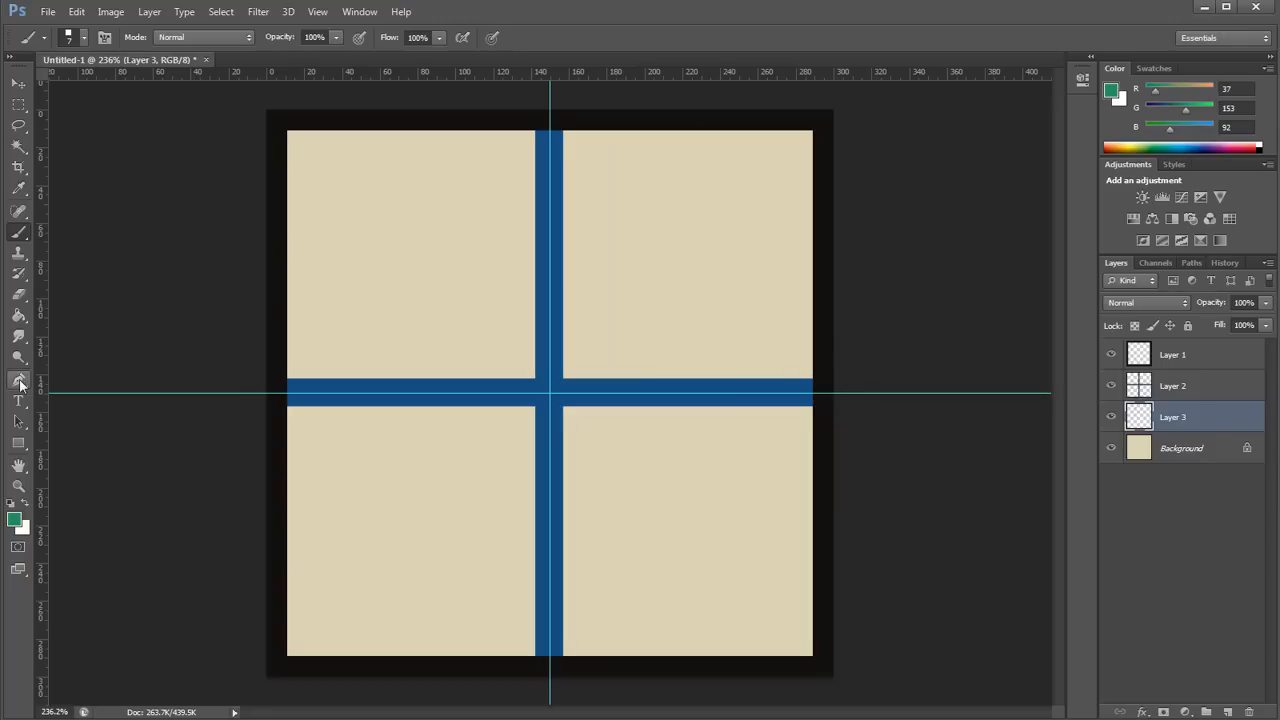
Step: Stroke the first green inner roads on Layer 3 along Pen paths branching off the blue cross
{"action": "left_click", "coordinate": [18, 380]}
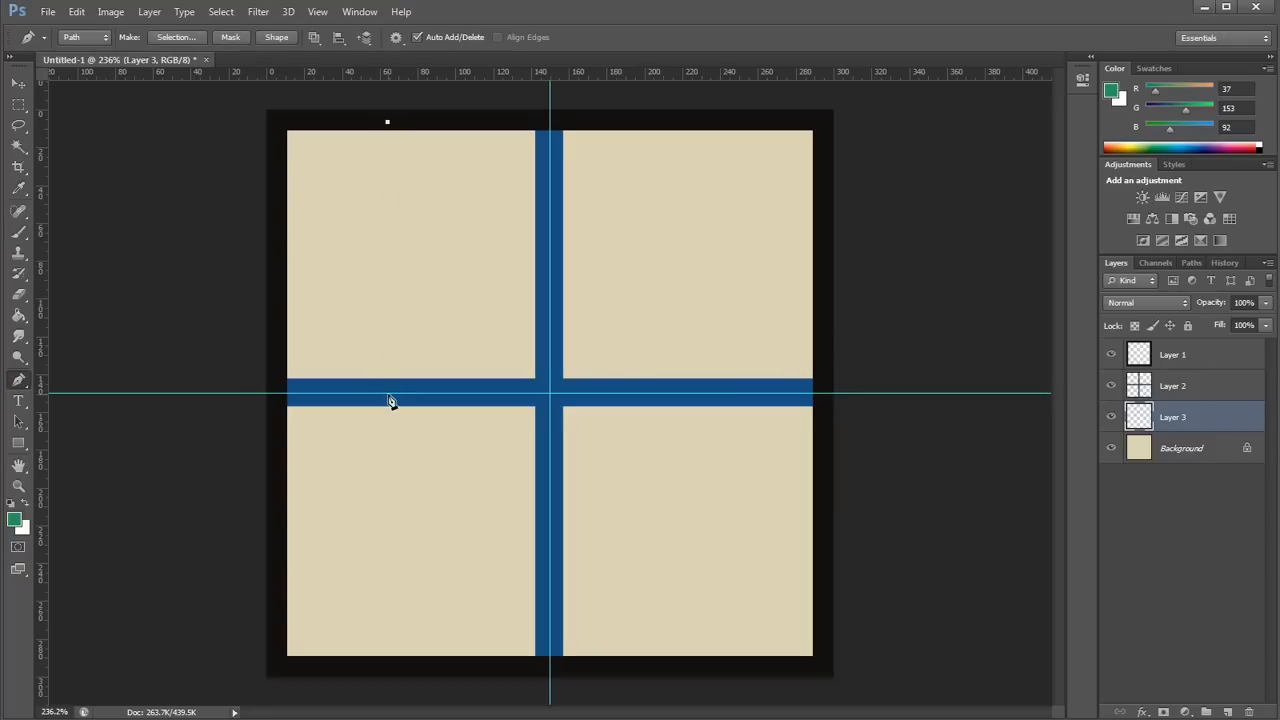
{"action": "right_click", "coordinate": [387, 400]}
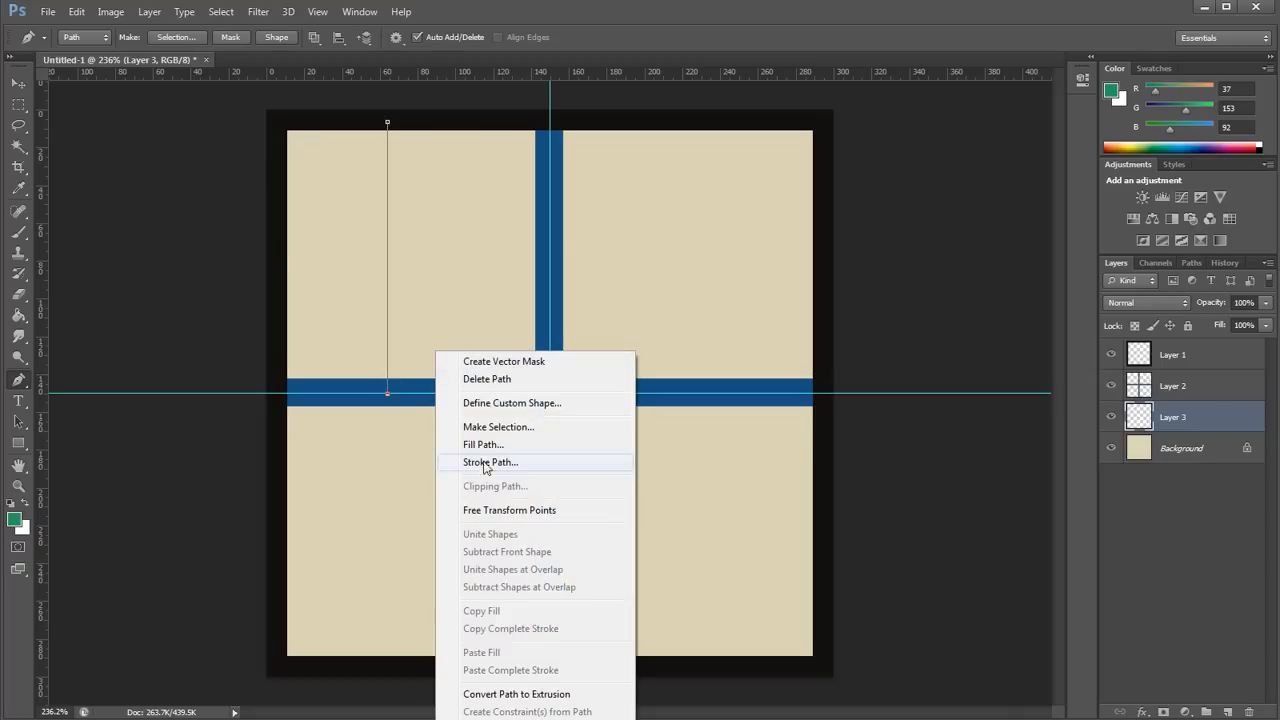
{"action": "left_click", "coordinate": [490, 462]}
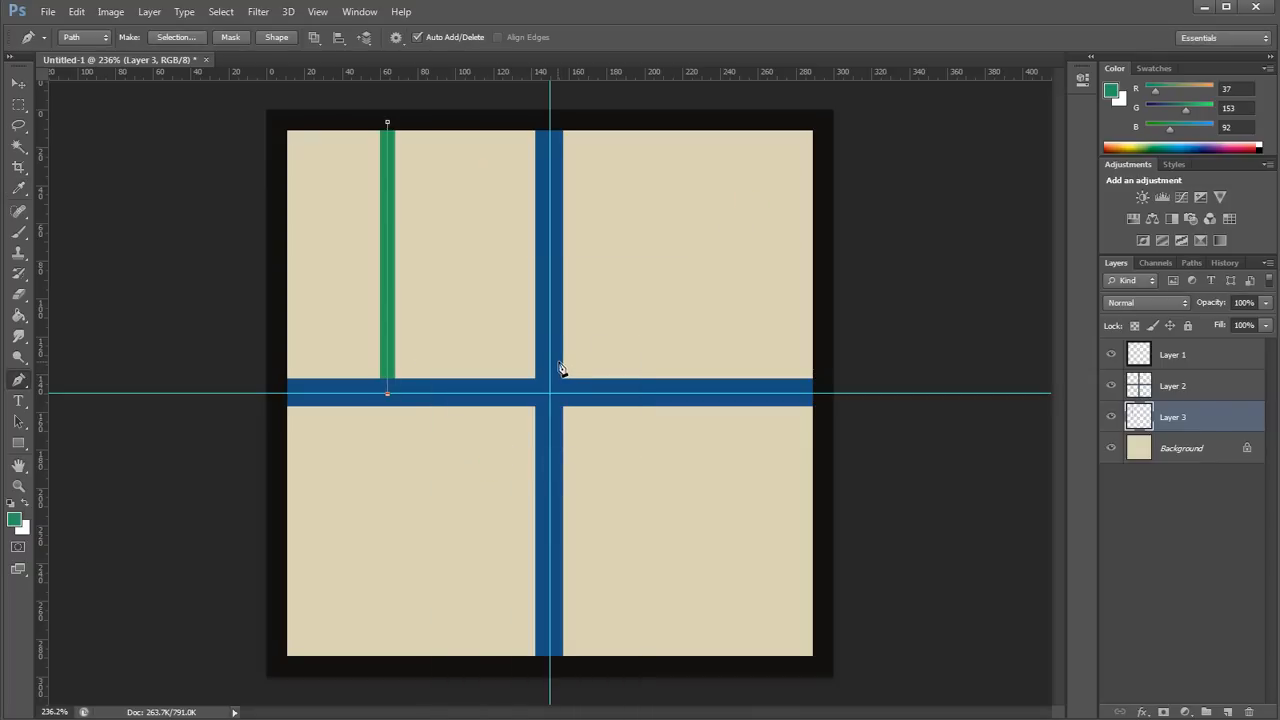
{"action": "mouse_move", "coordinate": [543, 277]}
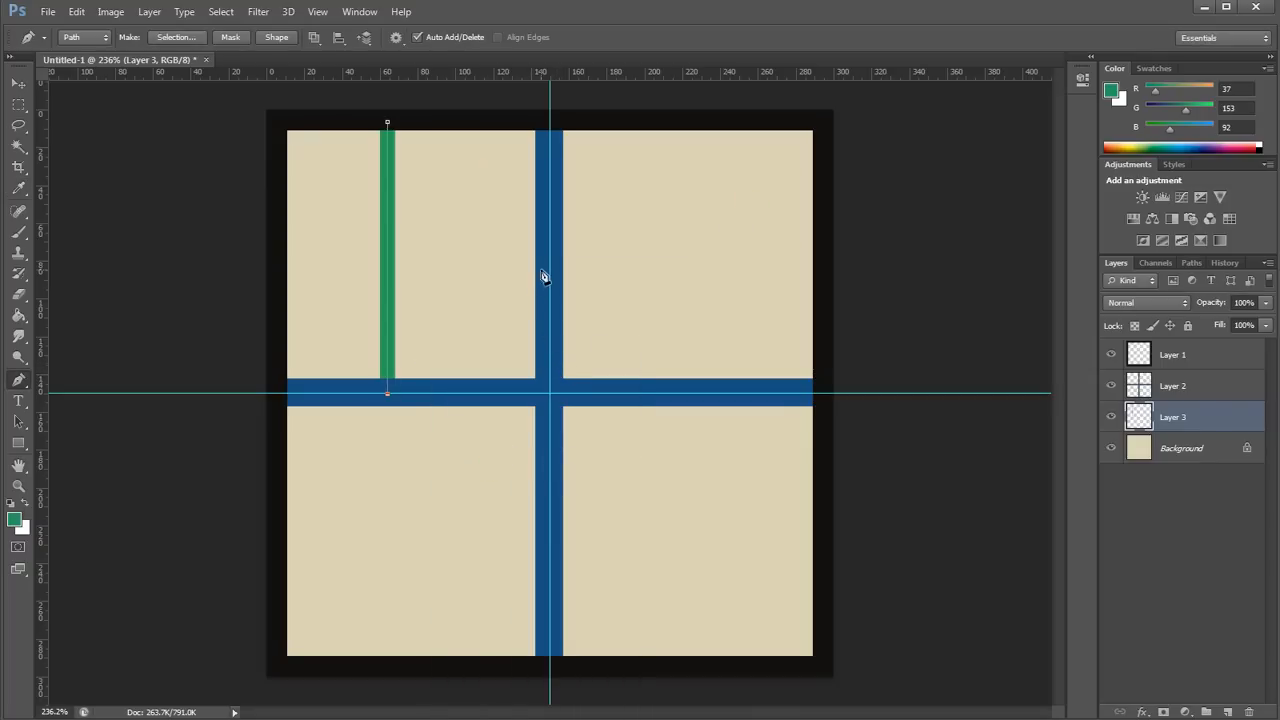
{"action": "left_click", "coordinate": [550, 268]}
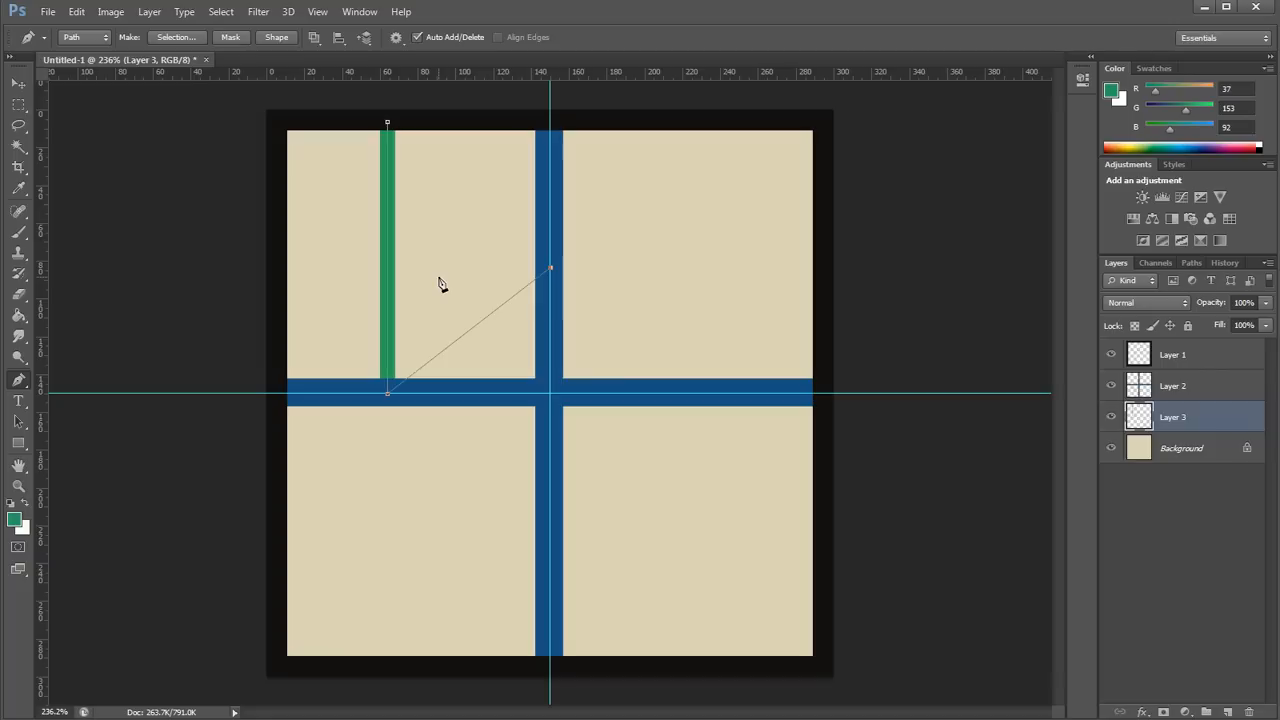
{"action": "right_click", "coordinate": [443, 283]}
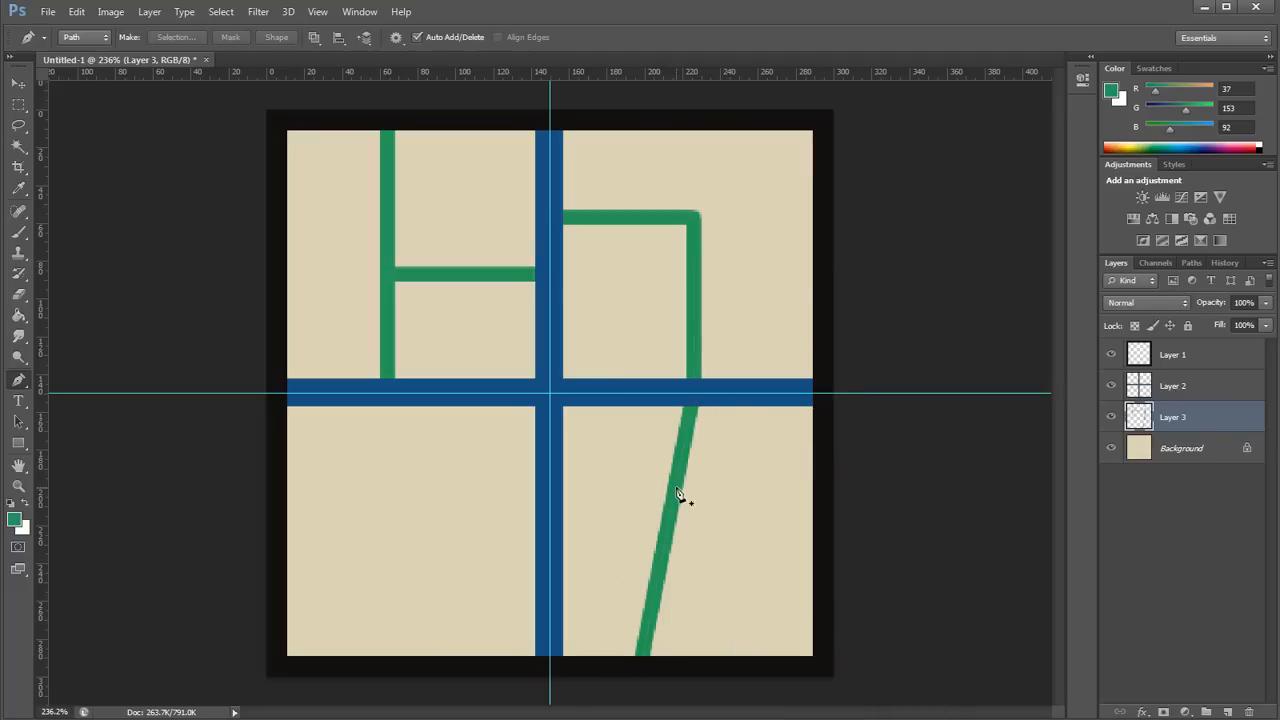
Step: Stroke the branch and bottom-left green roads, then delete the leftover path
{"action": "right_click", "coordinate": [677, 490]}
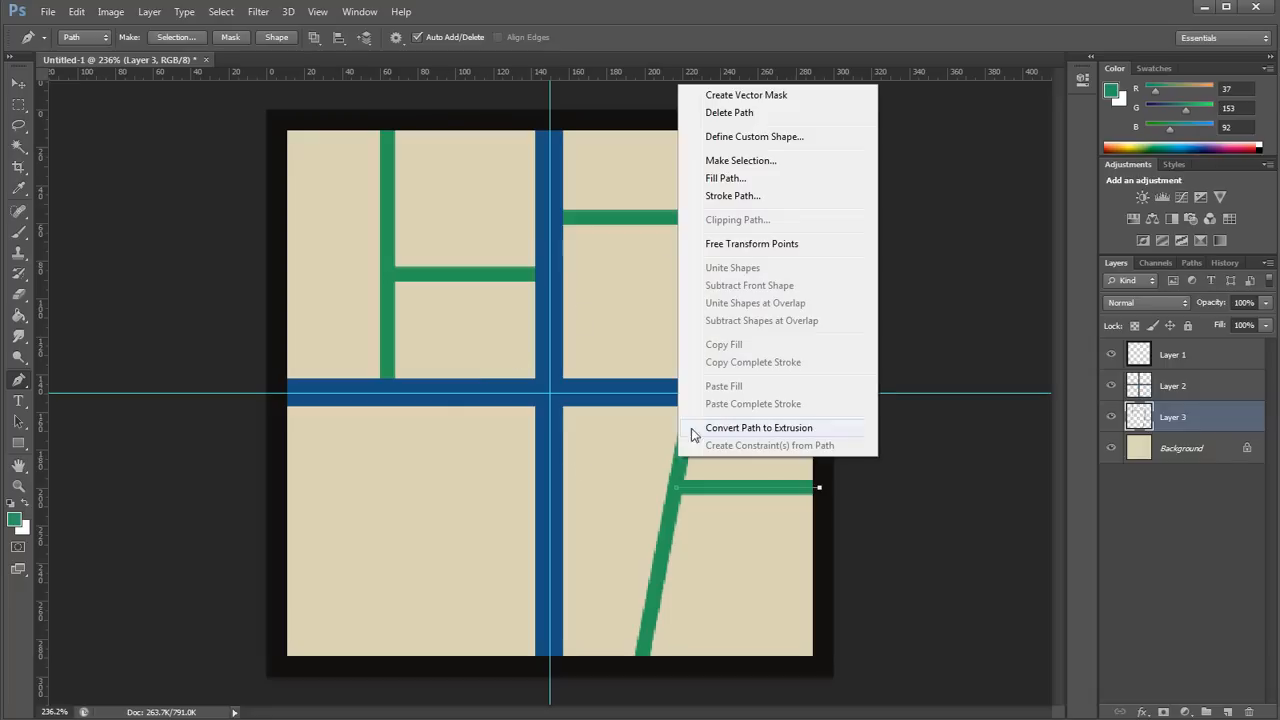
{"action": "left_click", "coordinate": [438, 401]}
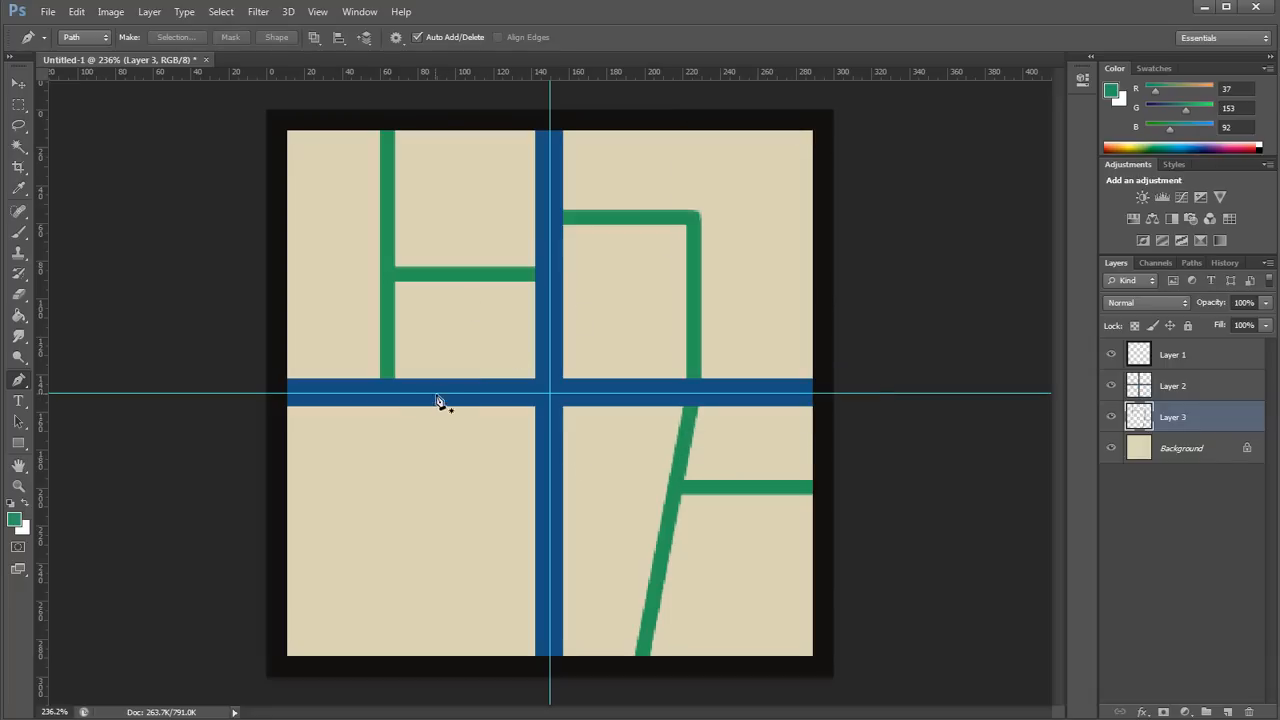
{"action": "right_click", "coordinate": [437, 400]}
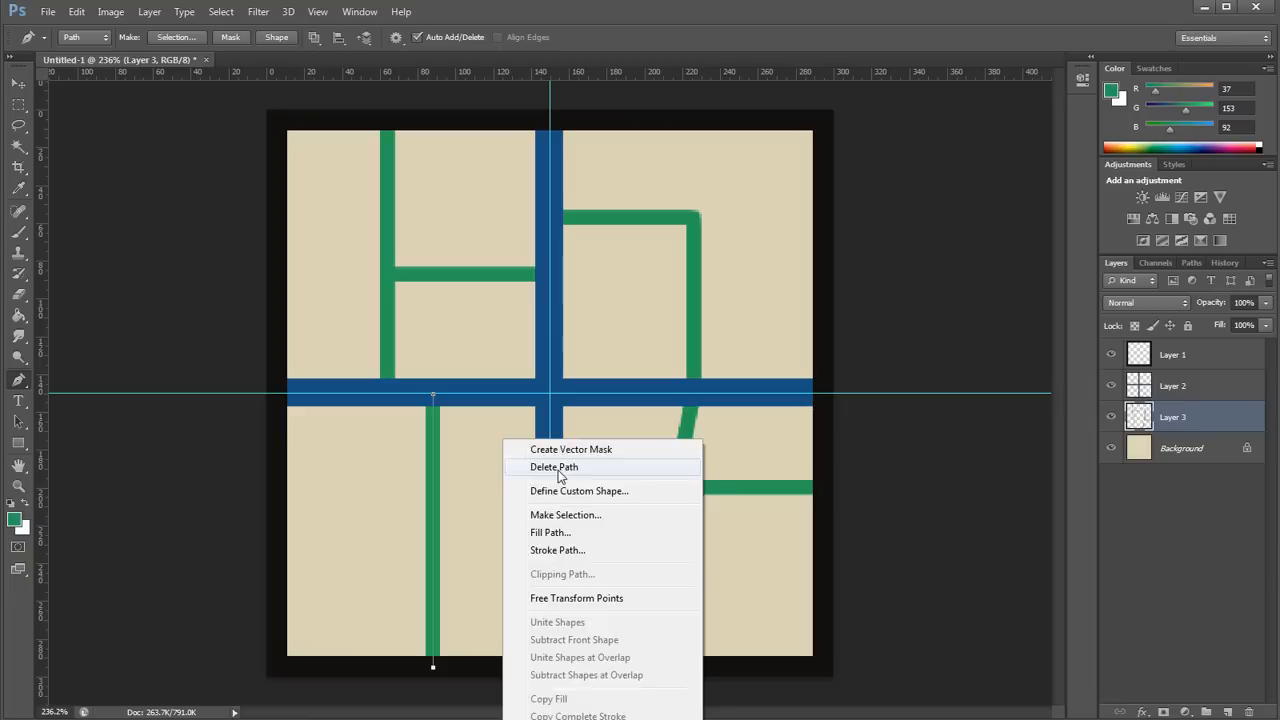
{"action": "left_click", "coordinate": [553, 467]}
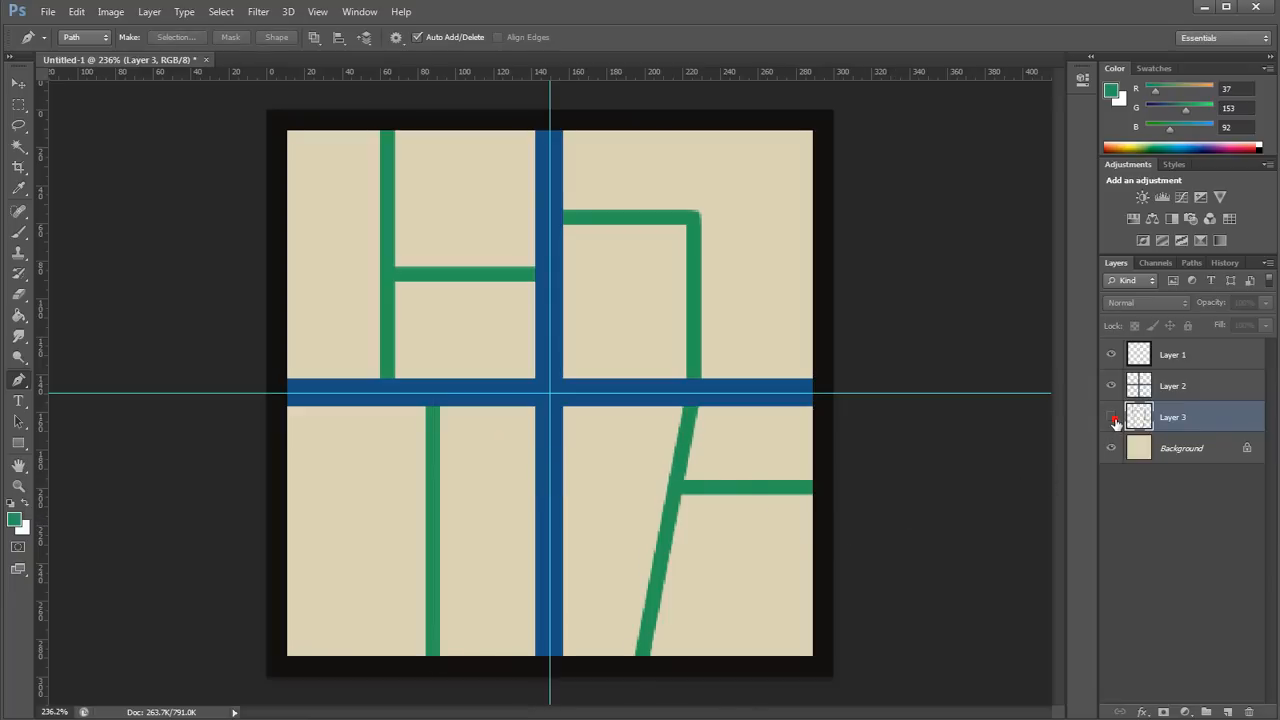
Step: Hide Layer 3, add Layer 4 and stroke a second green road layout along new Pen paths
{"action": "left_click", "coordinate": [1111, 417]}
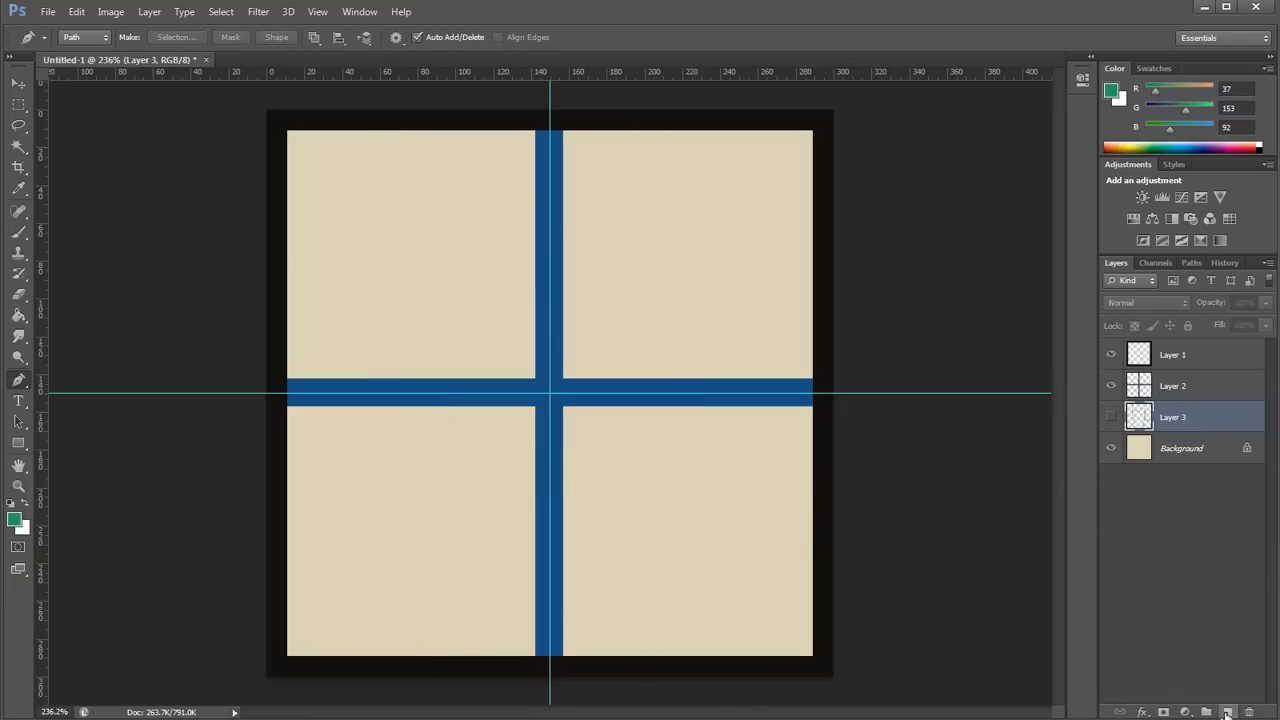
{"action": "left_click", "coordinate": [1227, 711]}
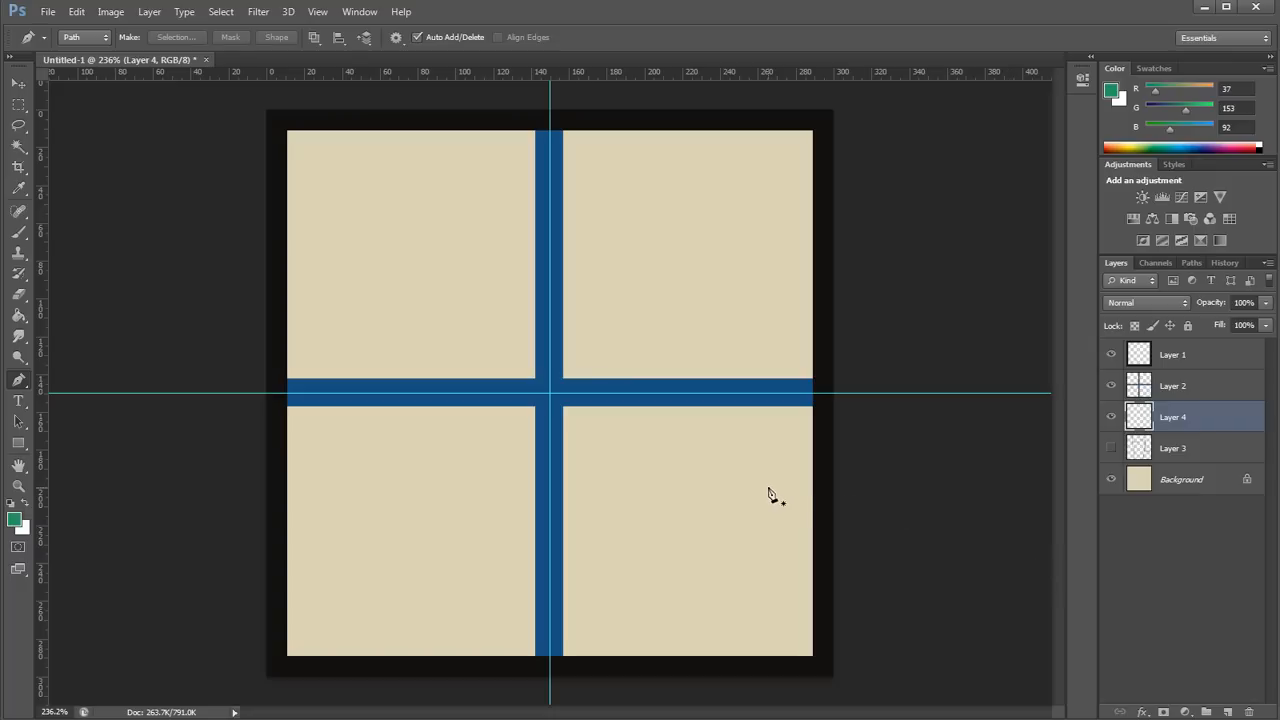
{"action": "left_click", "coordinate": [382, 541]}
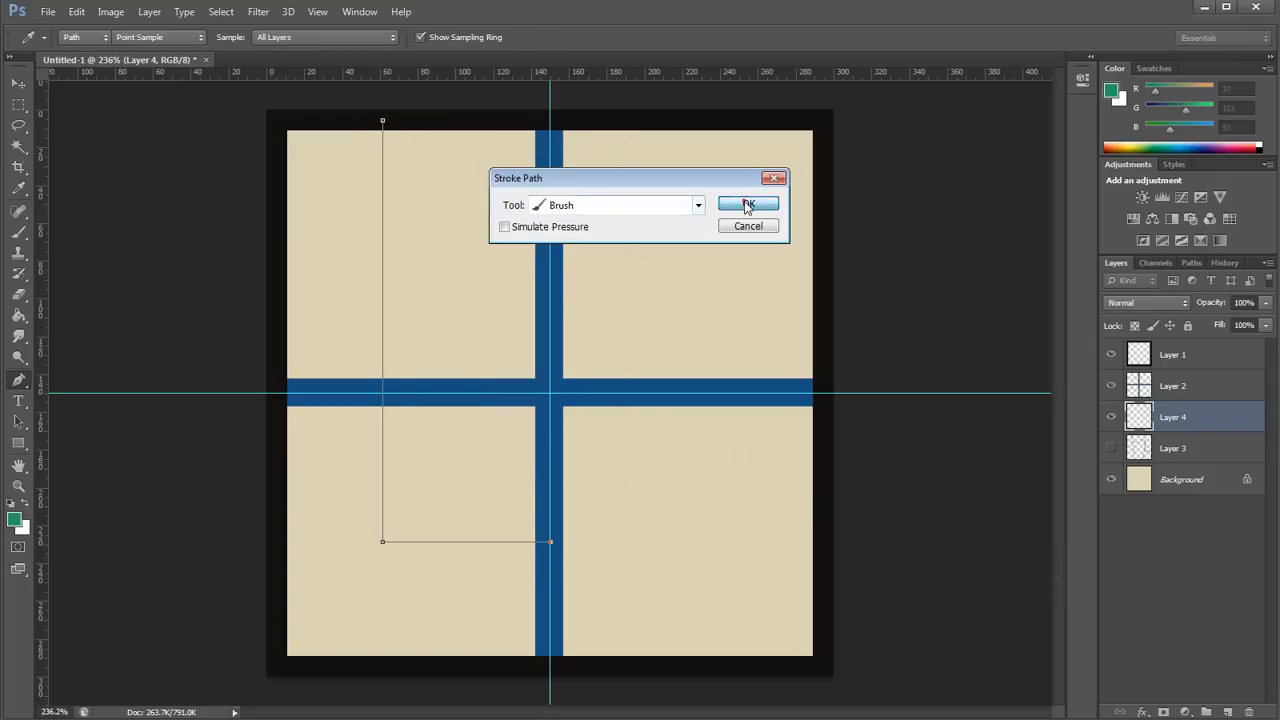
{"action": "left_click", "coordinate": [748, 204]}
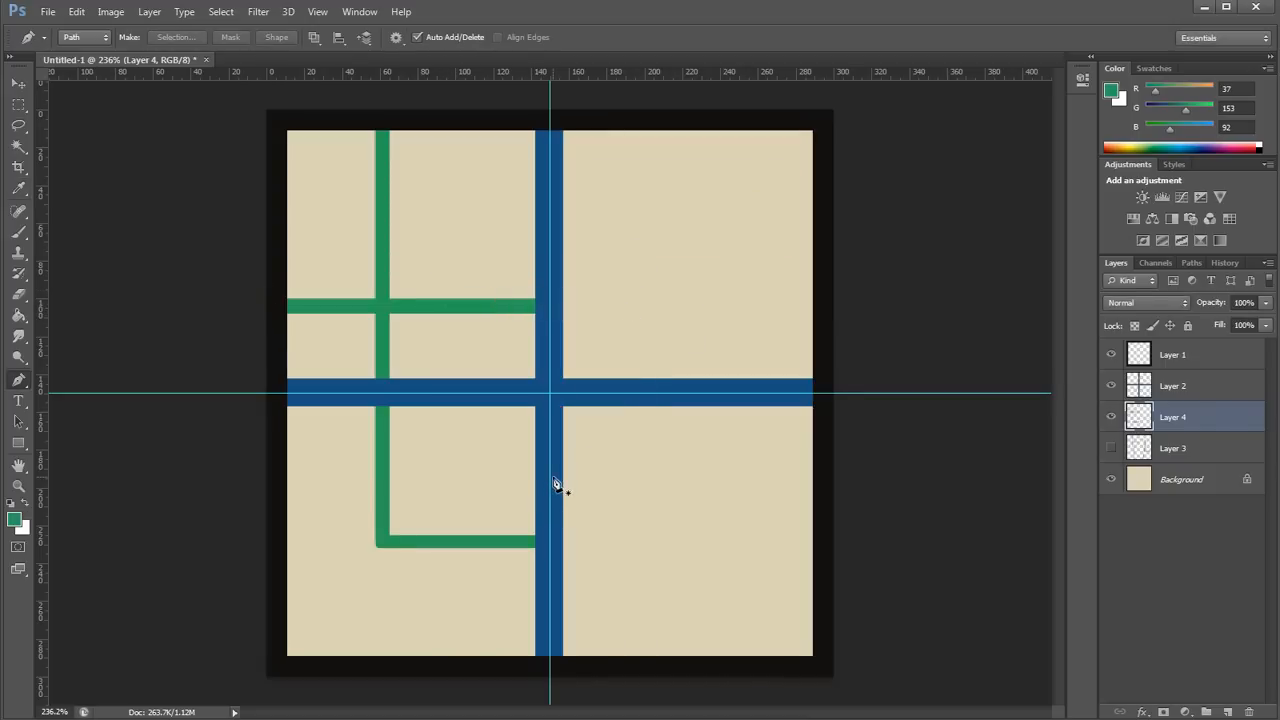
{"action": "right_click", "coordinate": [552, 478]}
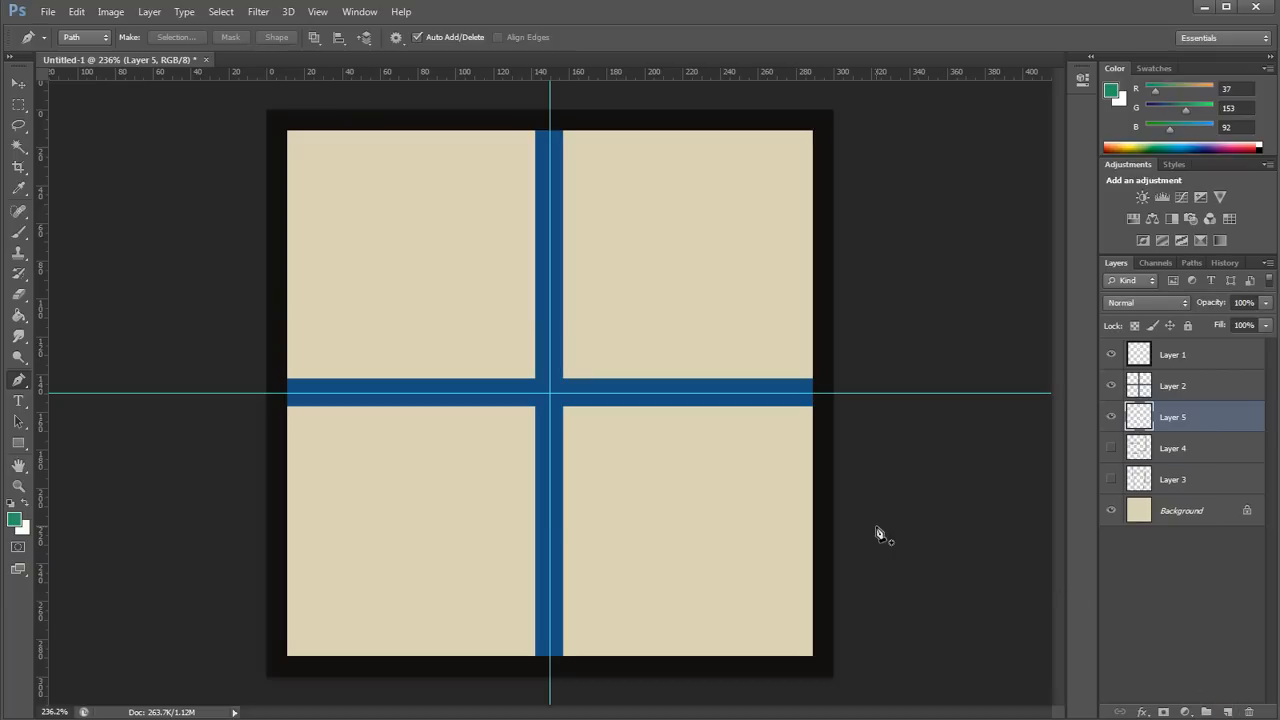
Step: Stroke green roads on Layer 5 across the upper quadrants and lower left with the Brush
{"action": "right_click", "coordinate": [718, 390]}
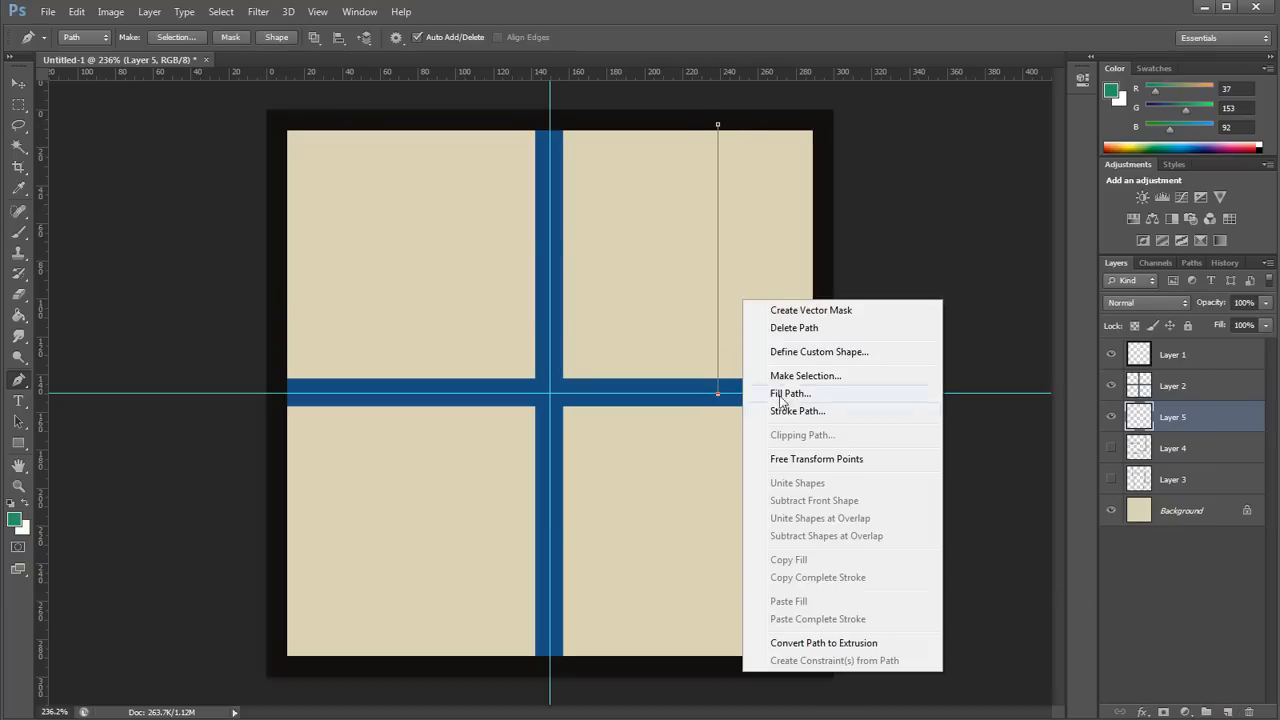
{"action": "left_click", "coordinate": [790, 393]}
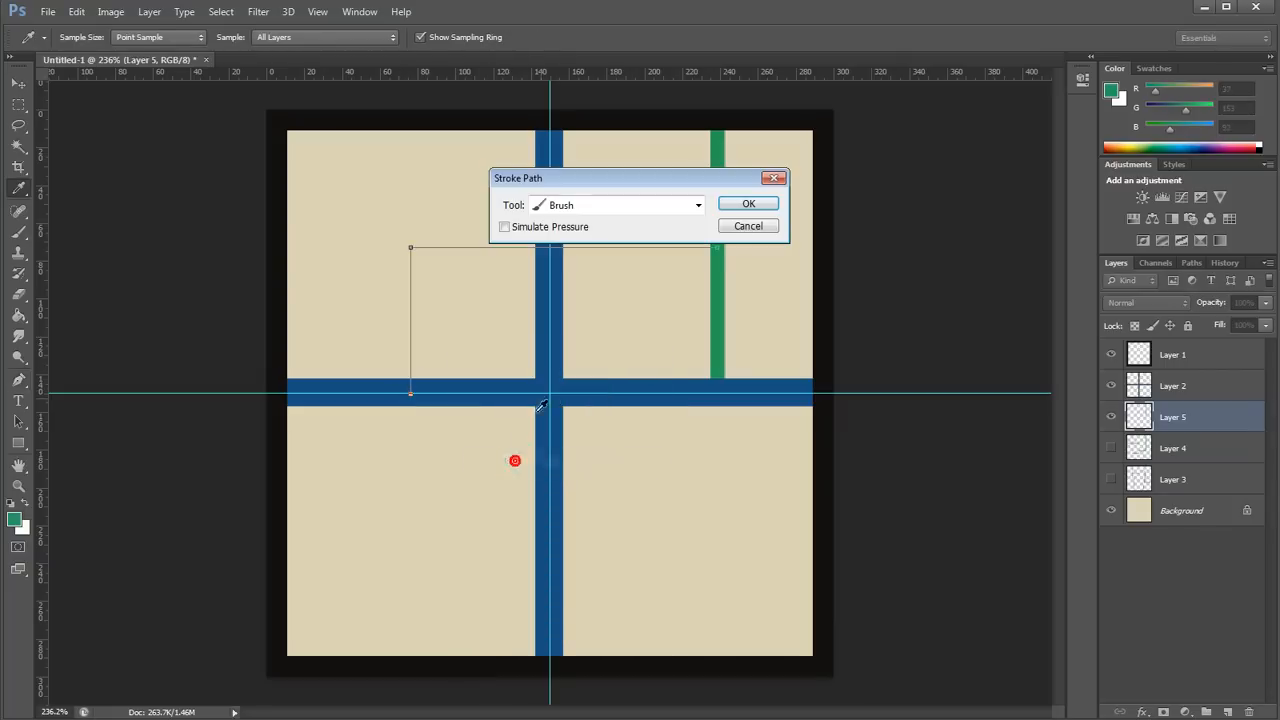
{"action": "left_click", "coordinate": [748, 203]}
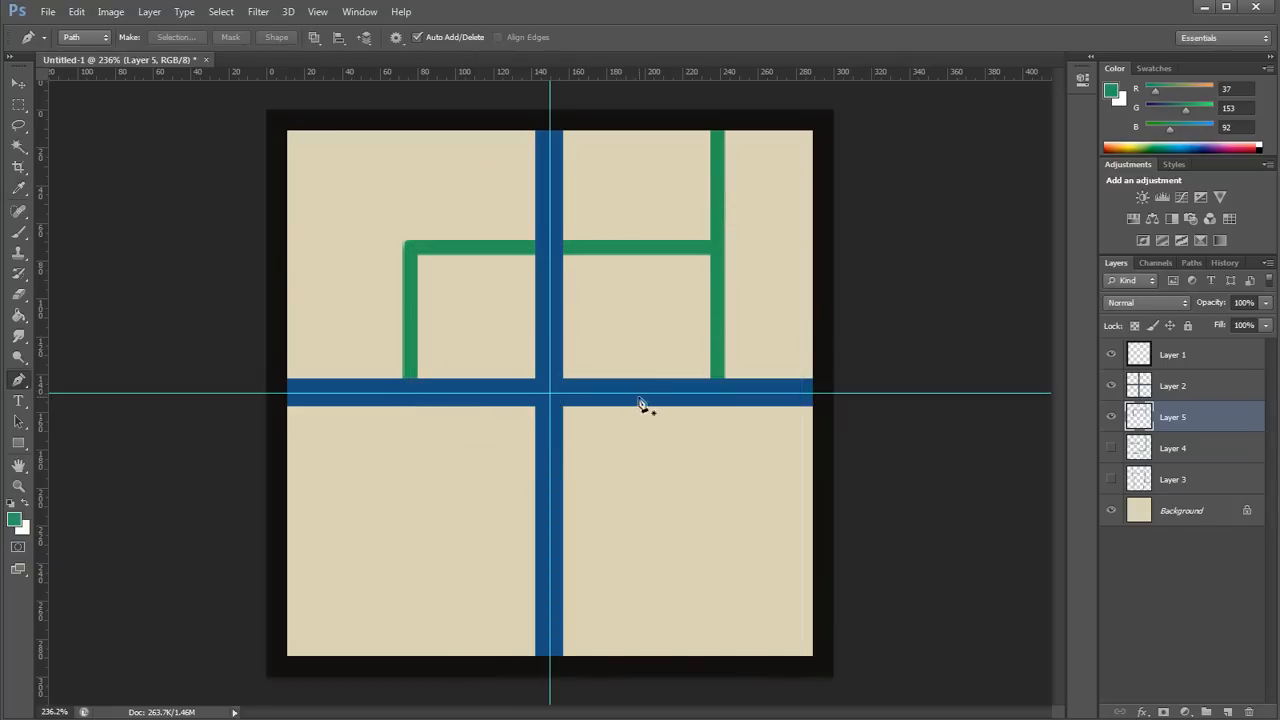
{"action": "right_click", "coordinate": [642, 400]}
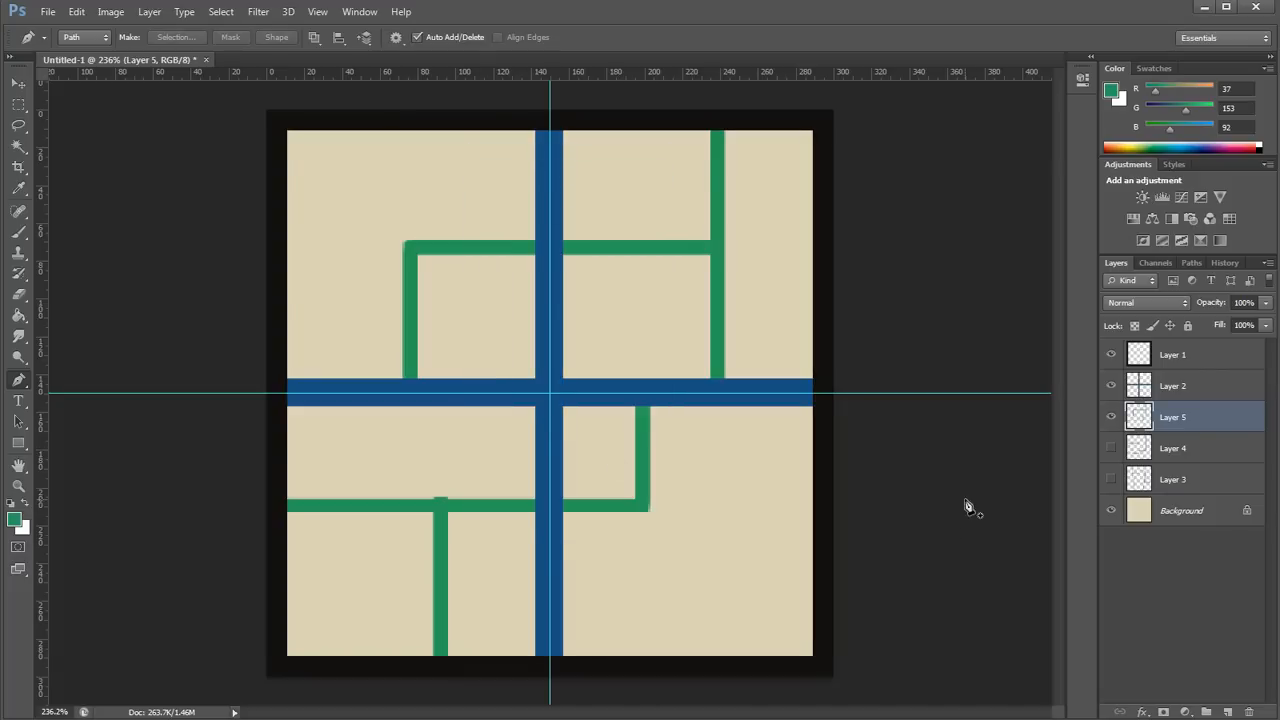
Step: Toggle Layer 5 and Layer 3 visibility to preview the layouts, leaving all green layers hidden
{"action": "left_click", "coordinate": [1110, 448]}
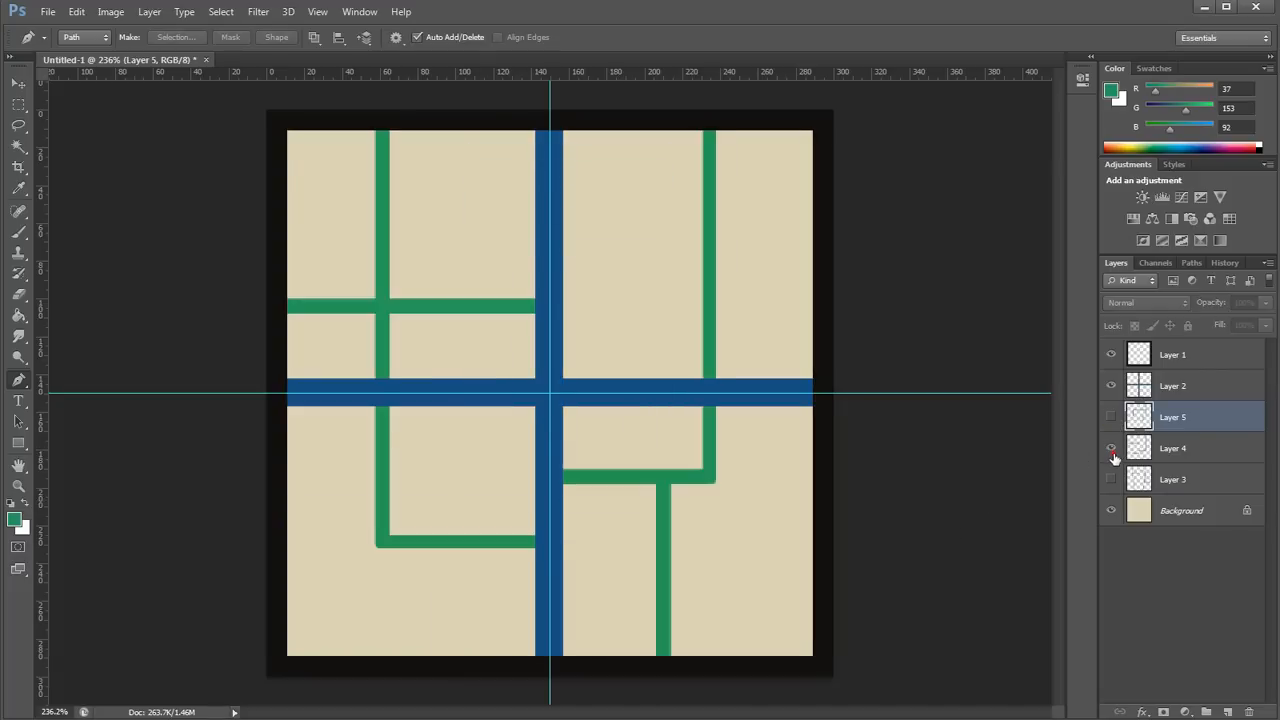
{"action": "left_click", "coordinate": [1110, 479]}
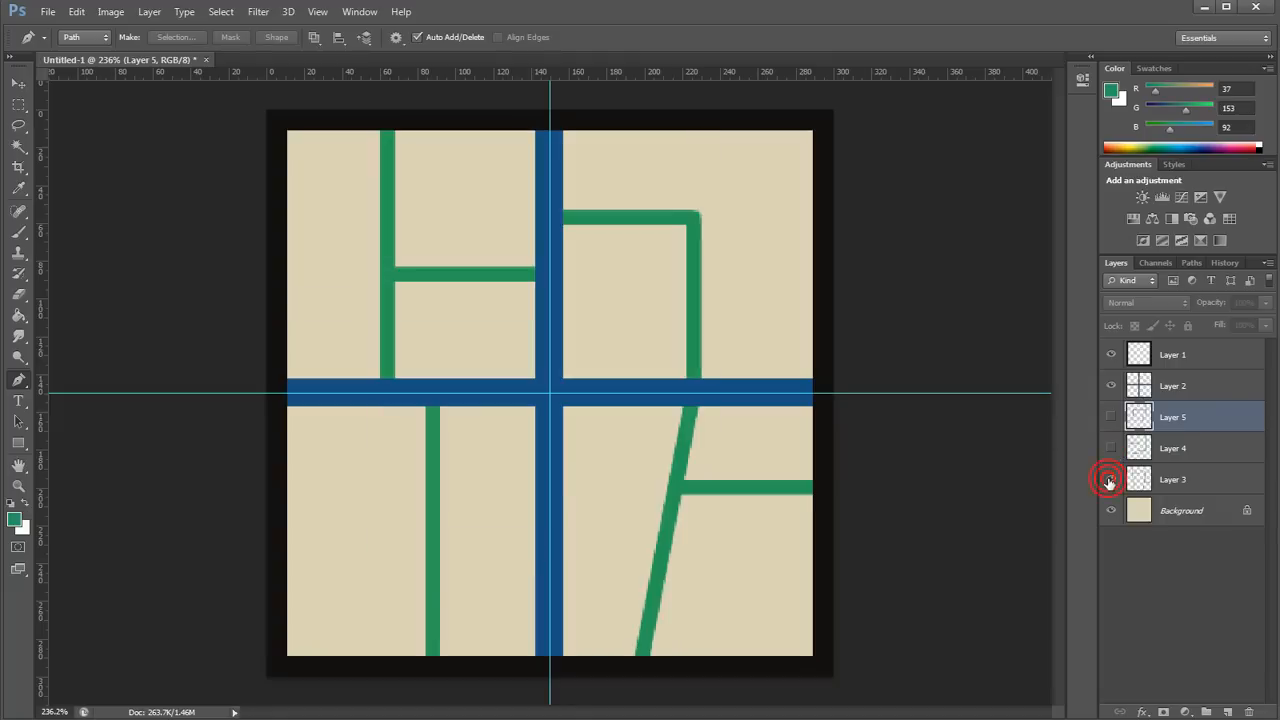
{"action": "left_click", "coordinate": [1110, 479]}
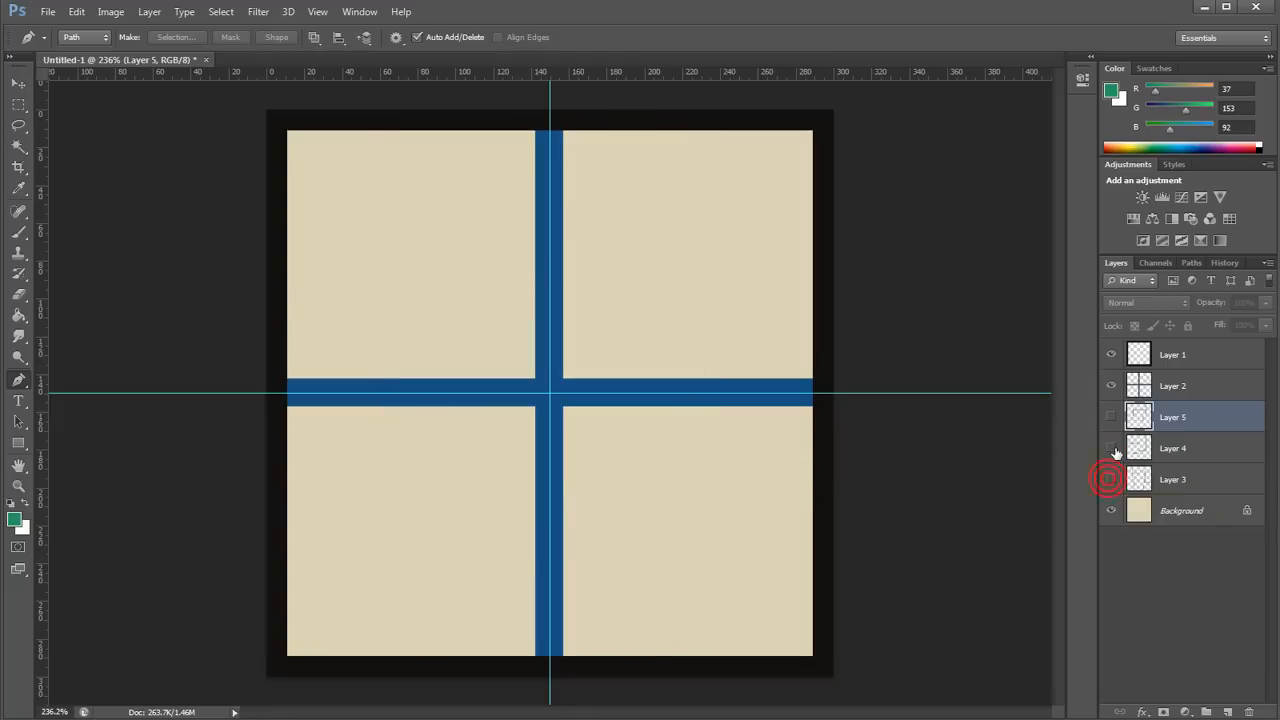